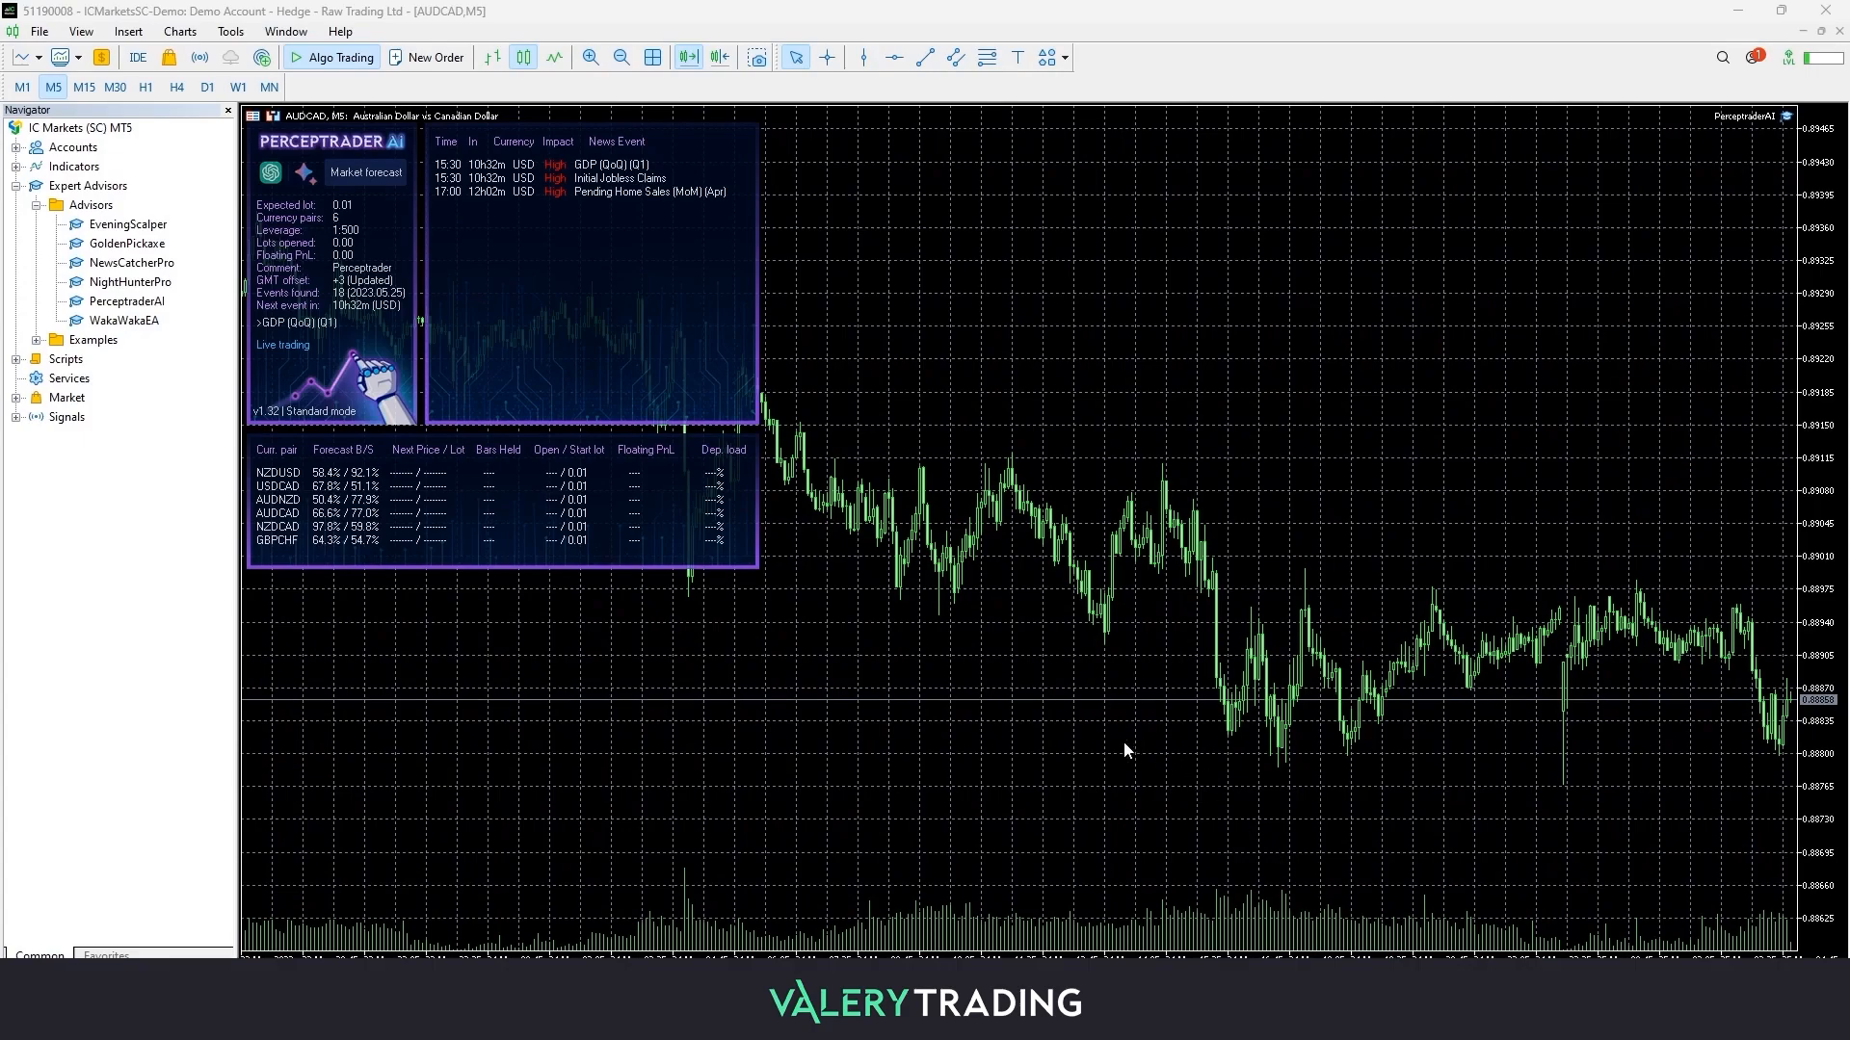
pyautogui.moveTo(1106, 732)
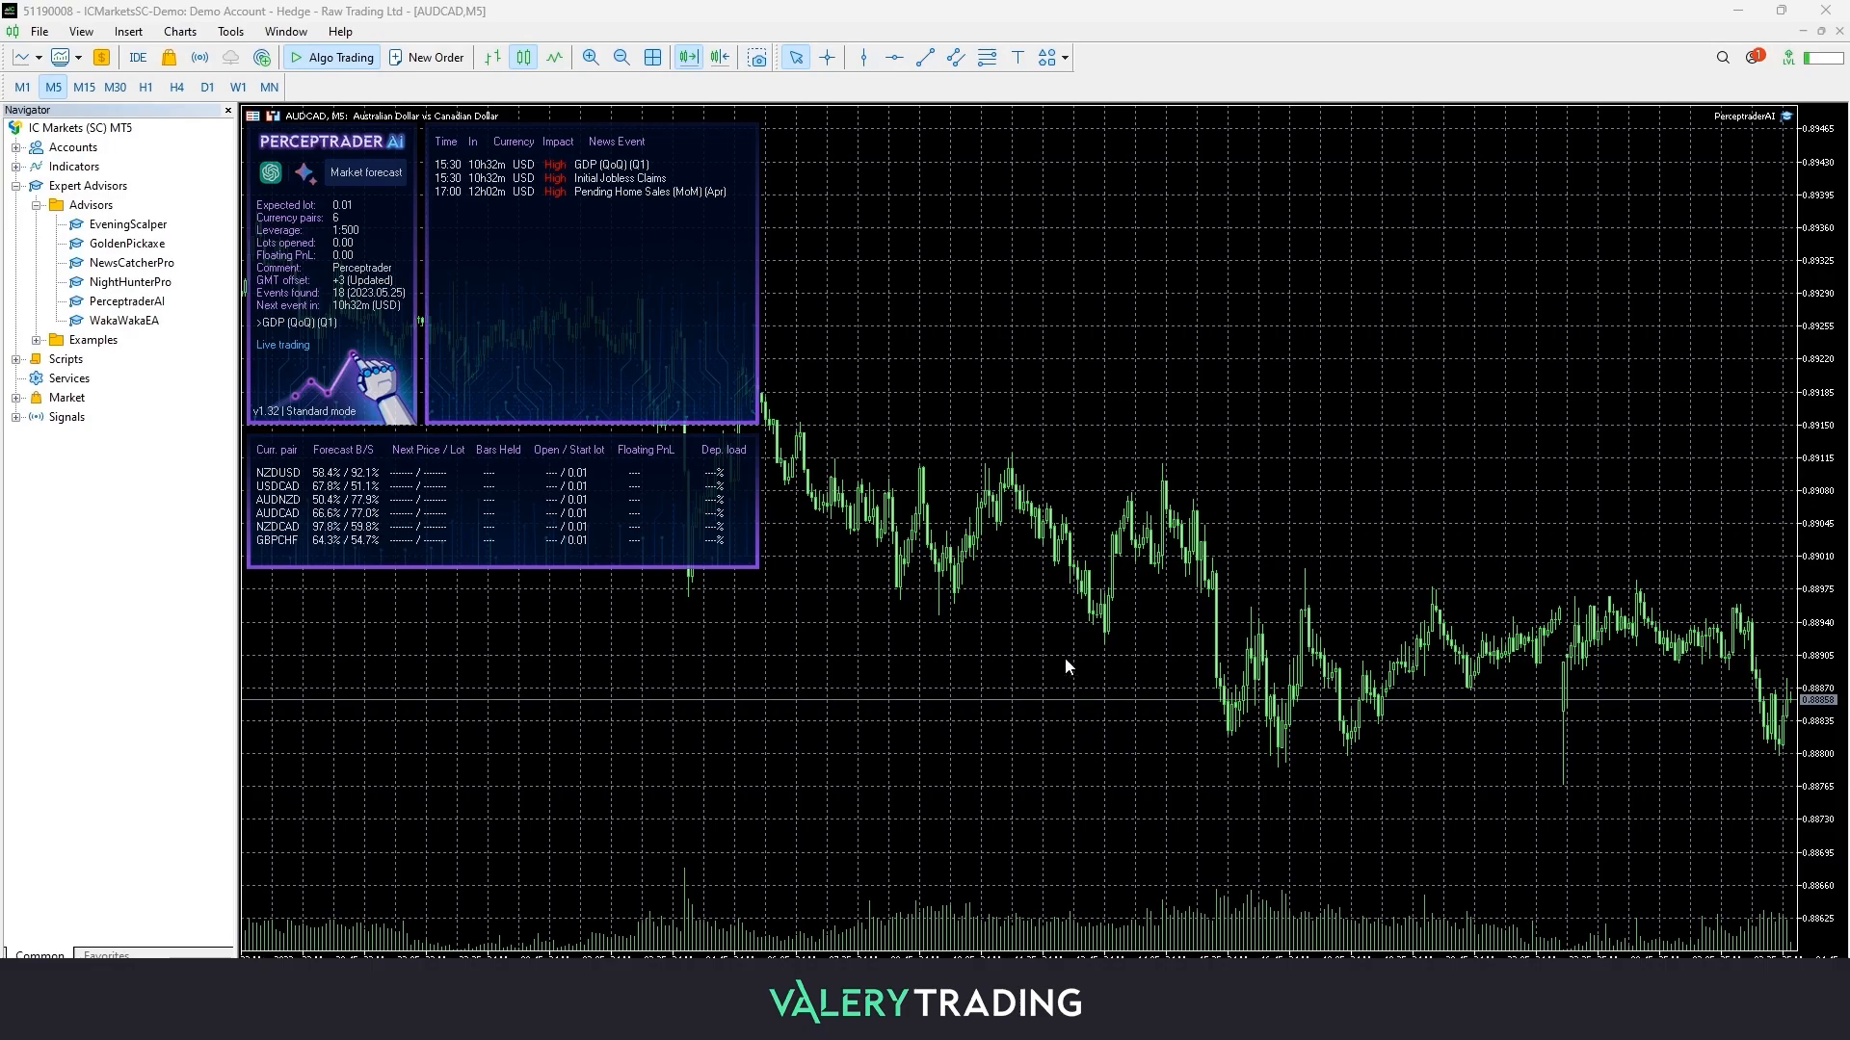
pyautogui.moveTo(886, 362)
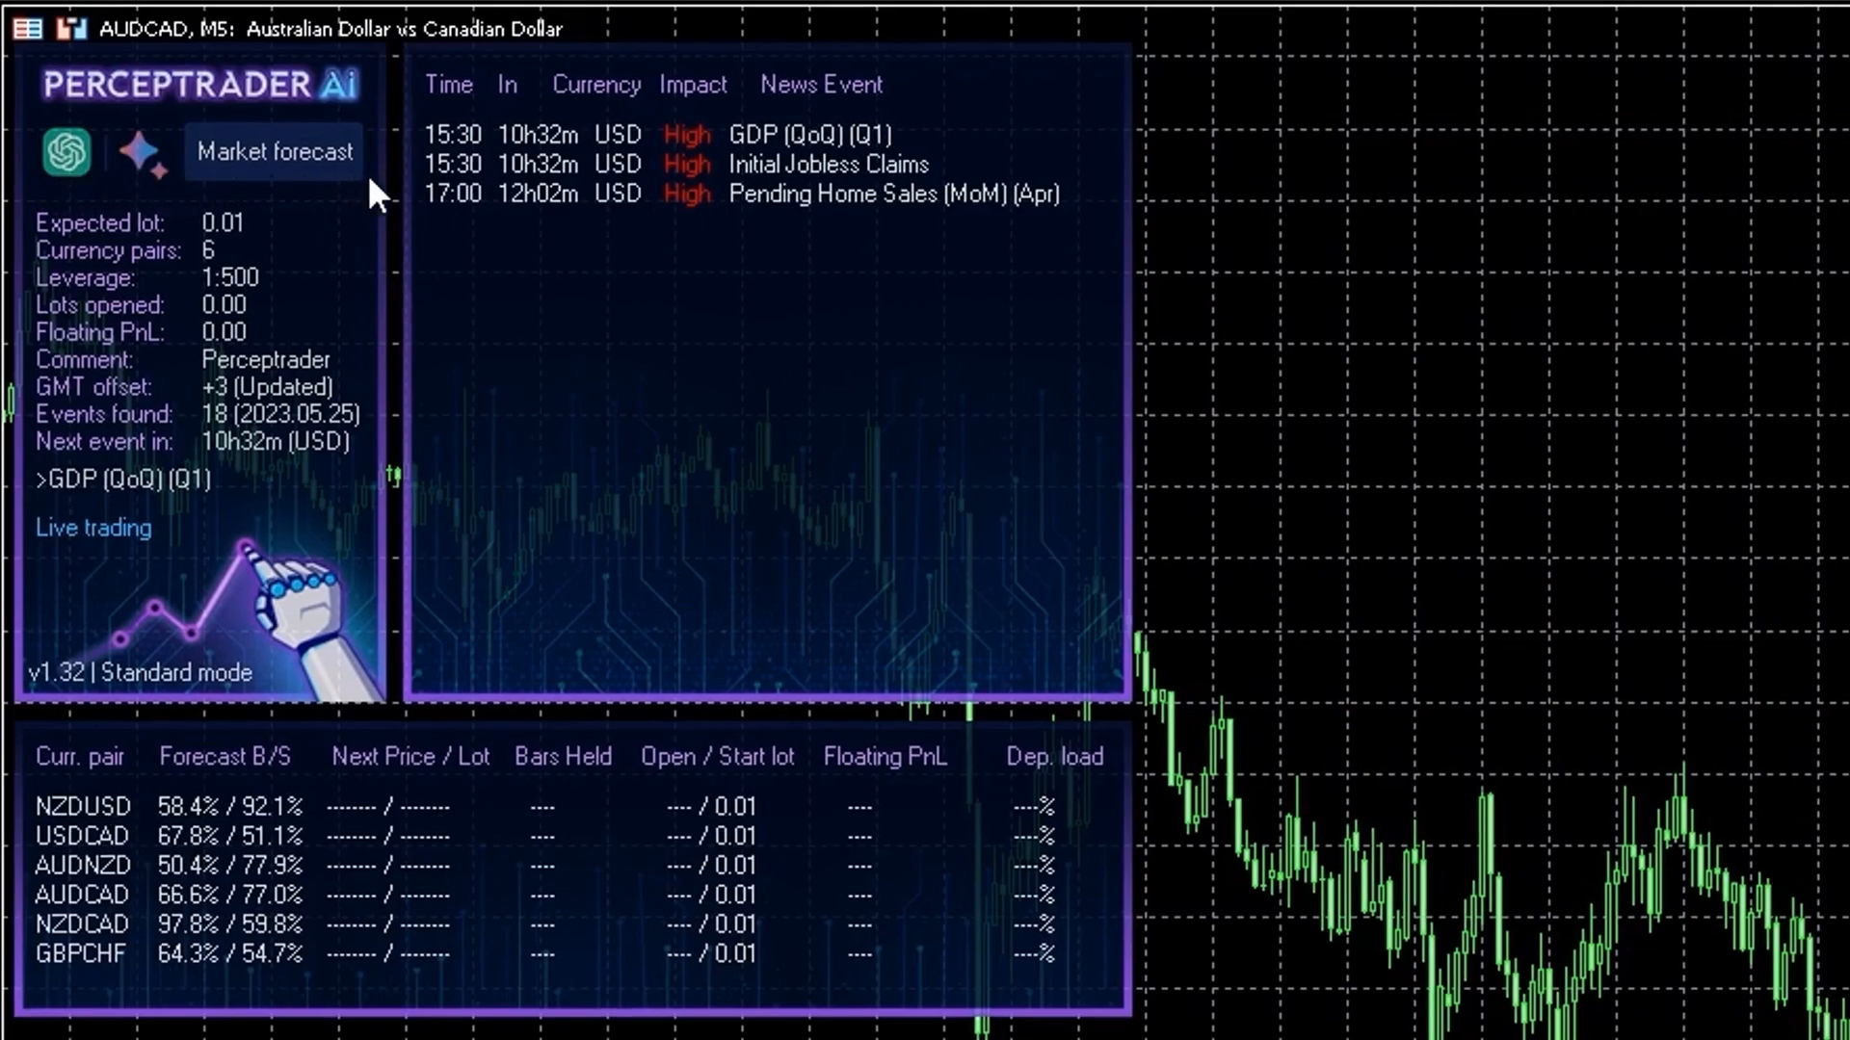
pyautogui.moveTo(177, 152)
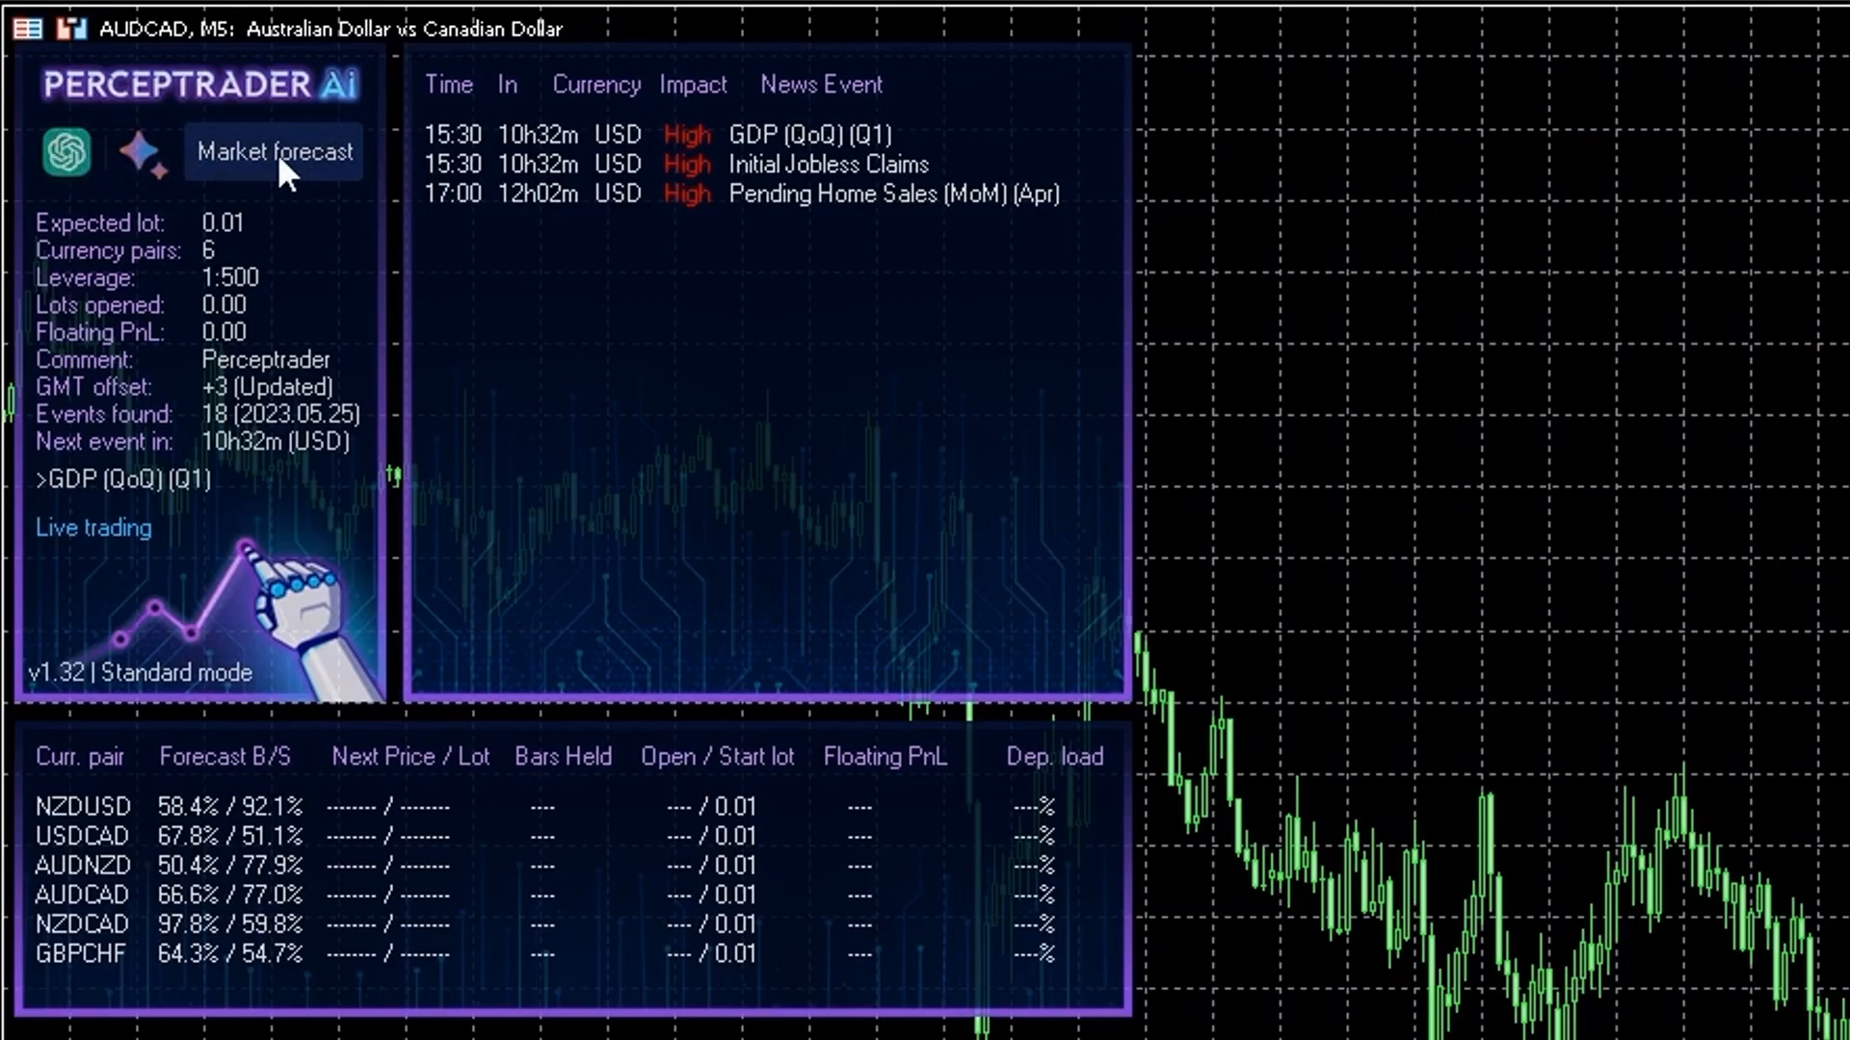
# Step: Briefly view and close the Perceptrader AI Market forecast window
pyautogui.click(273, 150)
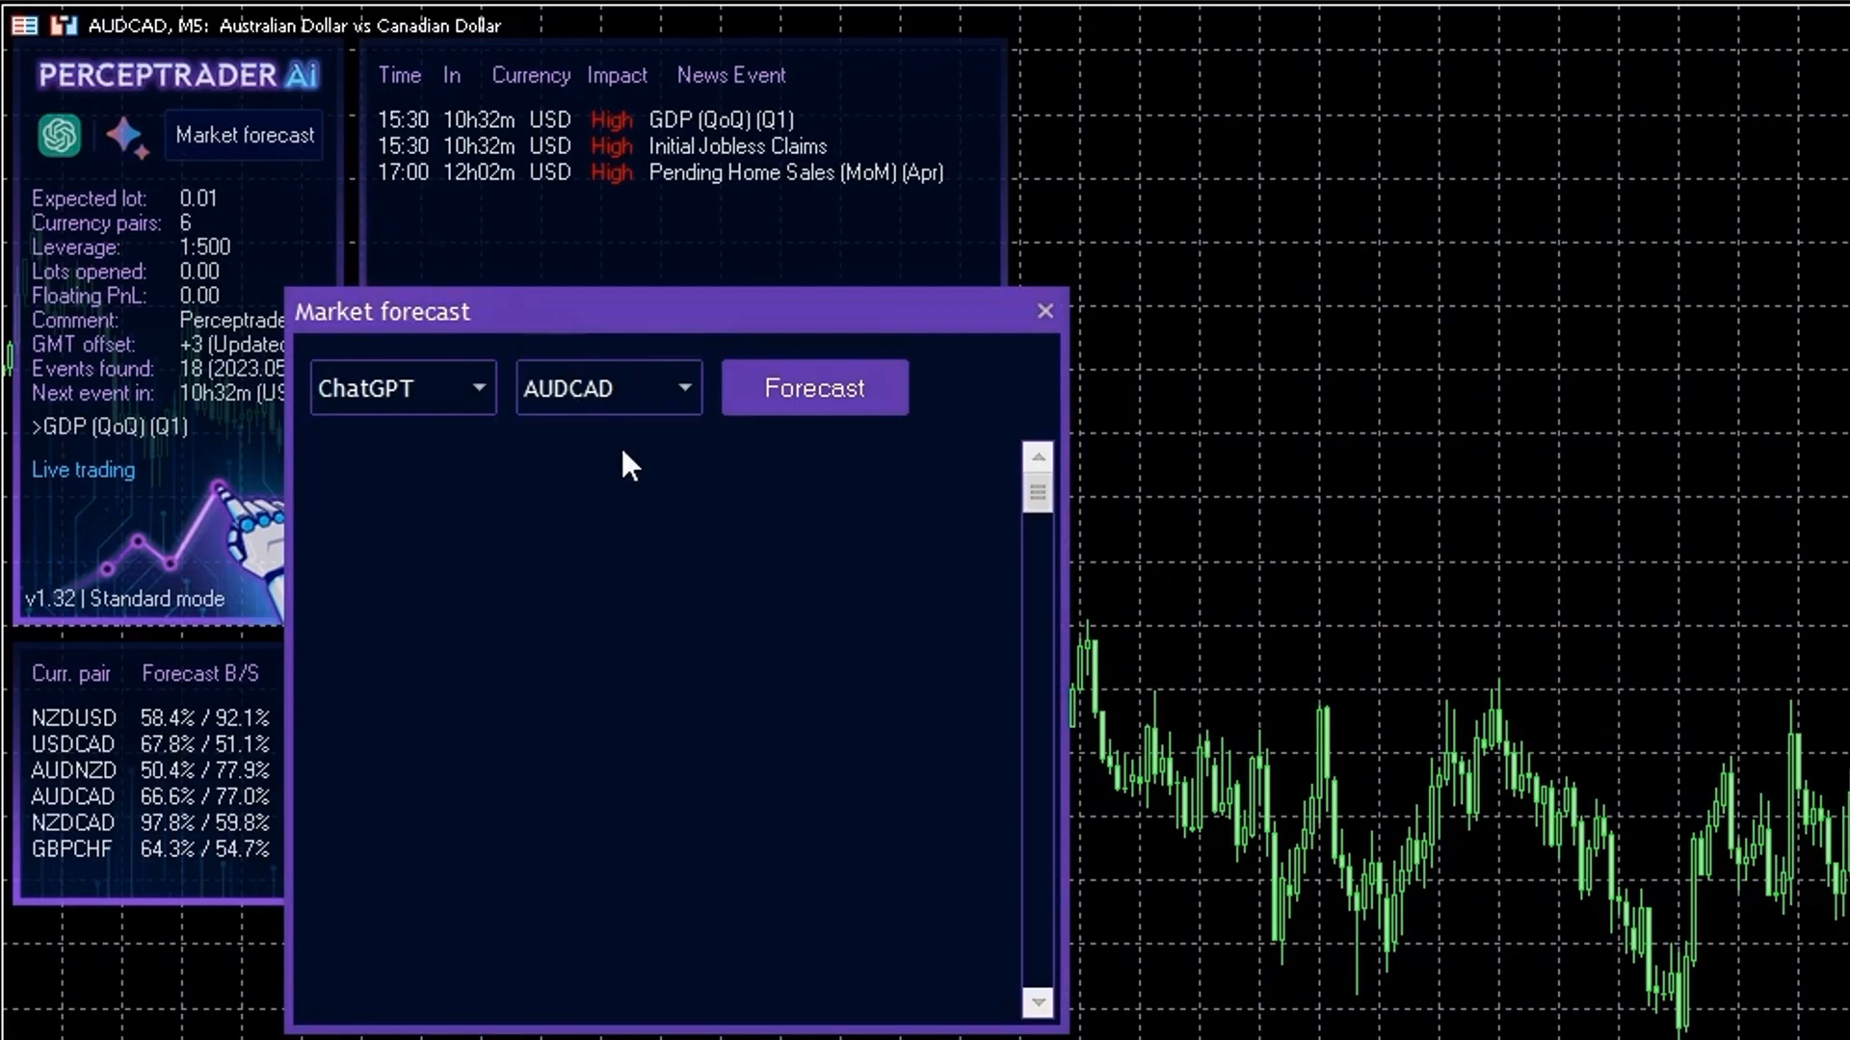
pyautogui.moveTo(301, 327)
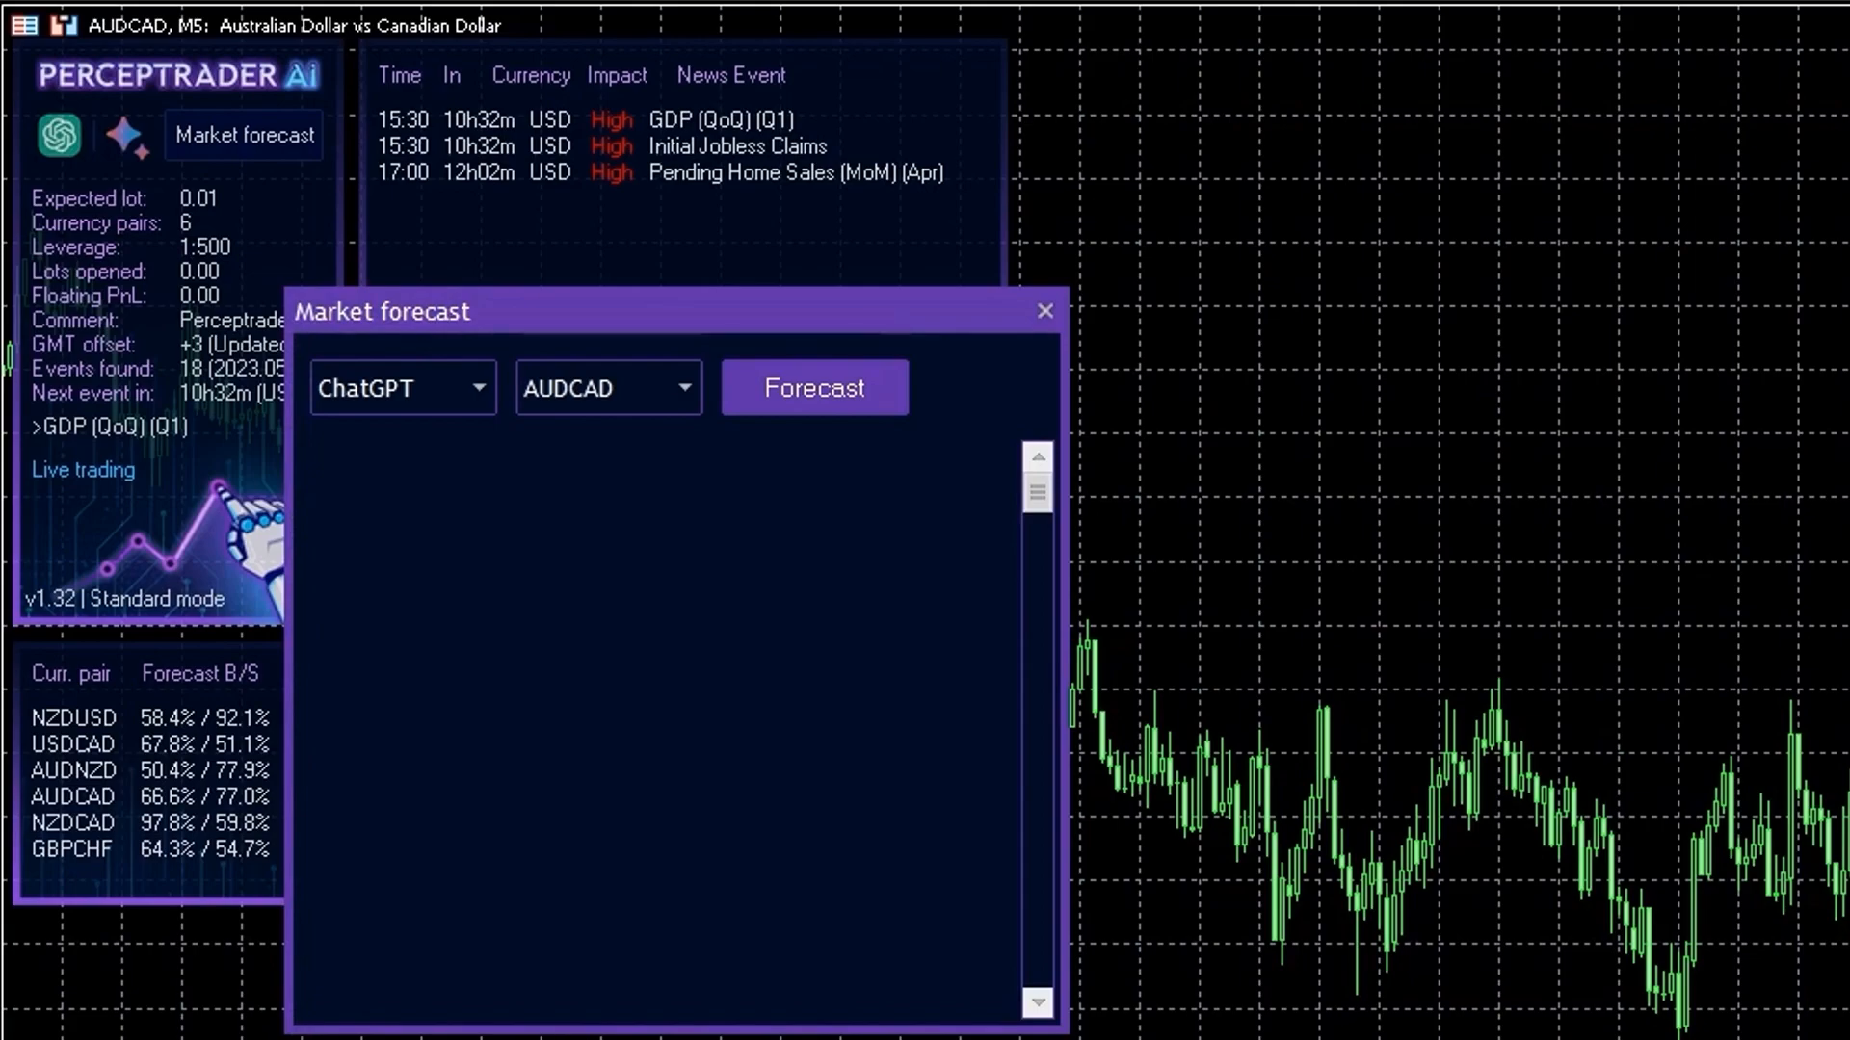
pyautogui.moveTo(399, 308)
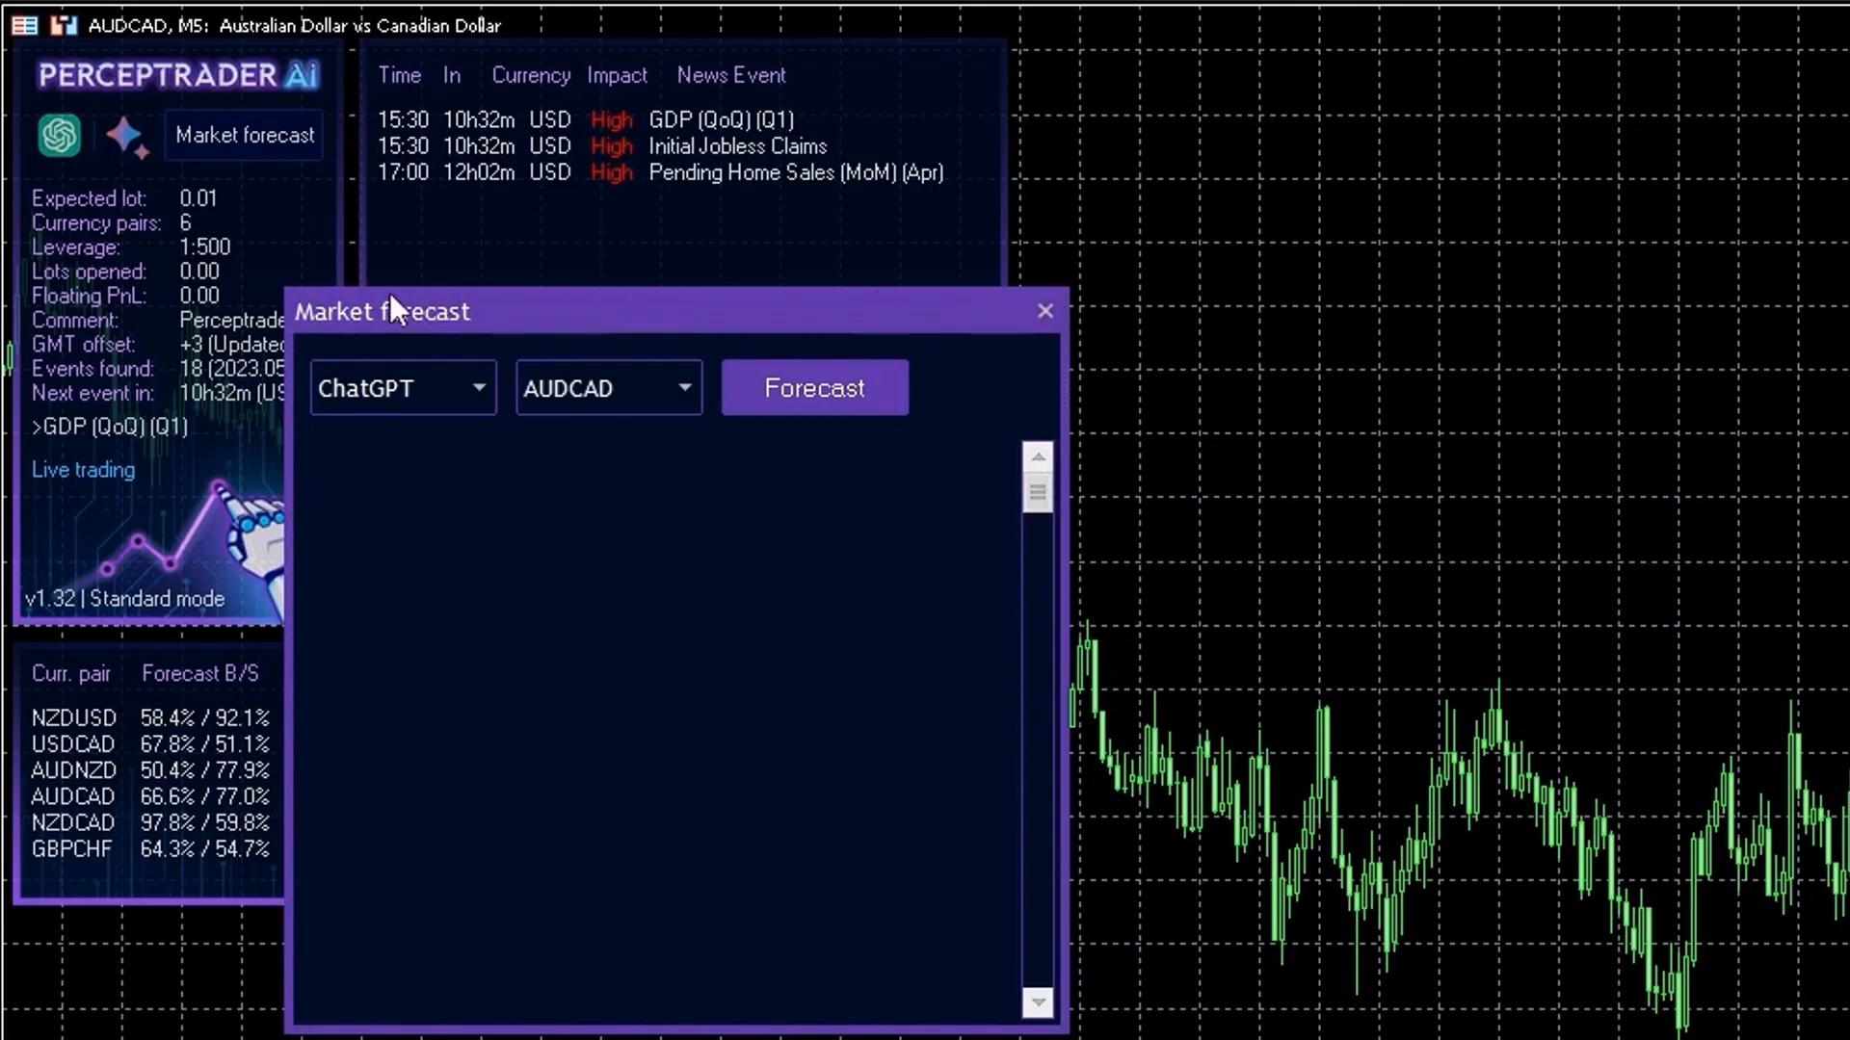
pyautogui.click(1044, 310)
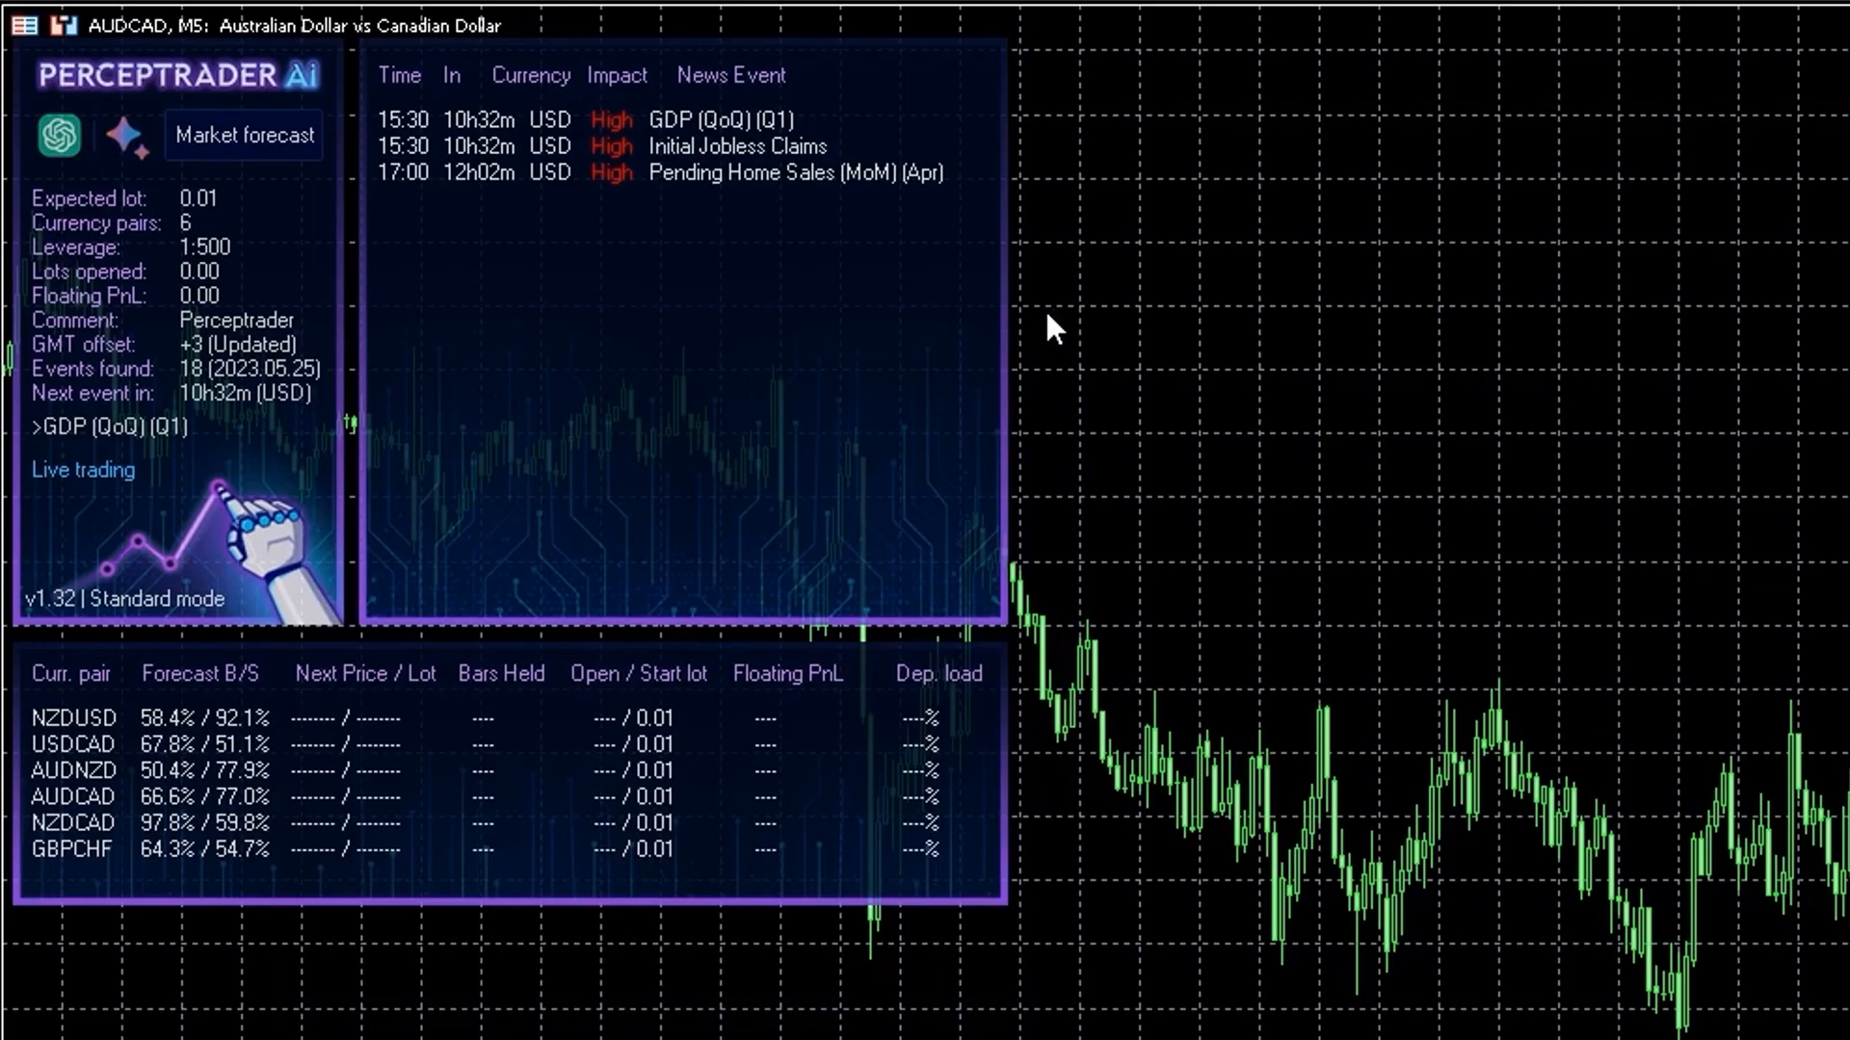
# Step: Open the PerceptraderAI expert's input settings via the chart's Expert List
pyautogui.rightClick(1055, 328)
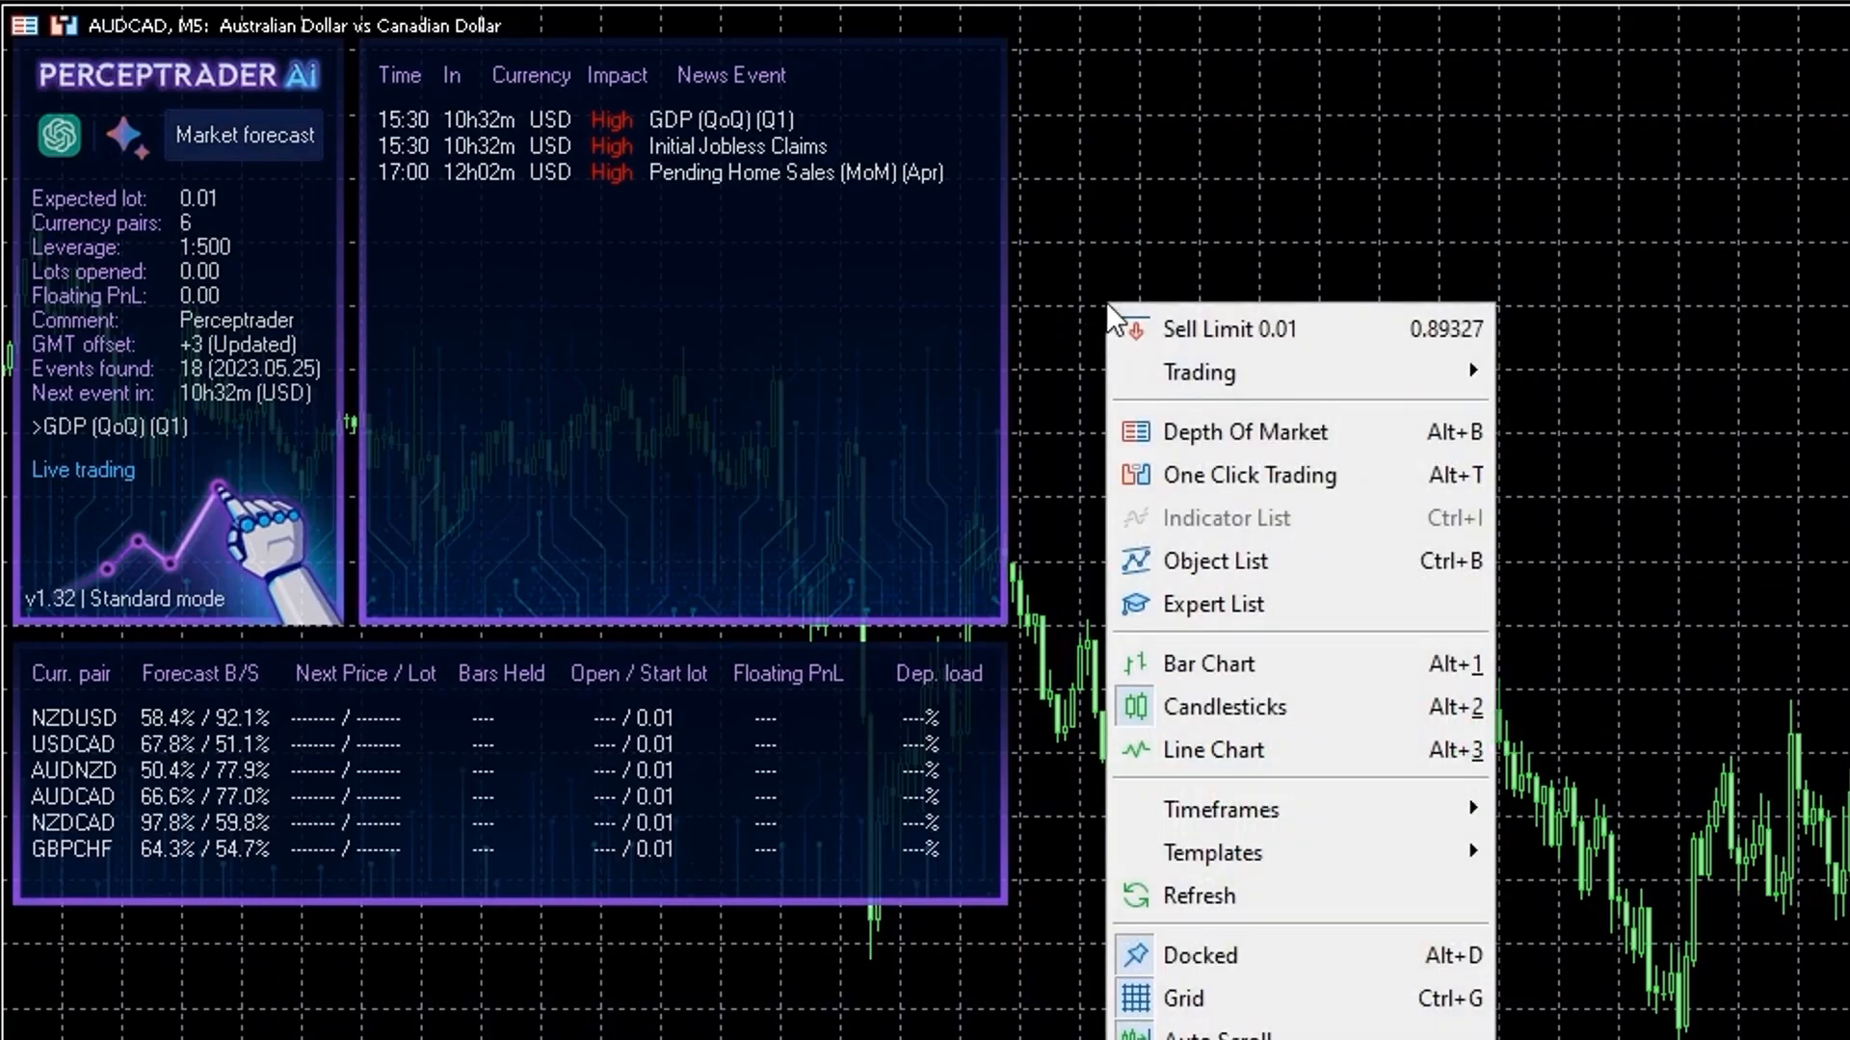
pyautogui.moveTo(1181, 622)
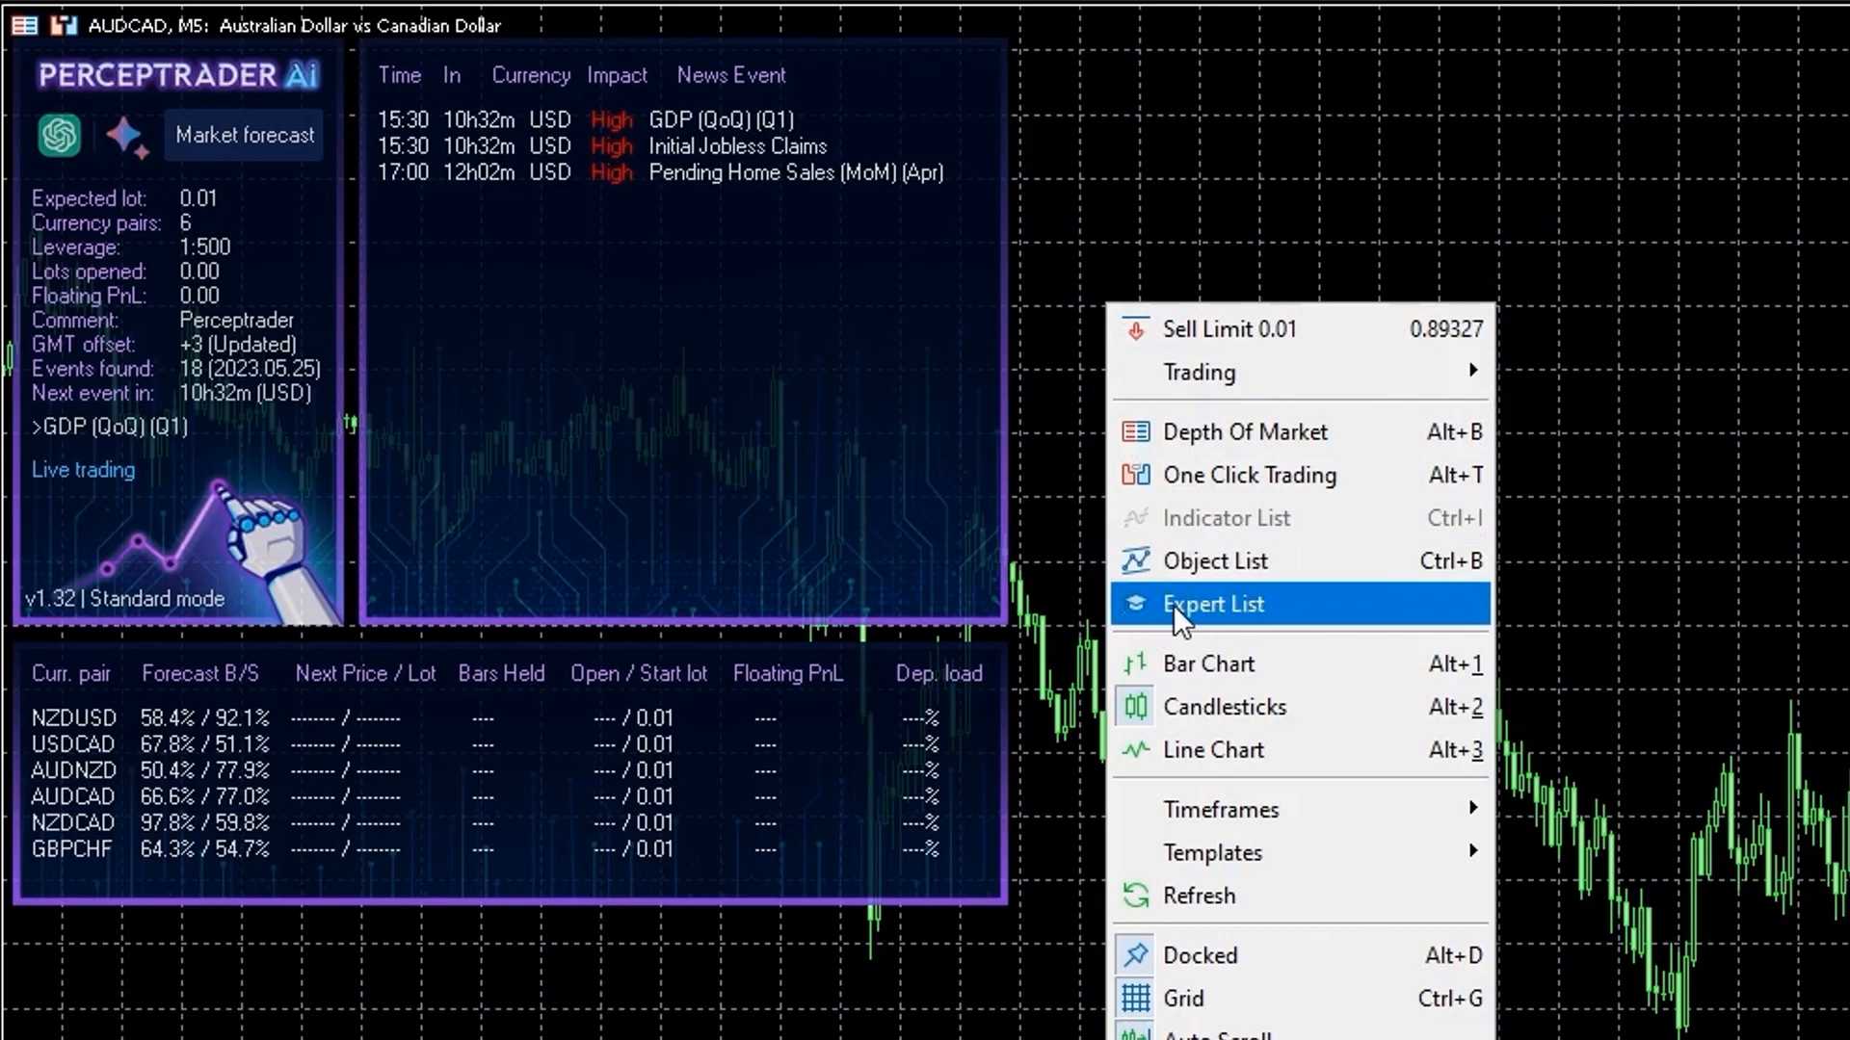
pyautogui.click(1214, 603)
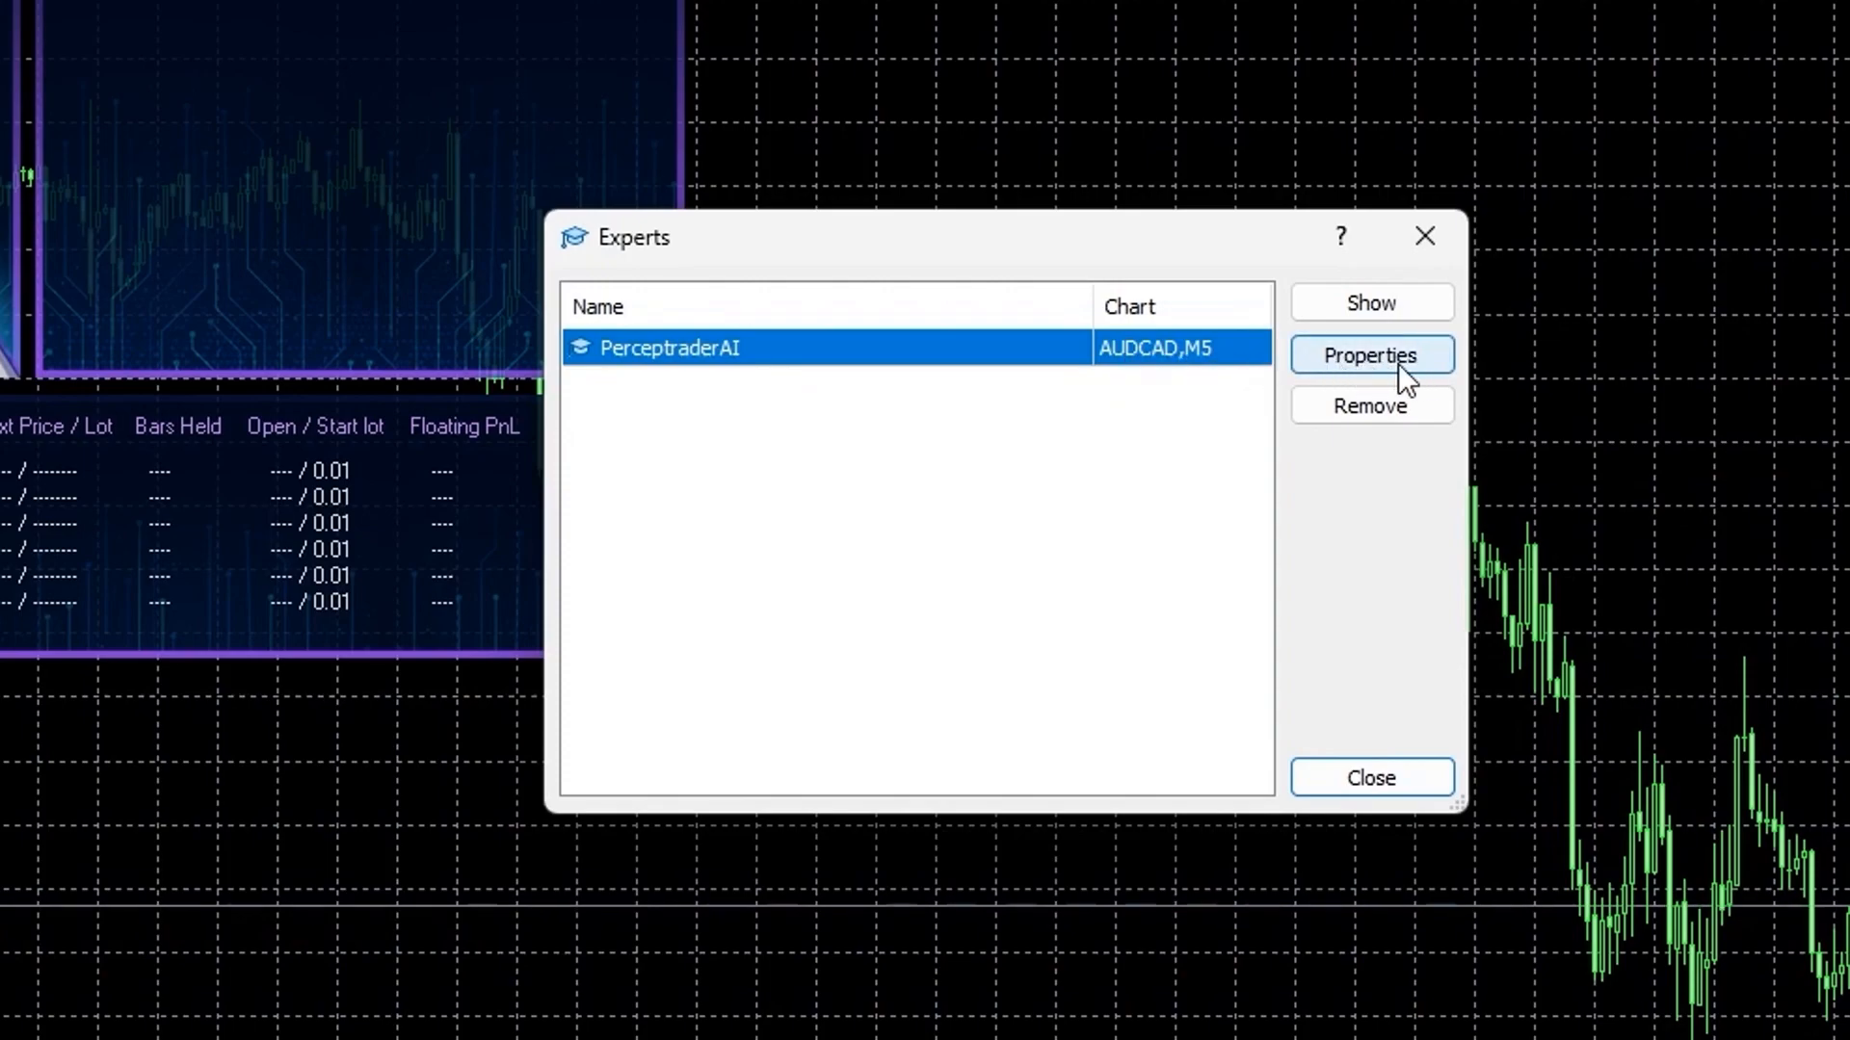
pyautogui.click(1371, 355)
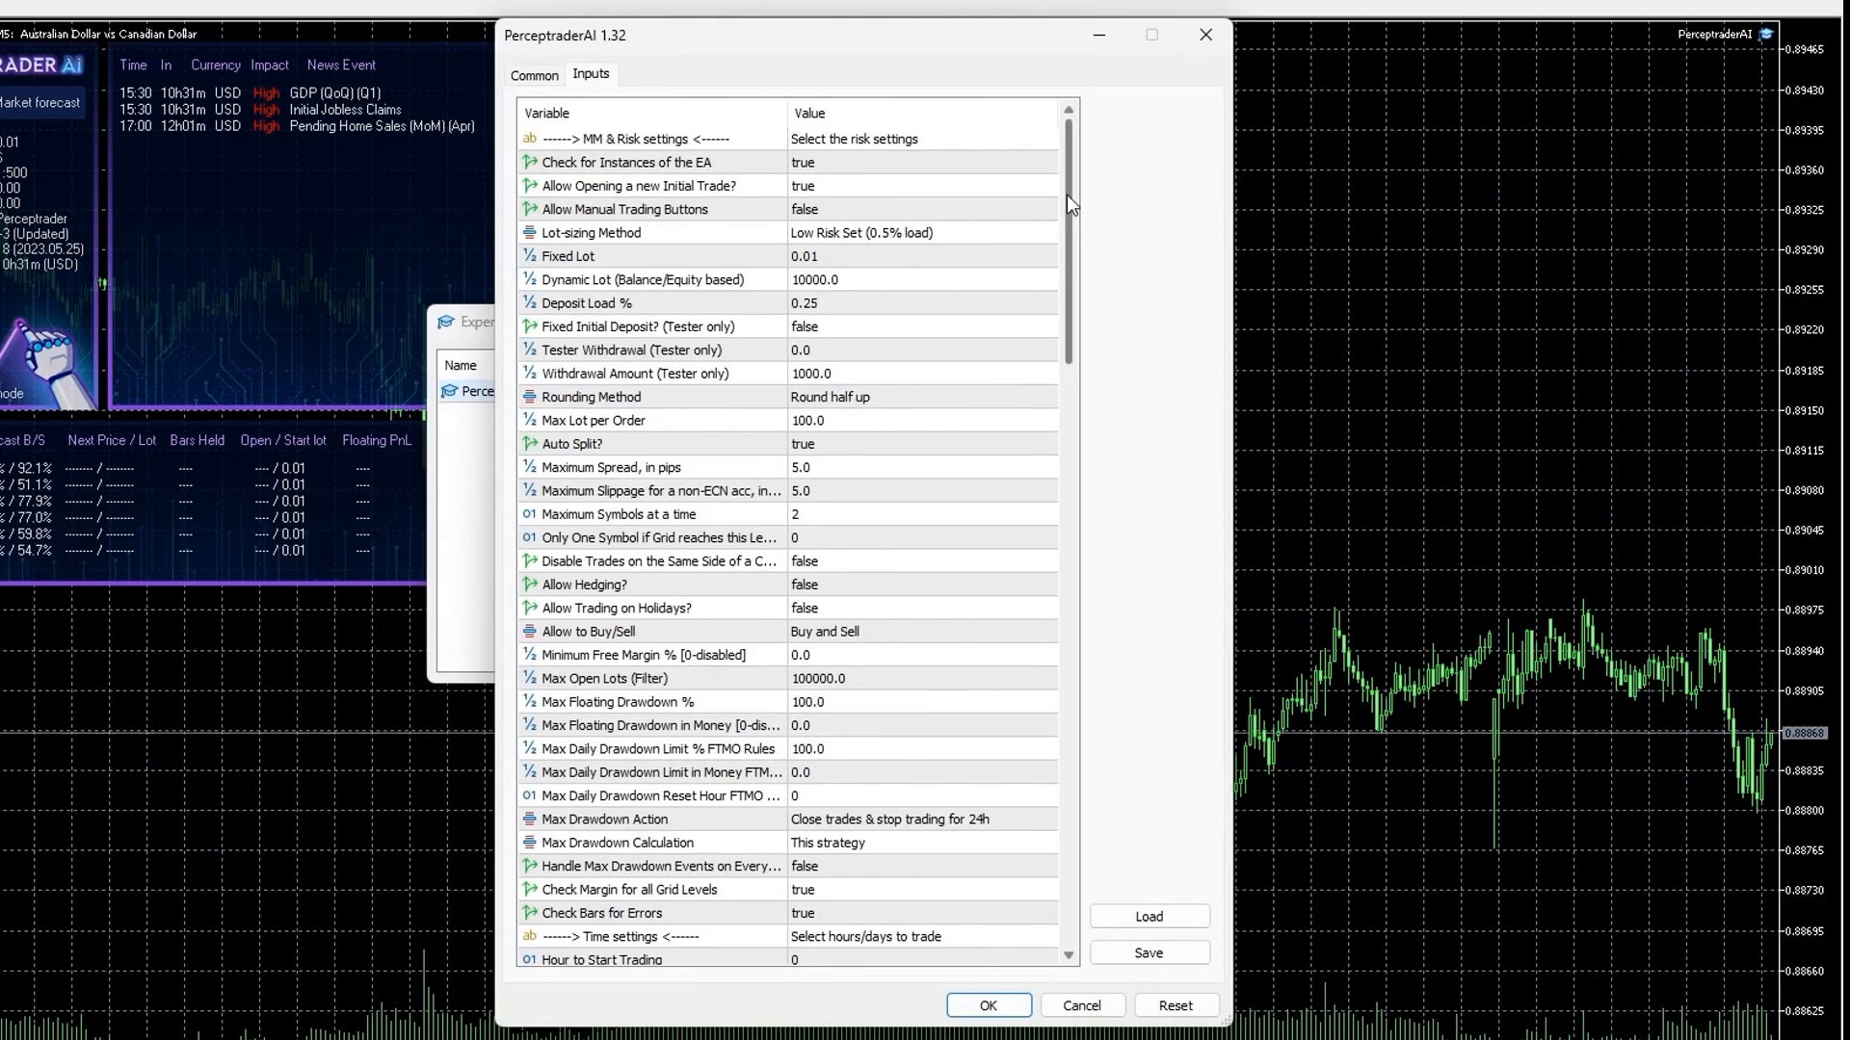
# Step: Scroll the Inputs list down to the Forecasts section with Use ChatGPT Forecast
pyautogui.scroll(-3)
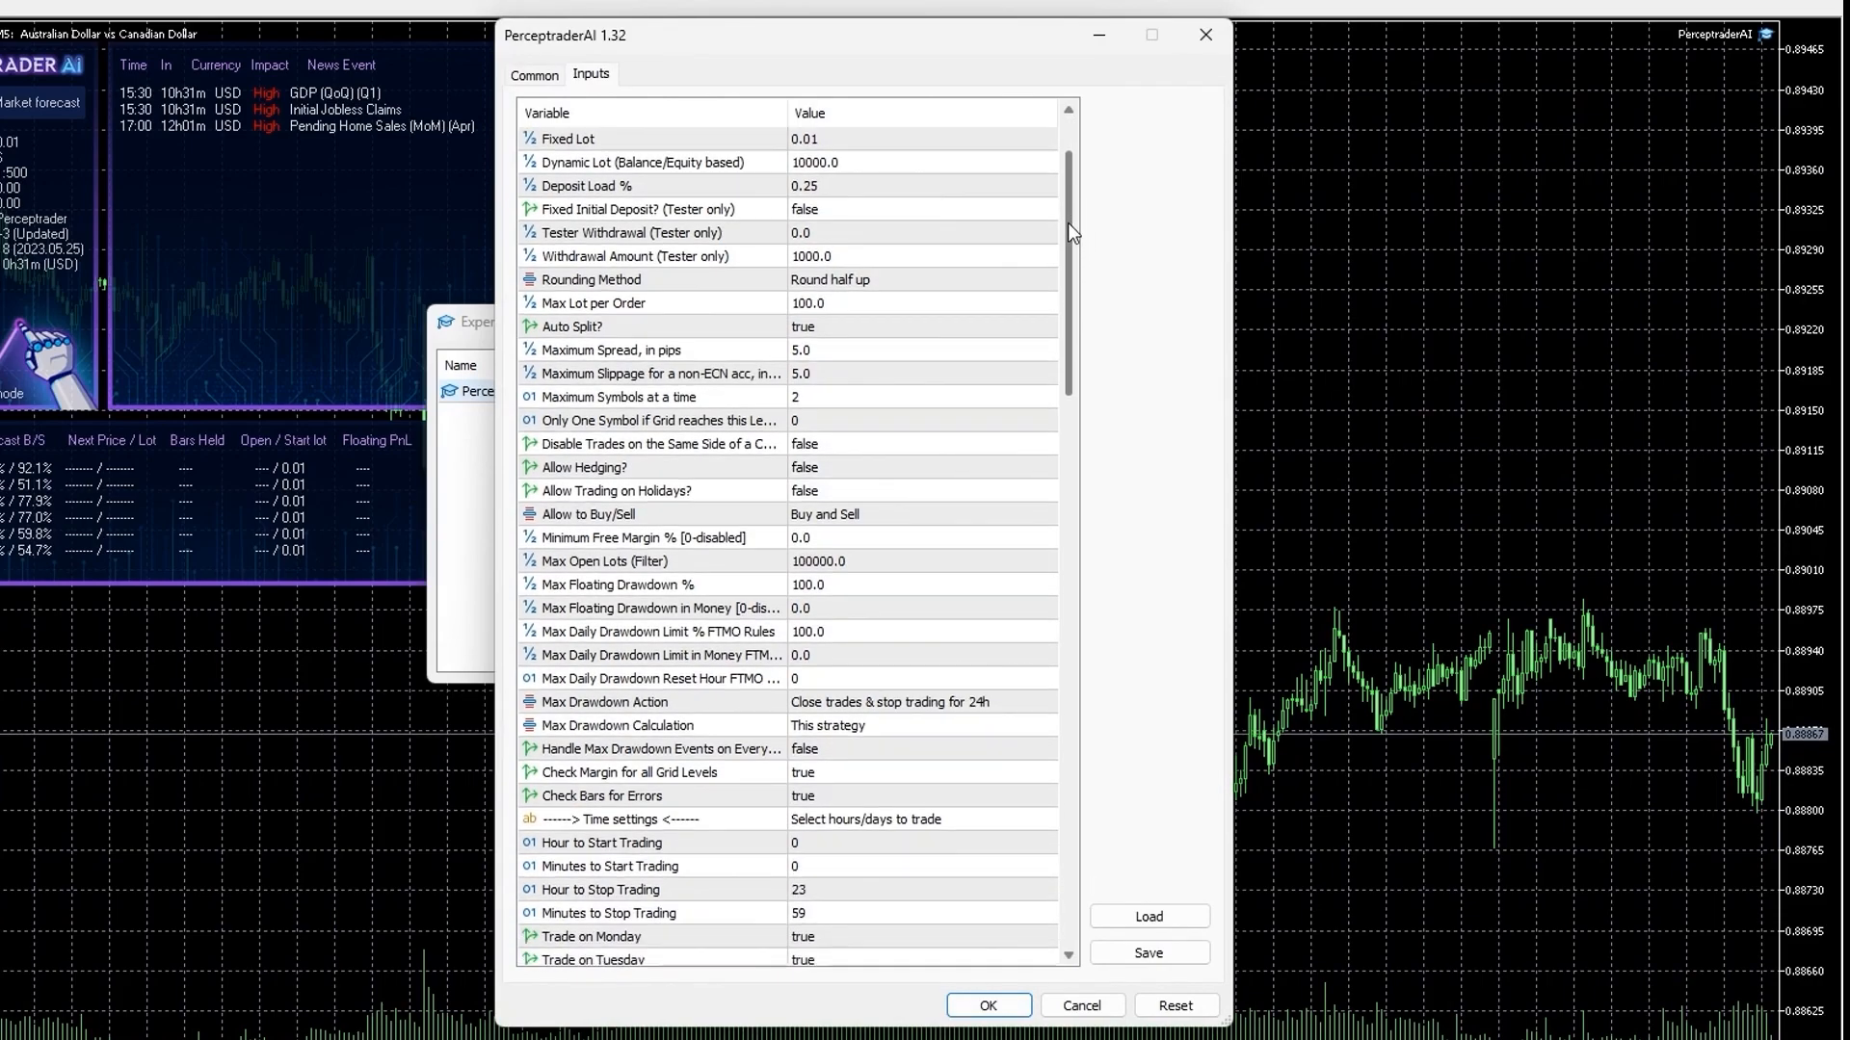
pyautogui.scroll(-3)
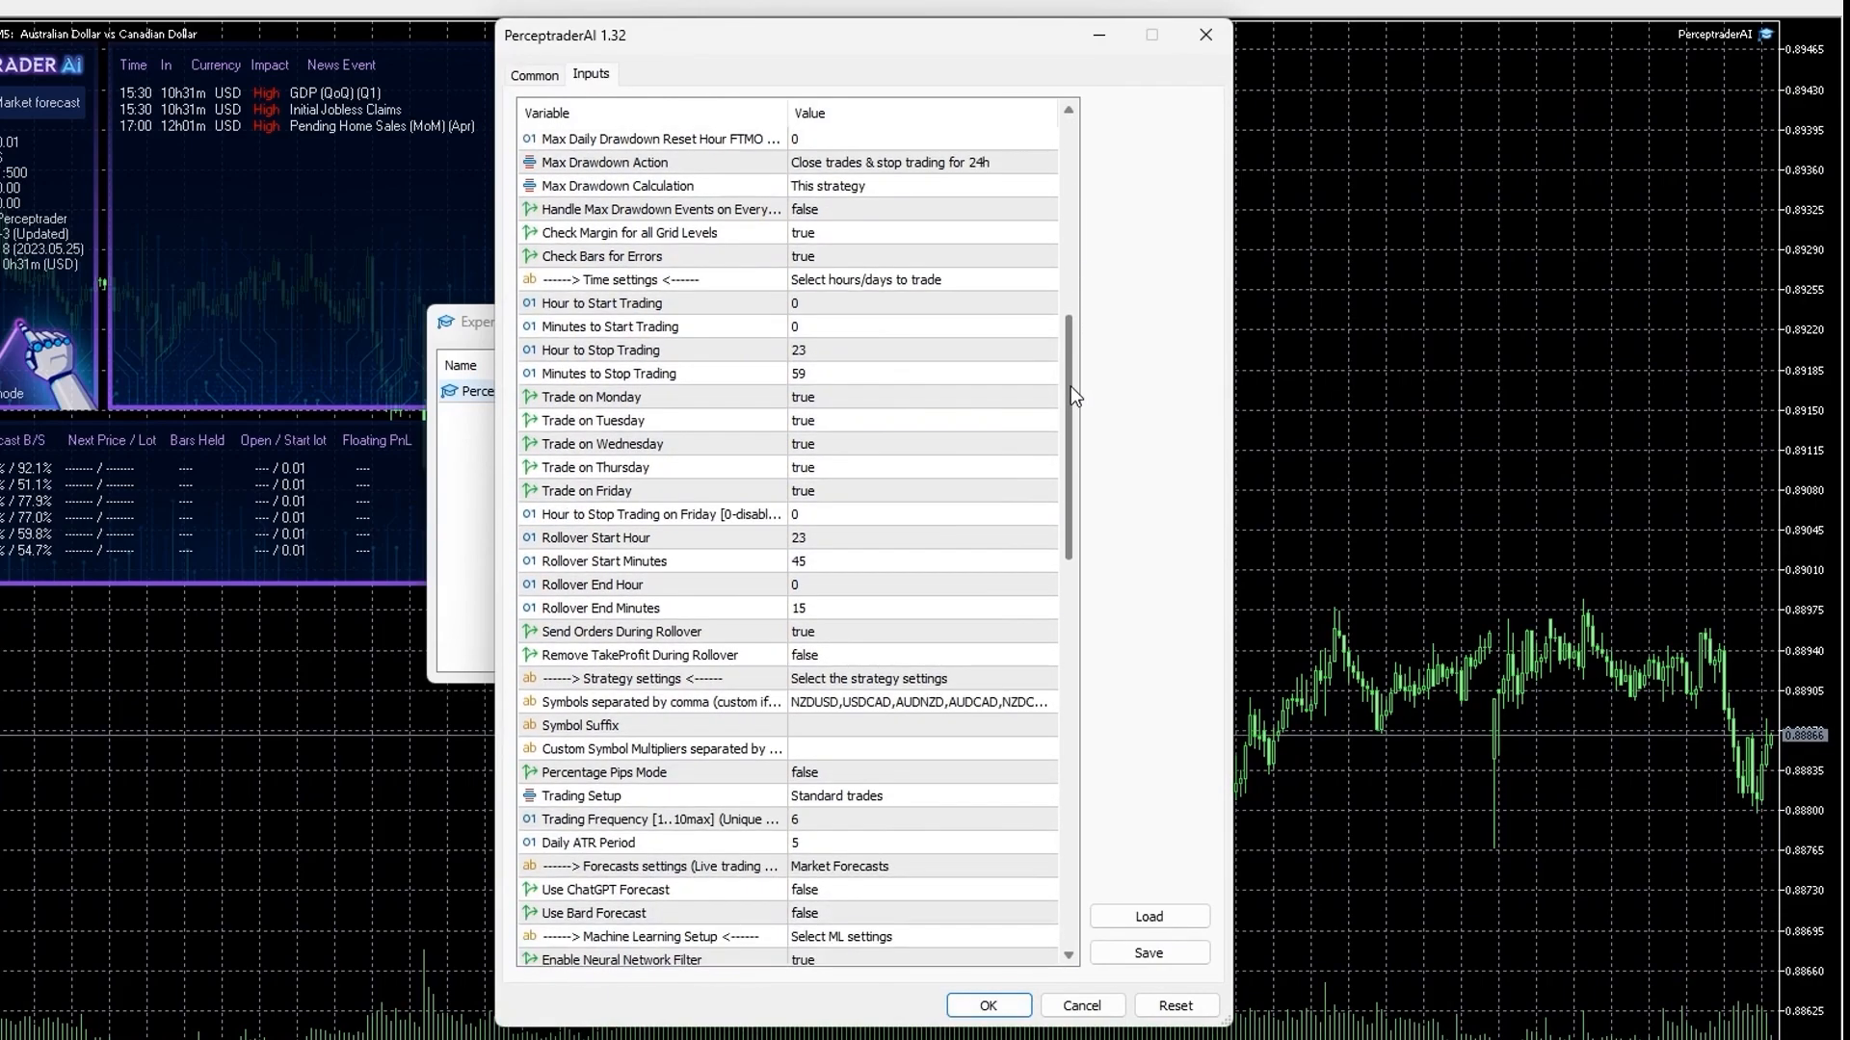
pyautogui.scroll(-3)
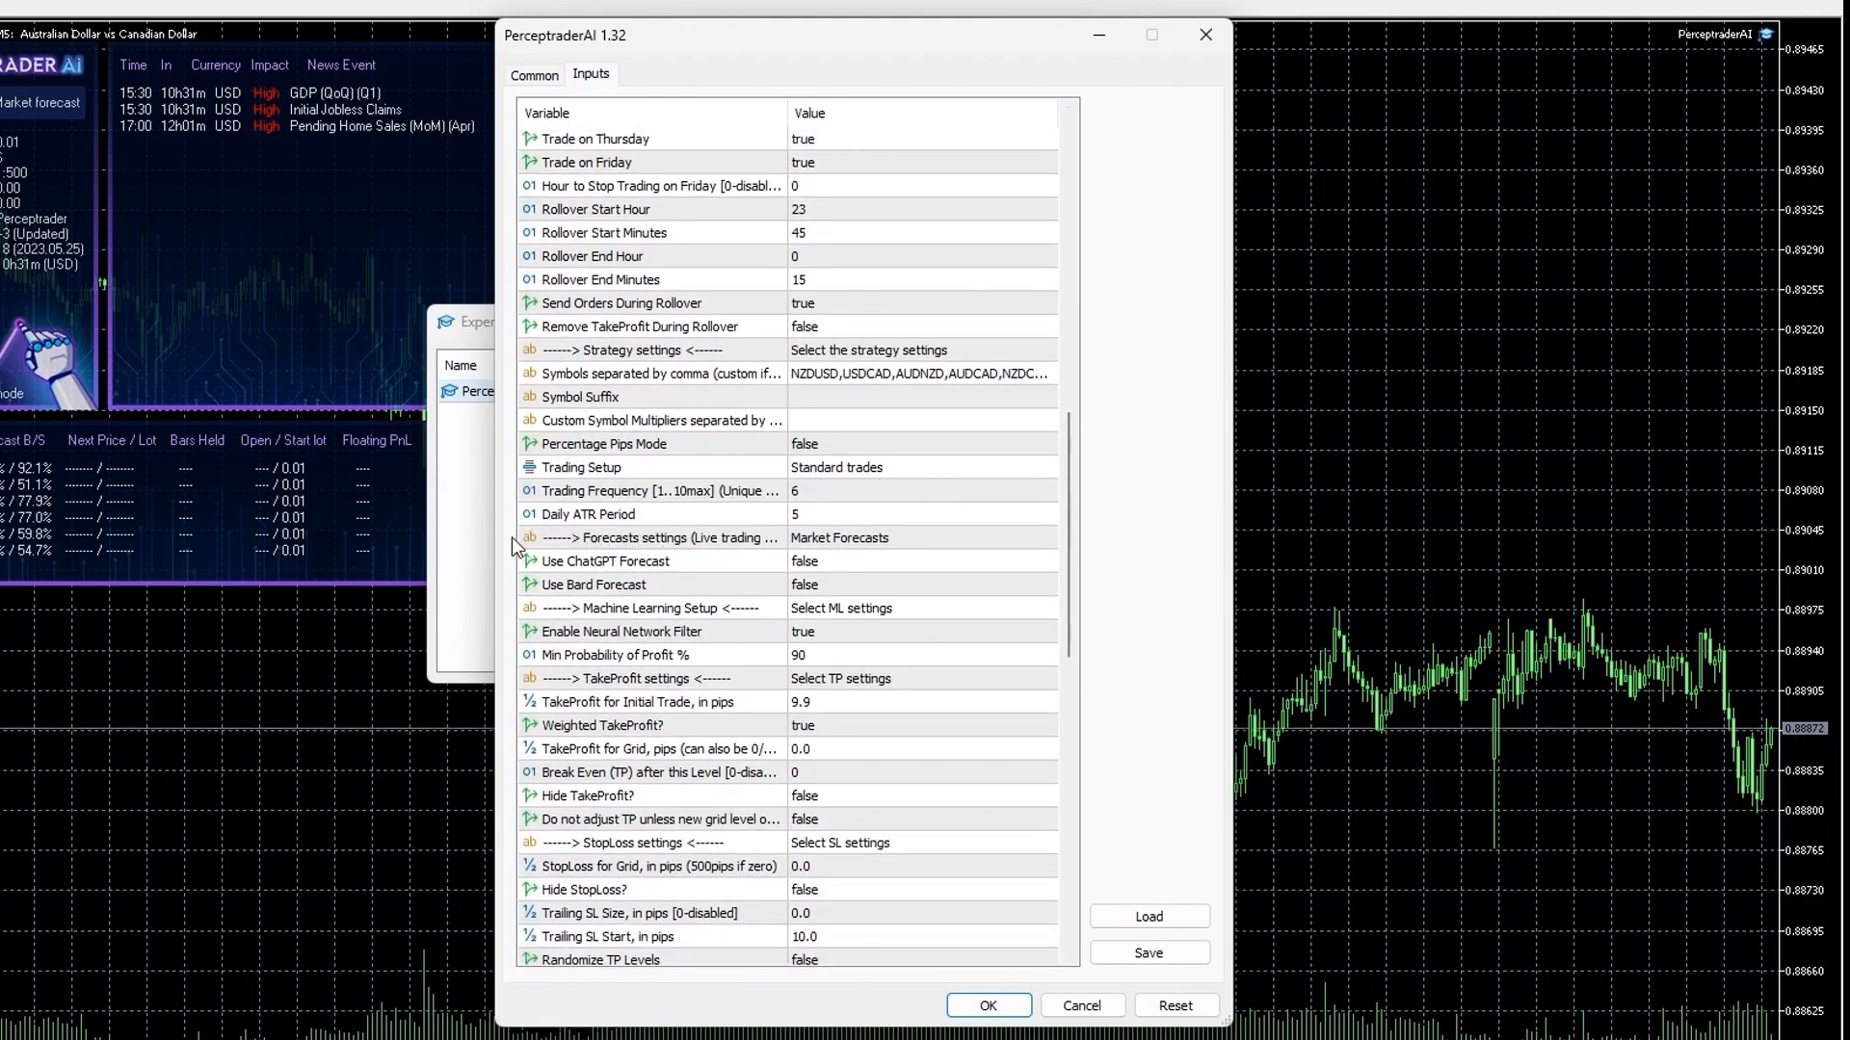
pyautogui.moveTo(887, 607)
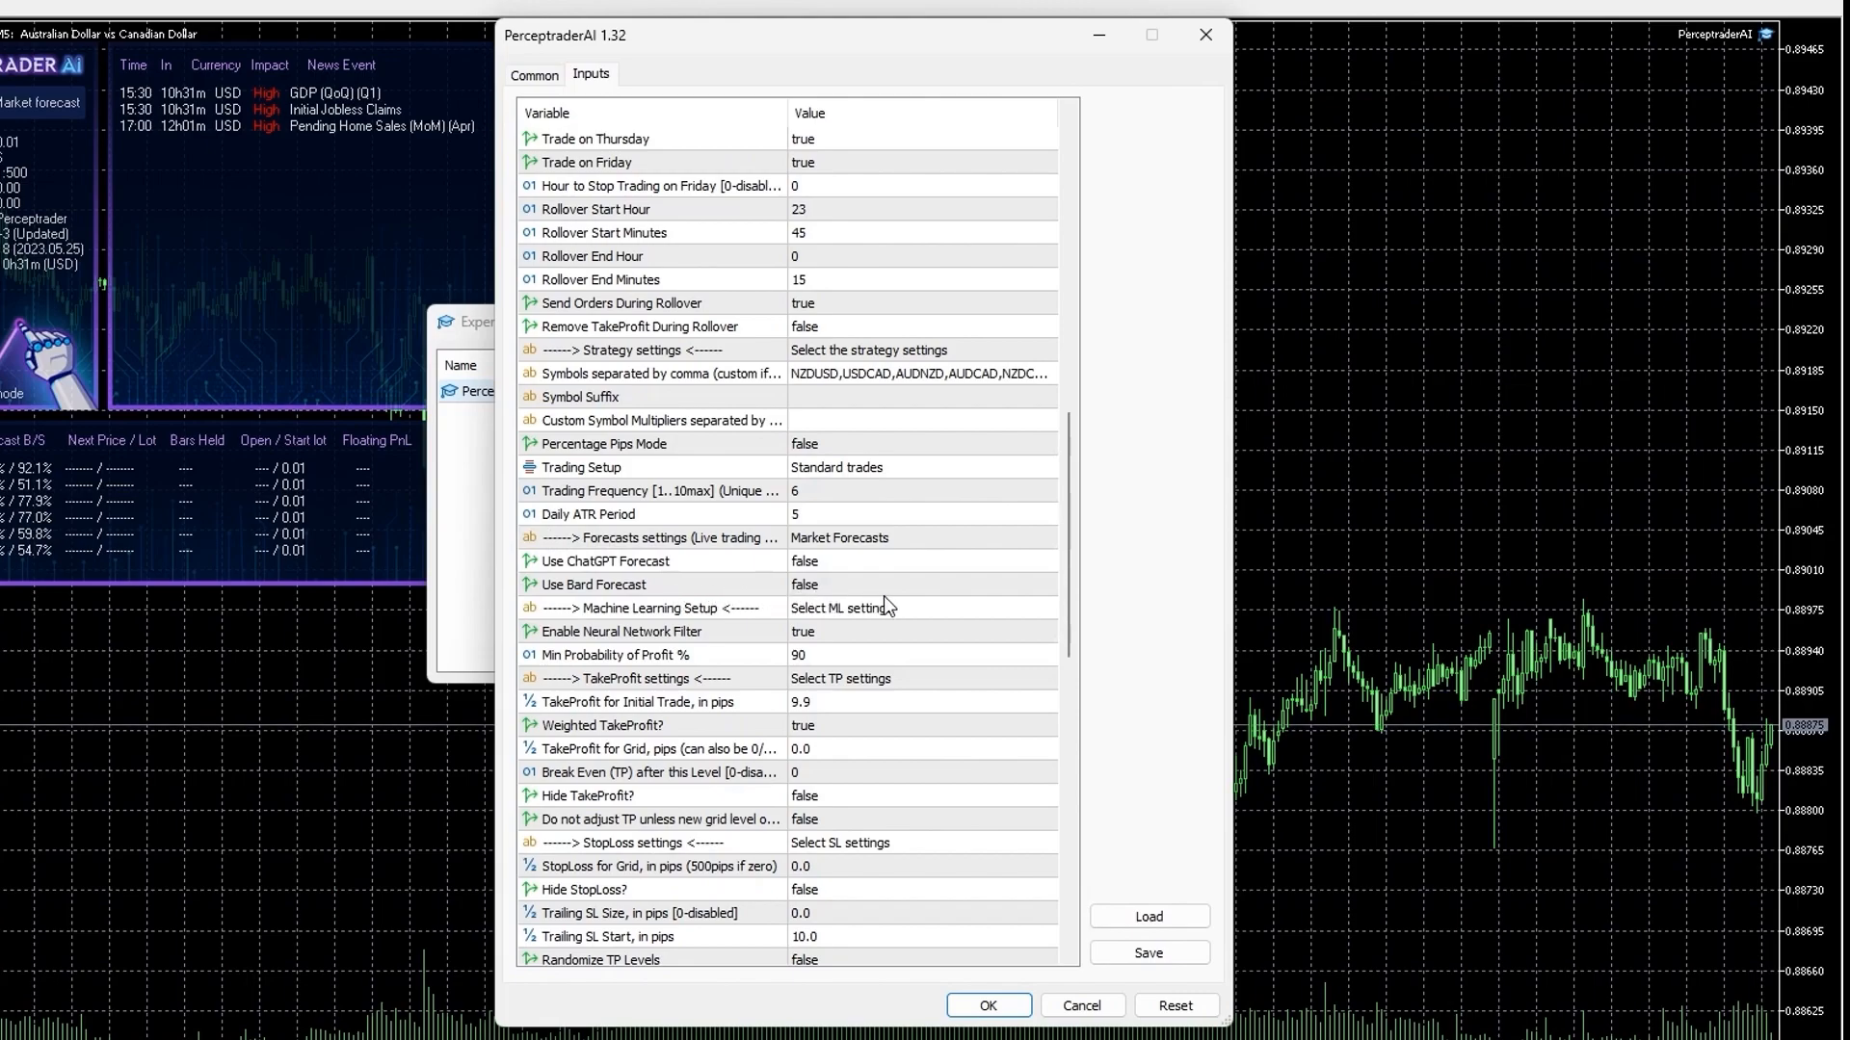
pyautogui.moveTo(1060, 550)
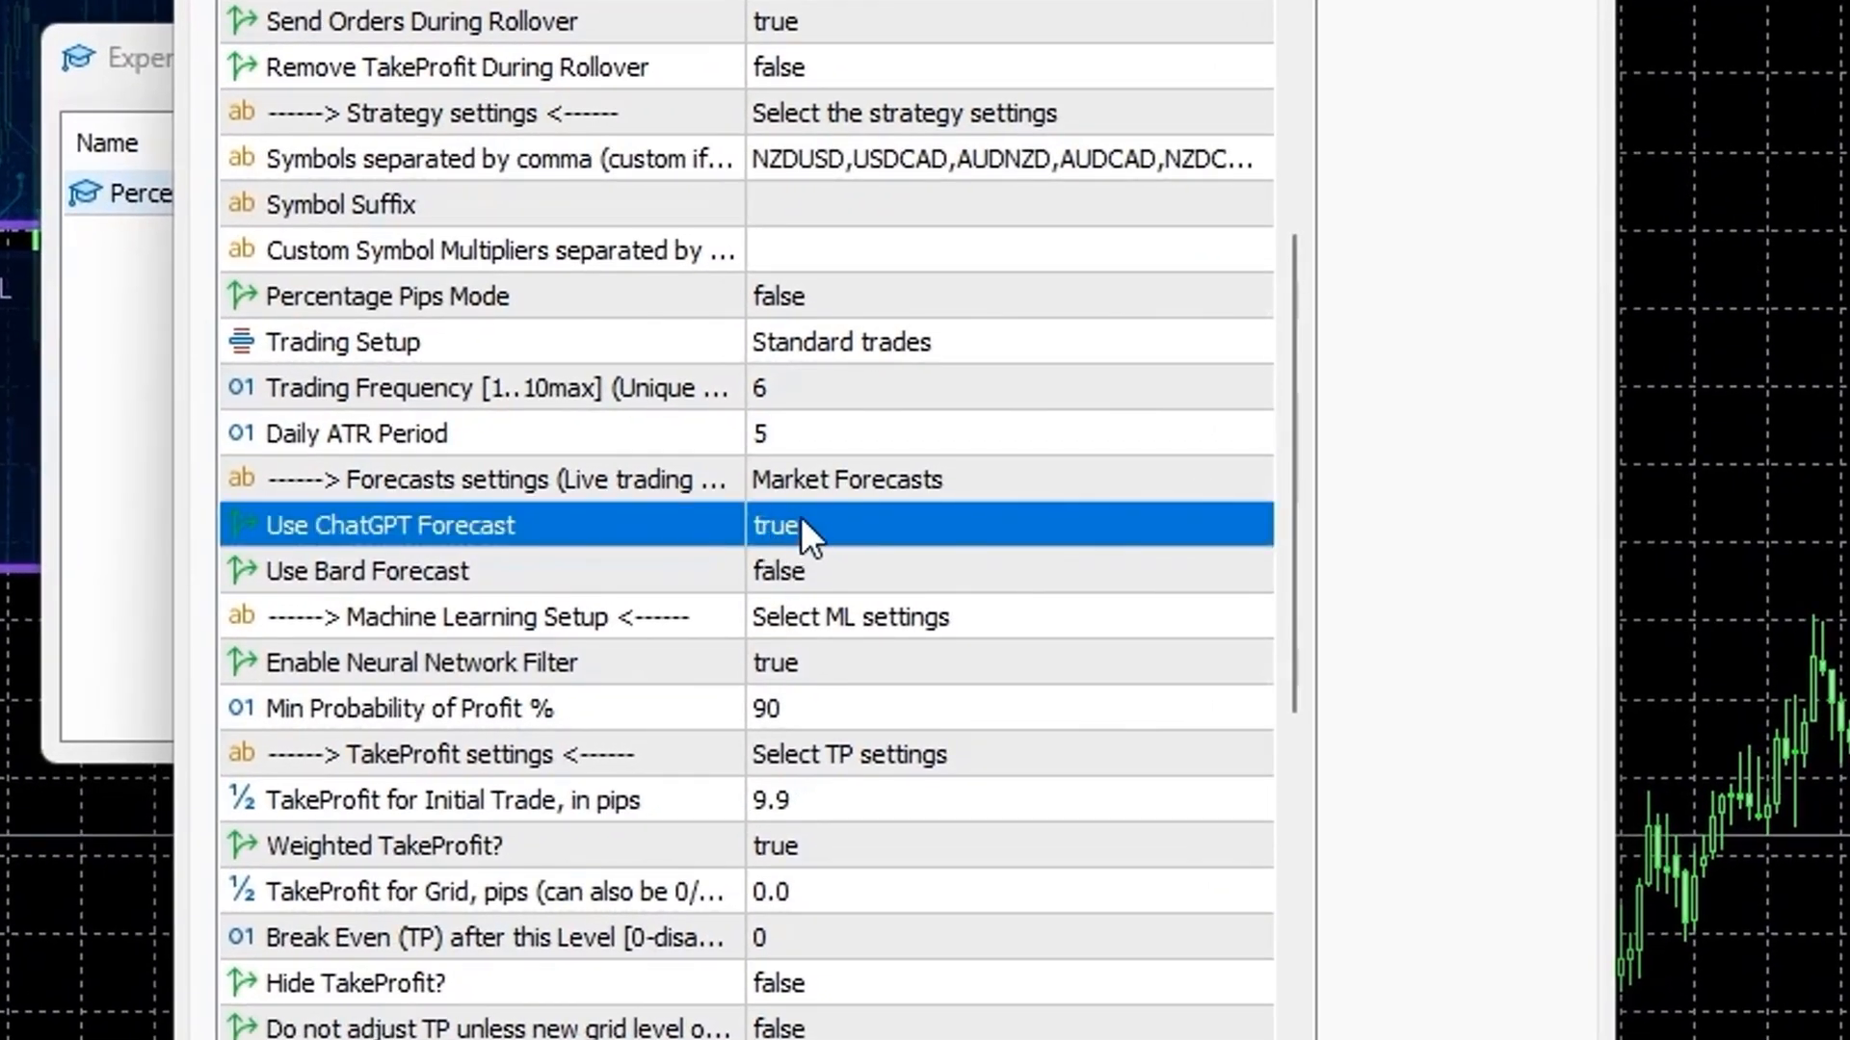
pyautogui.moveTo(802, 568)
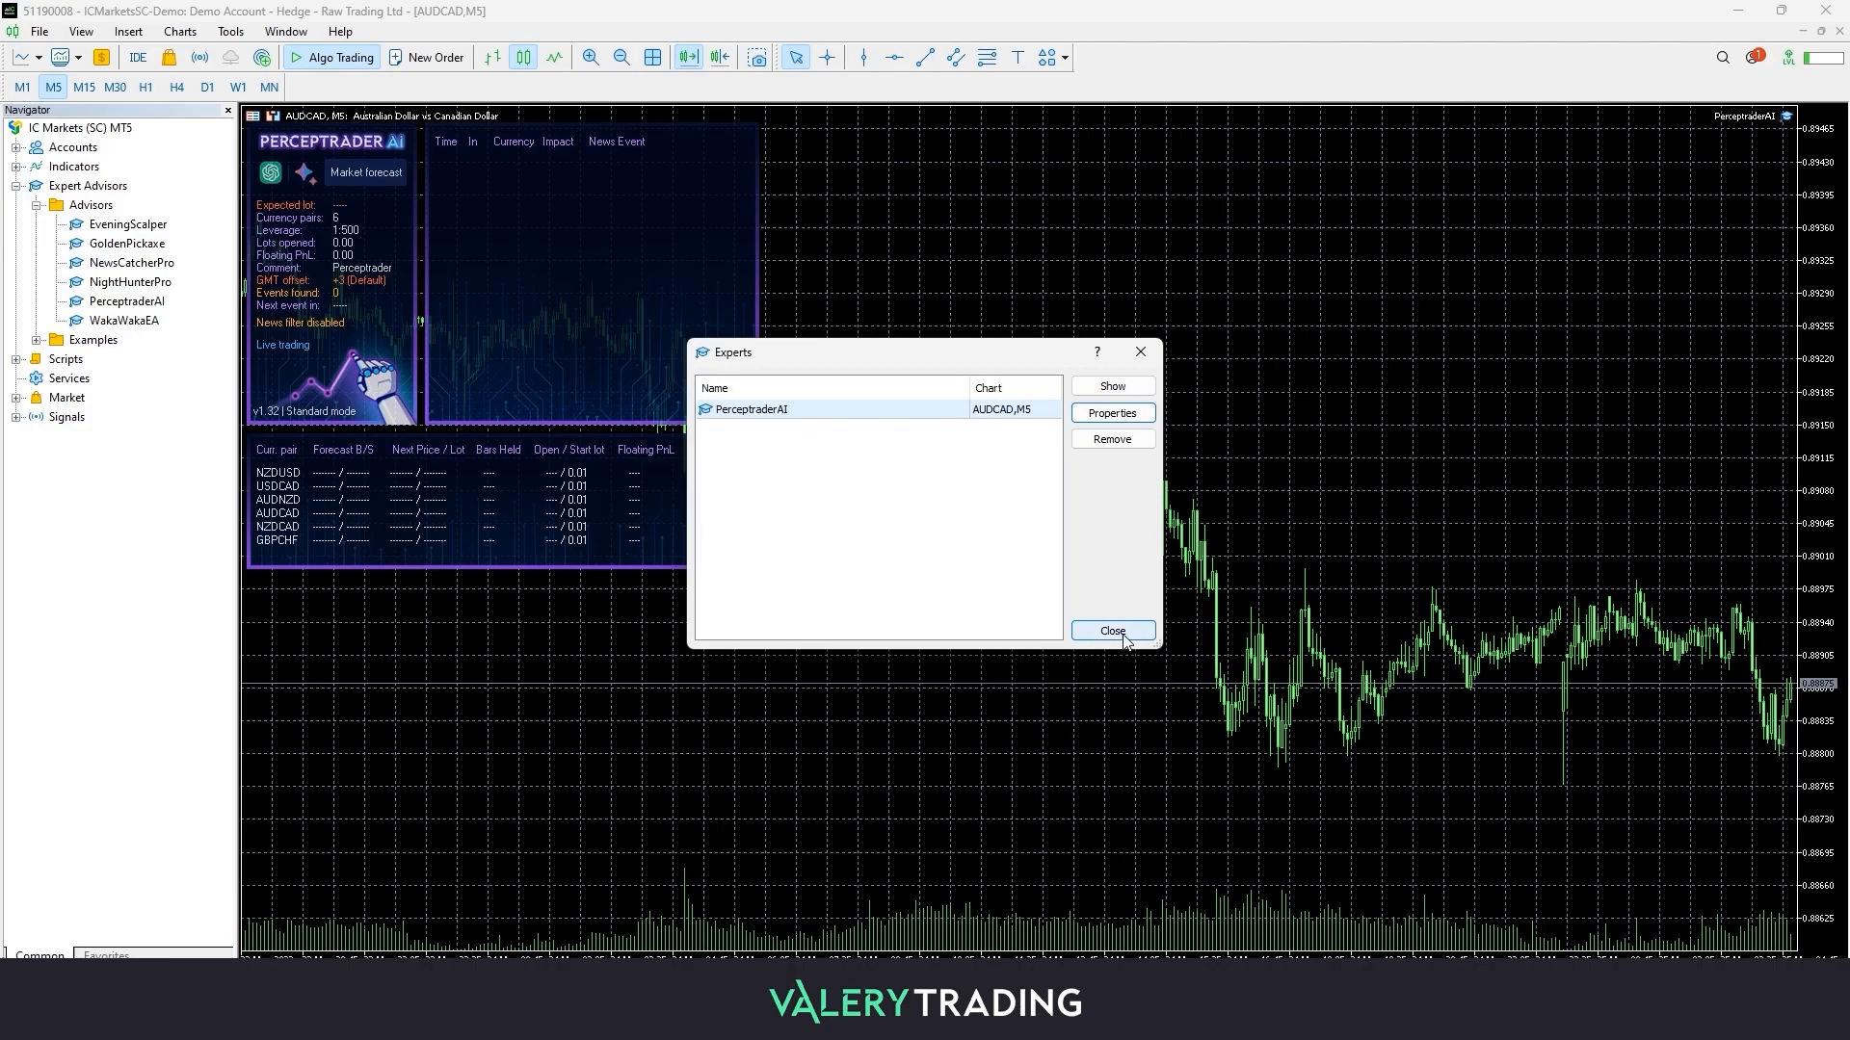
pyautogui.click(1113, 630)
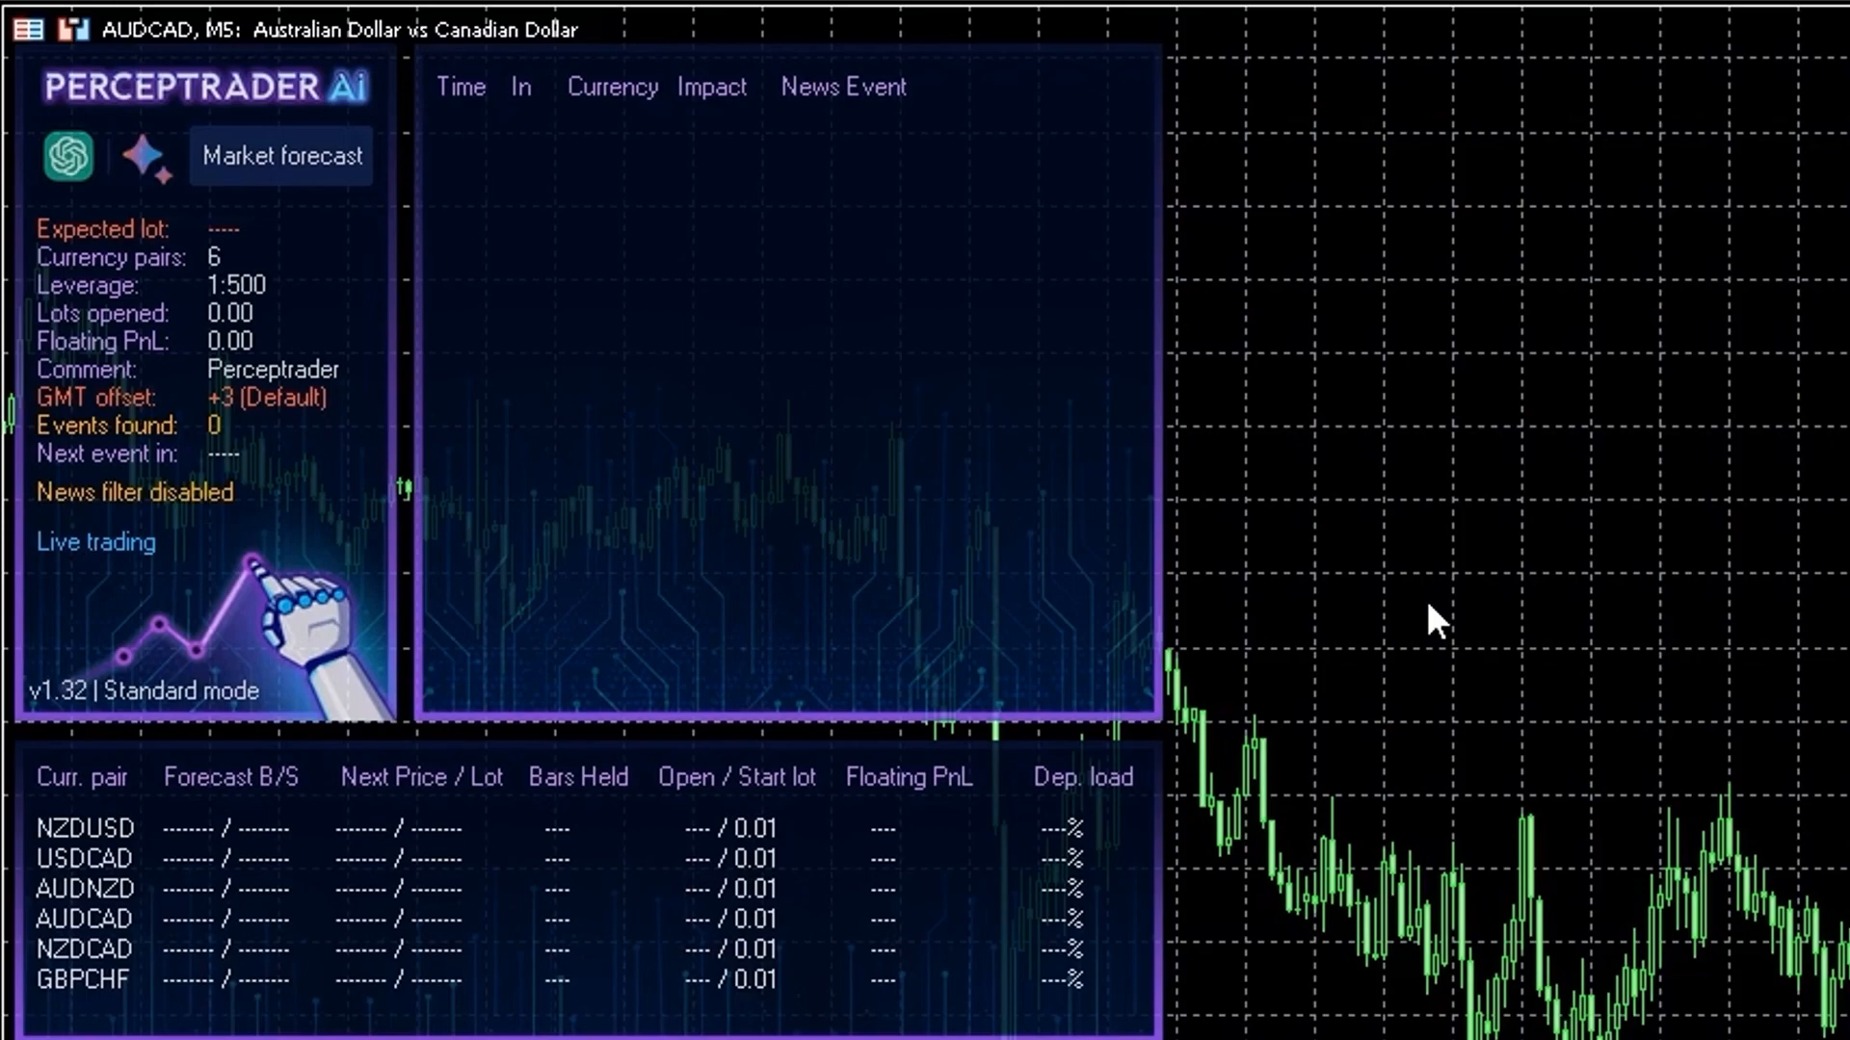
pyautogui.click(281, 157)
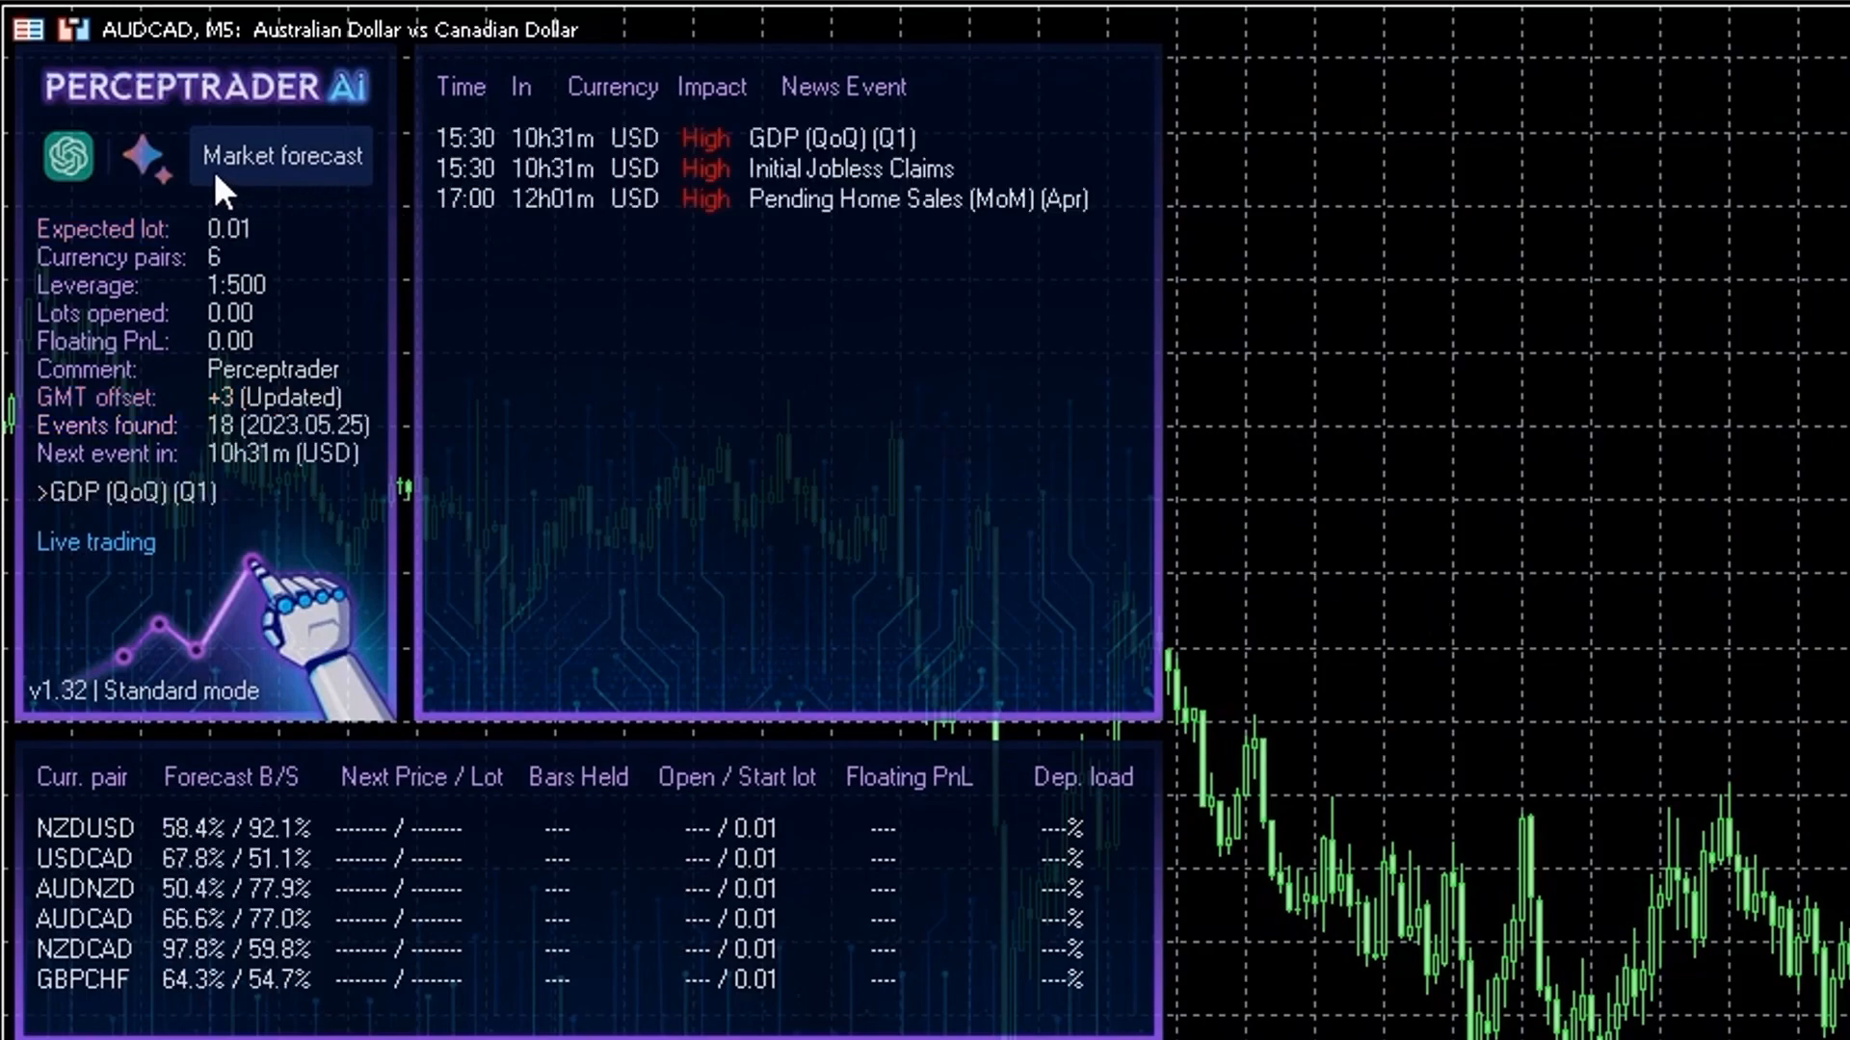
pyautogui.moveTo(197, 162)
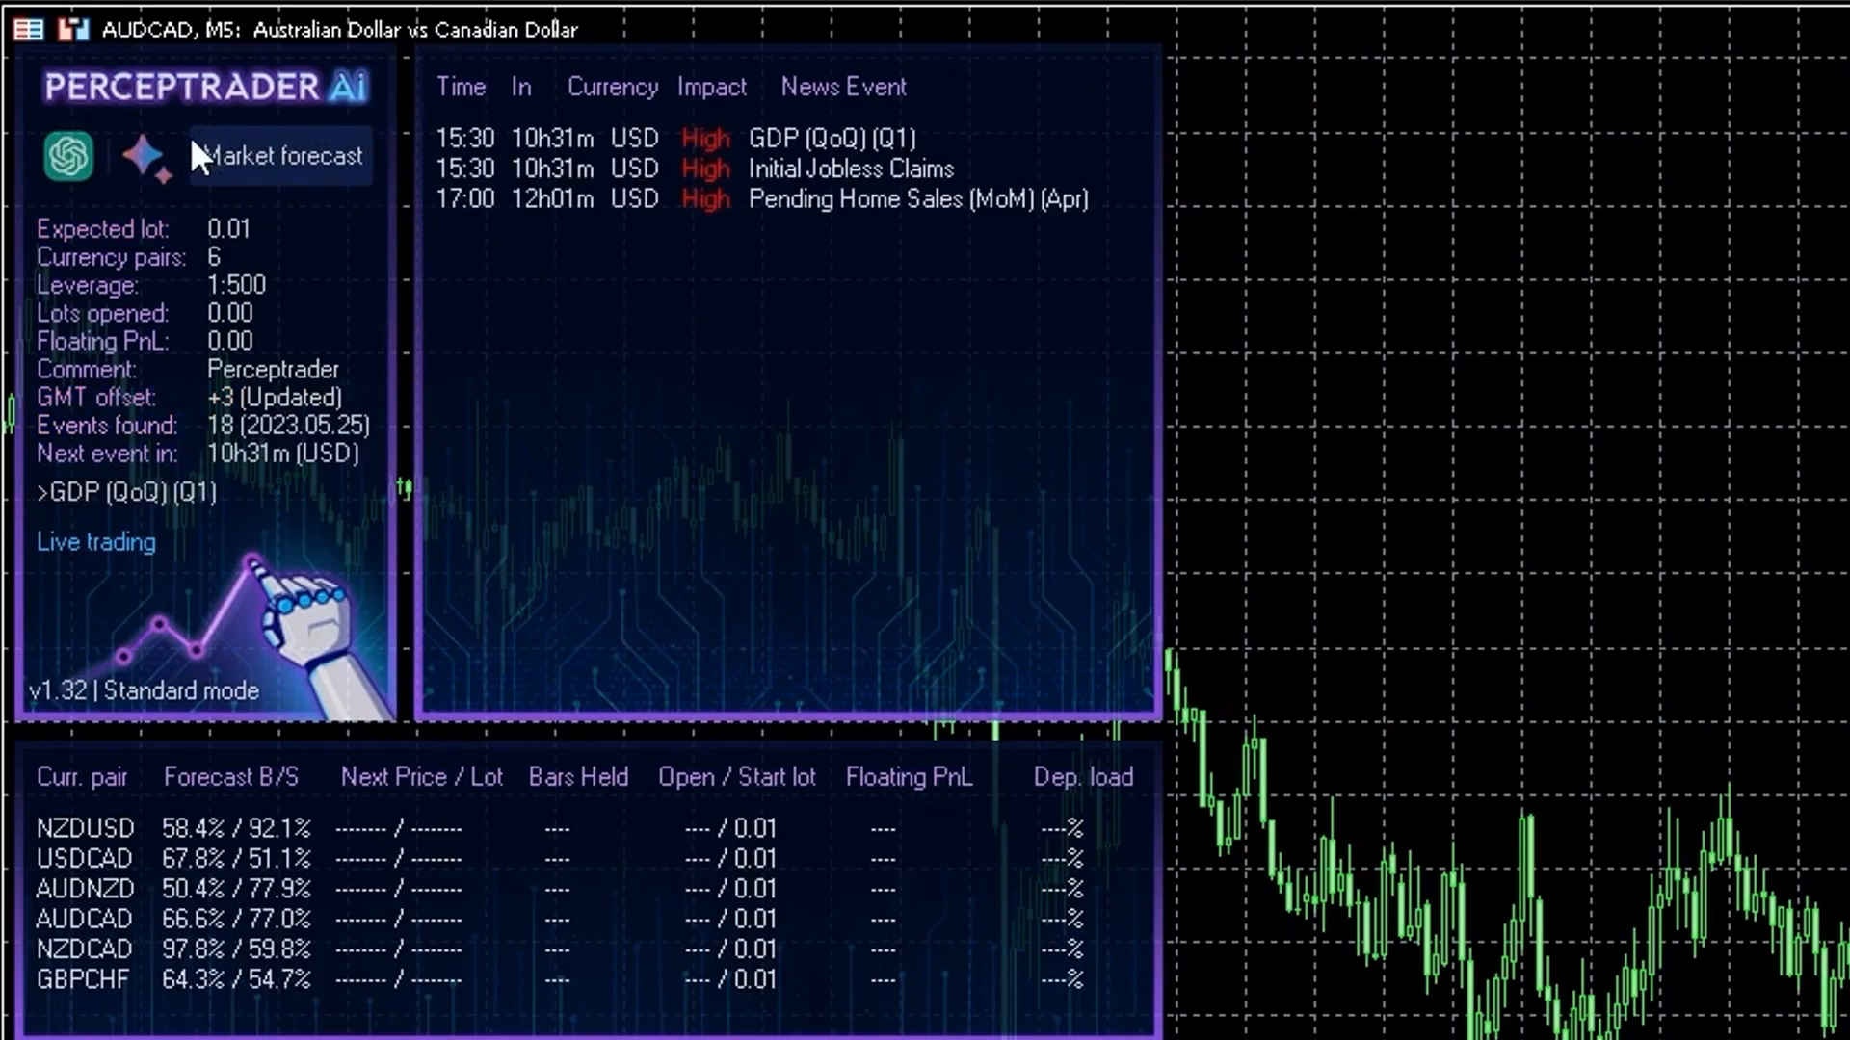
pyautogui.moveTo(275, 182)
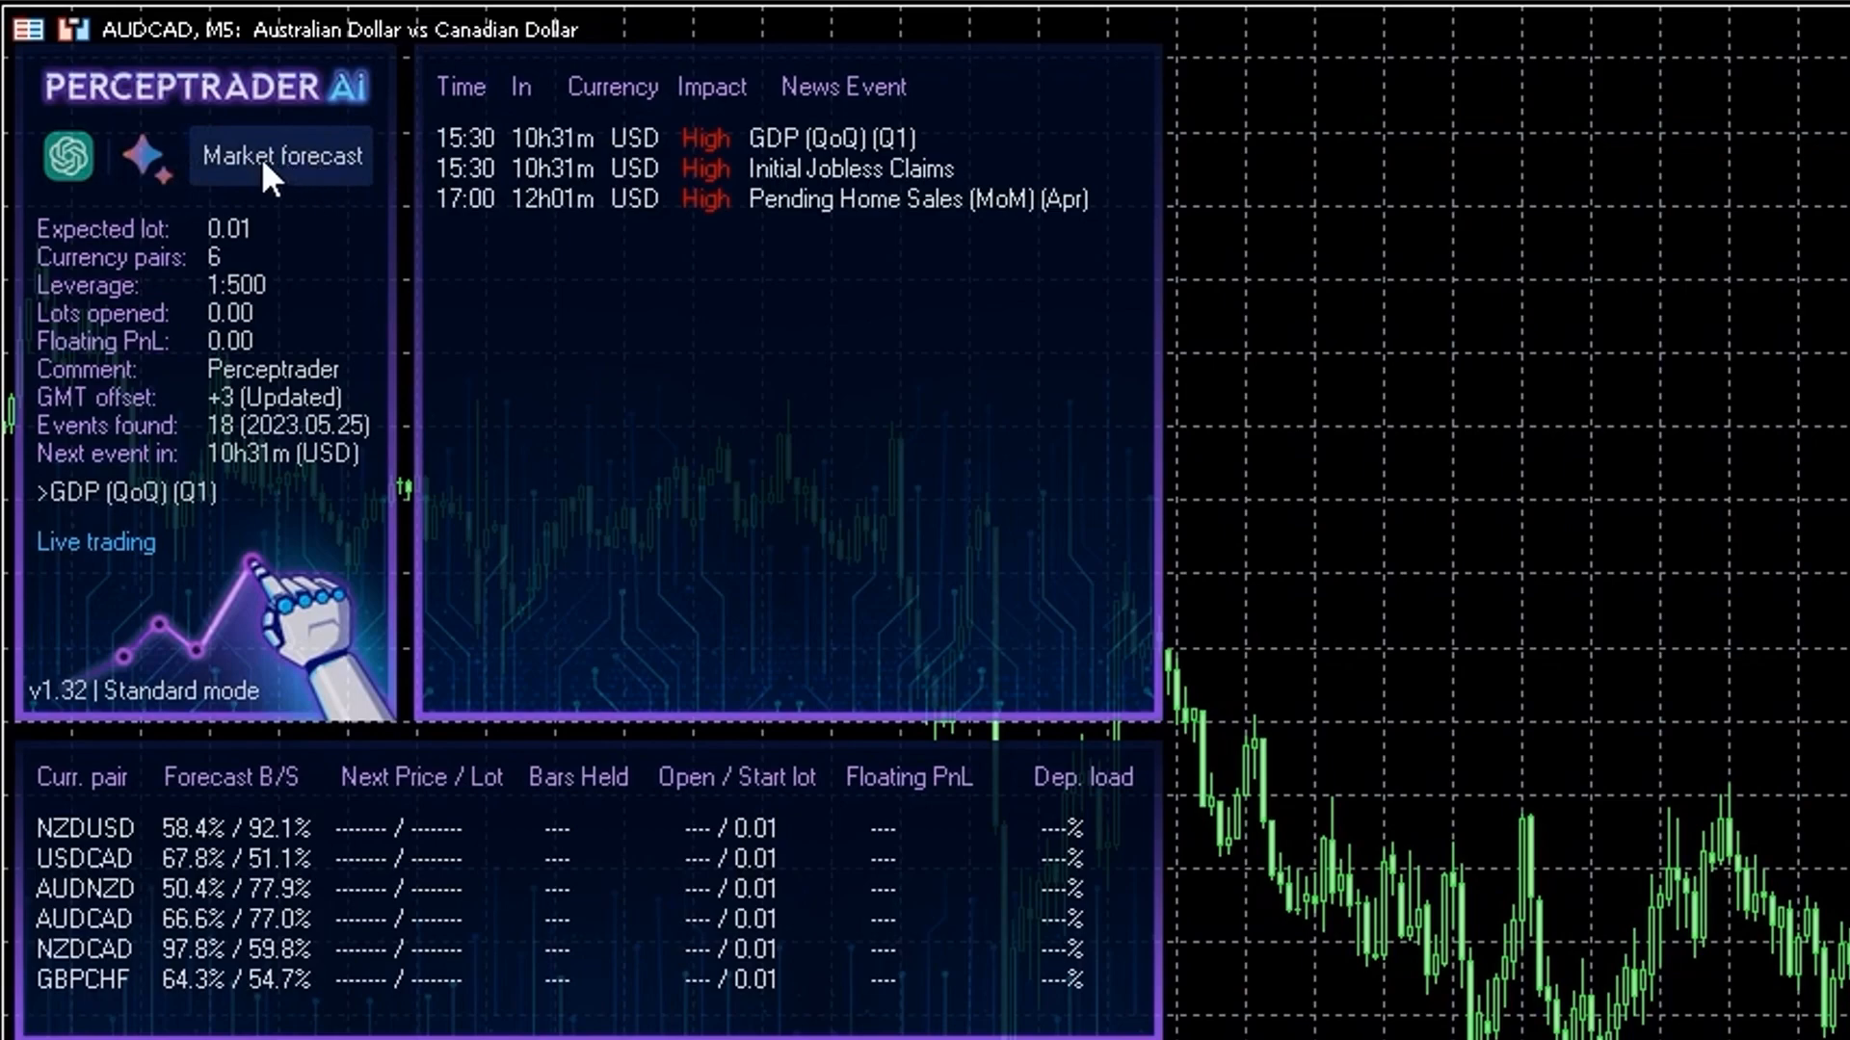
# Step: Reopen the Market forecast window keeping ChatGPT as model and AUDCAD as pair
pyautogui.click(281, 154)
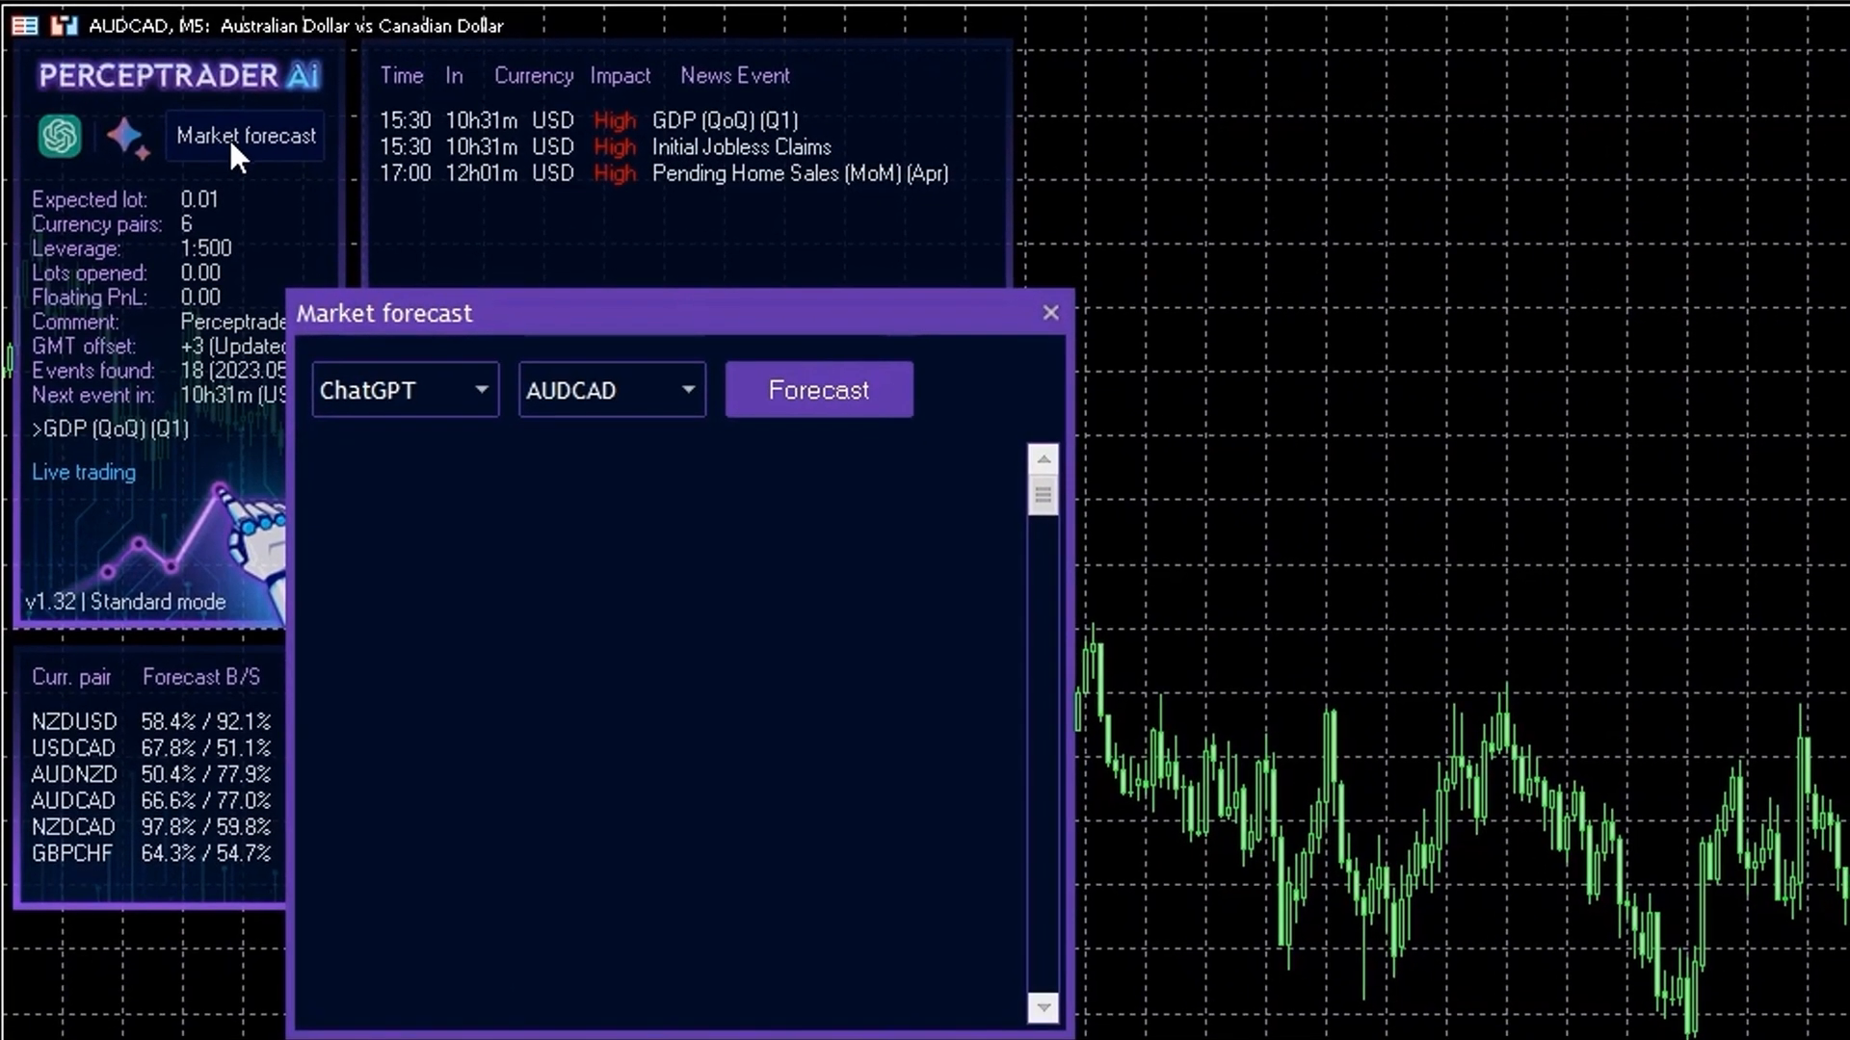
pyautogui.moveTo(497, 435)
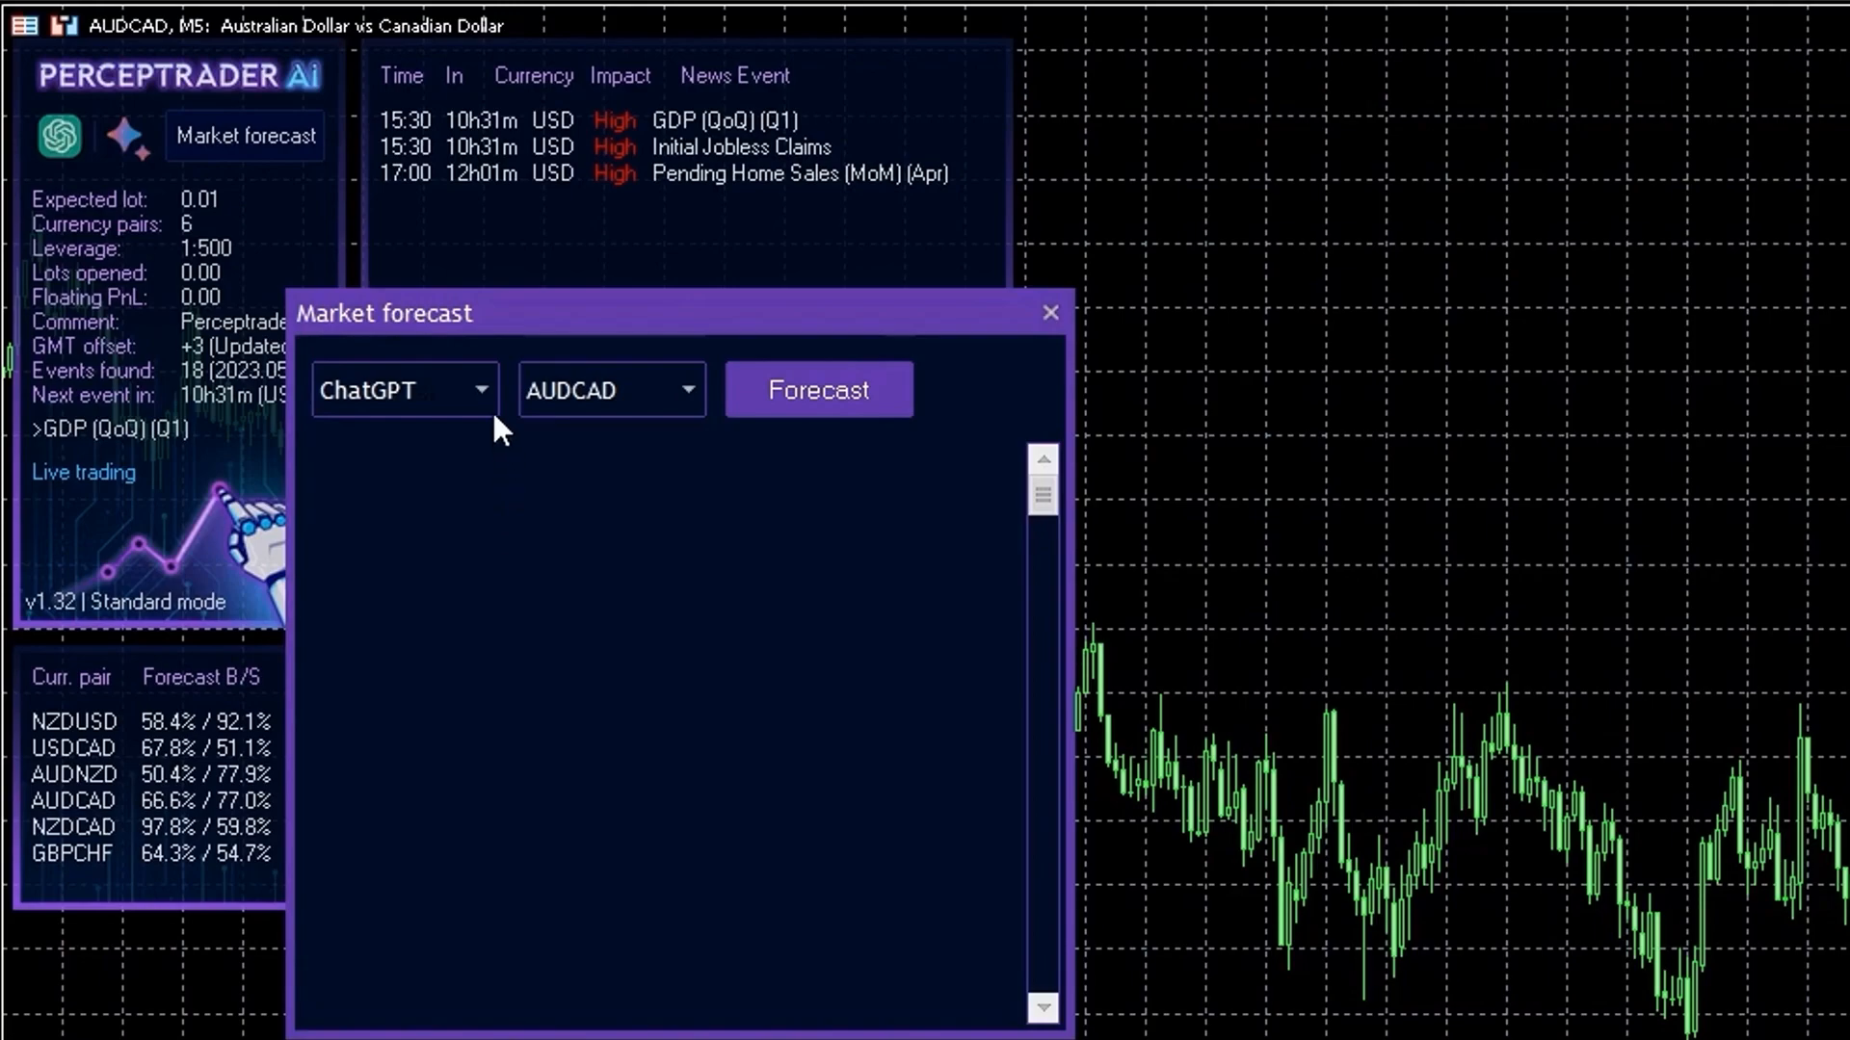
pyautogui.click(405, 389)
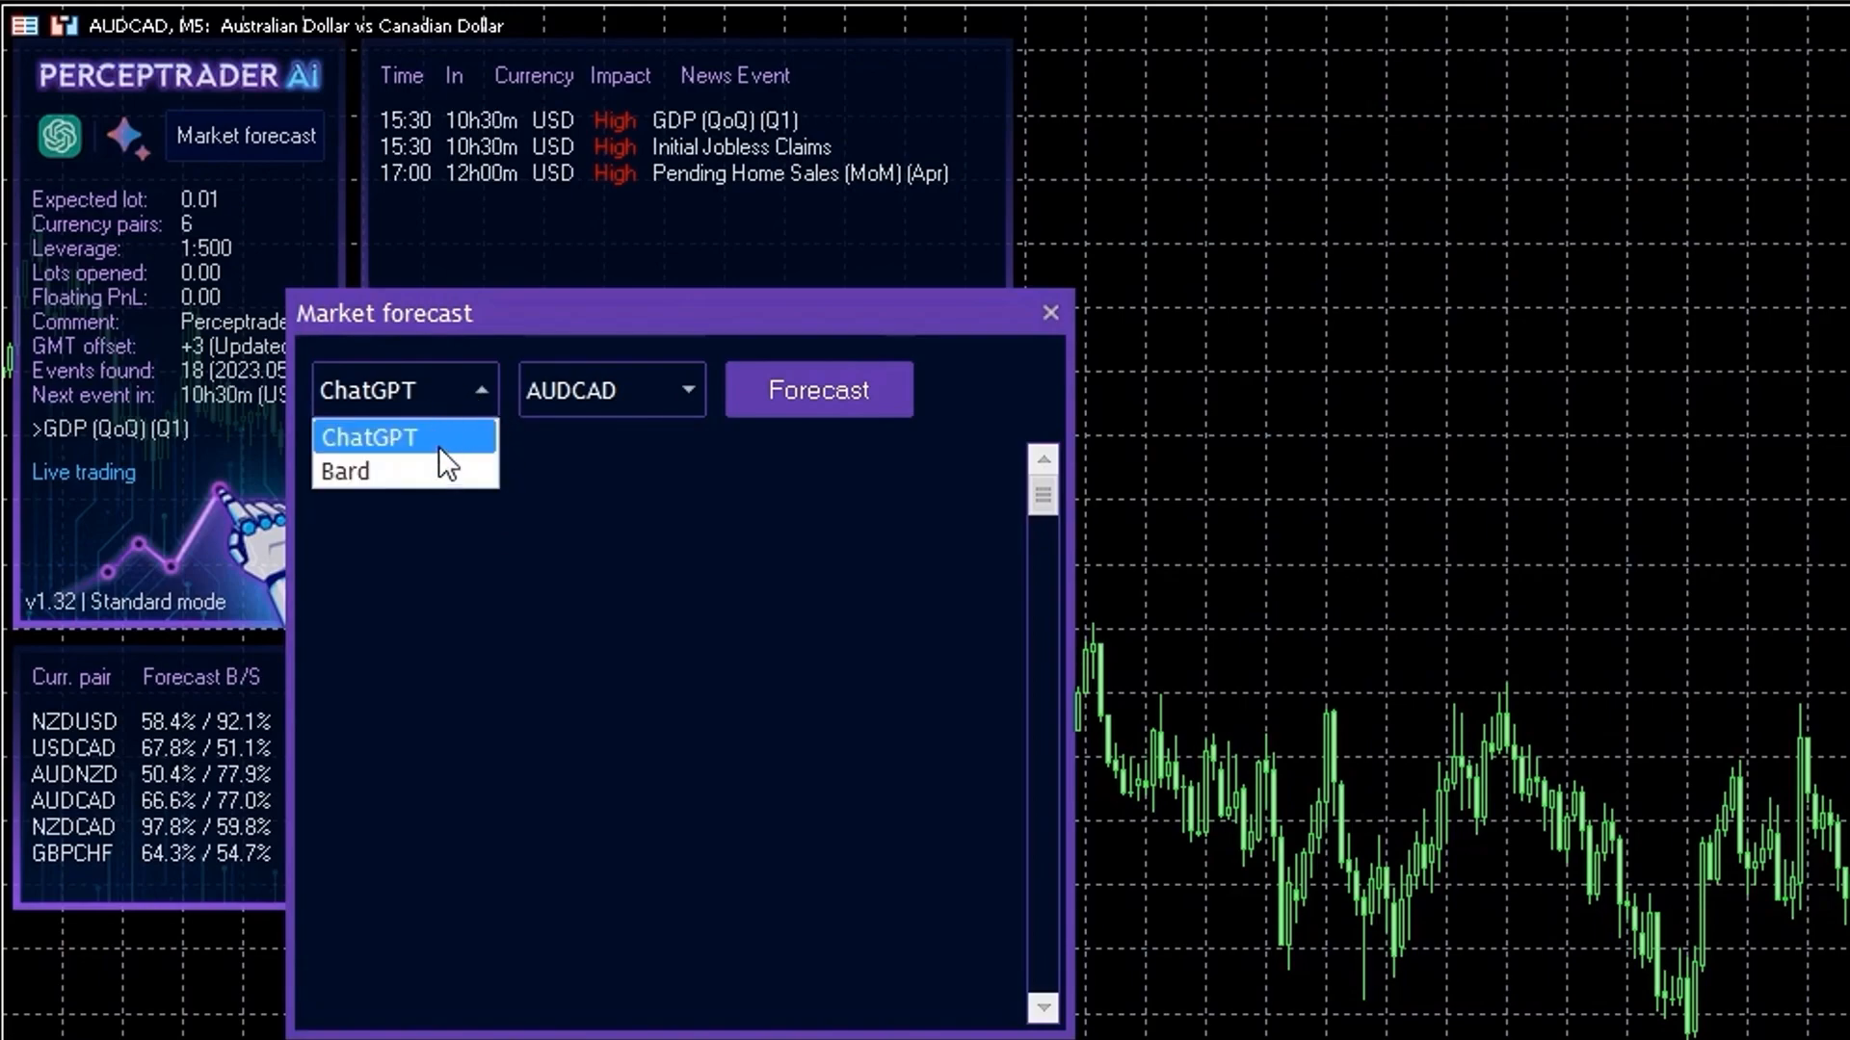
pyautogui.moveTo(482, 395)
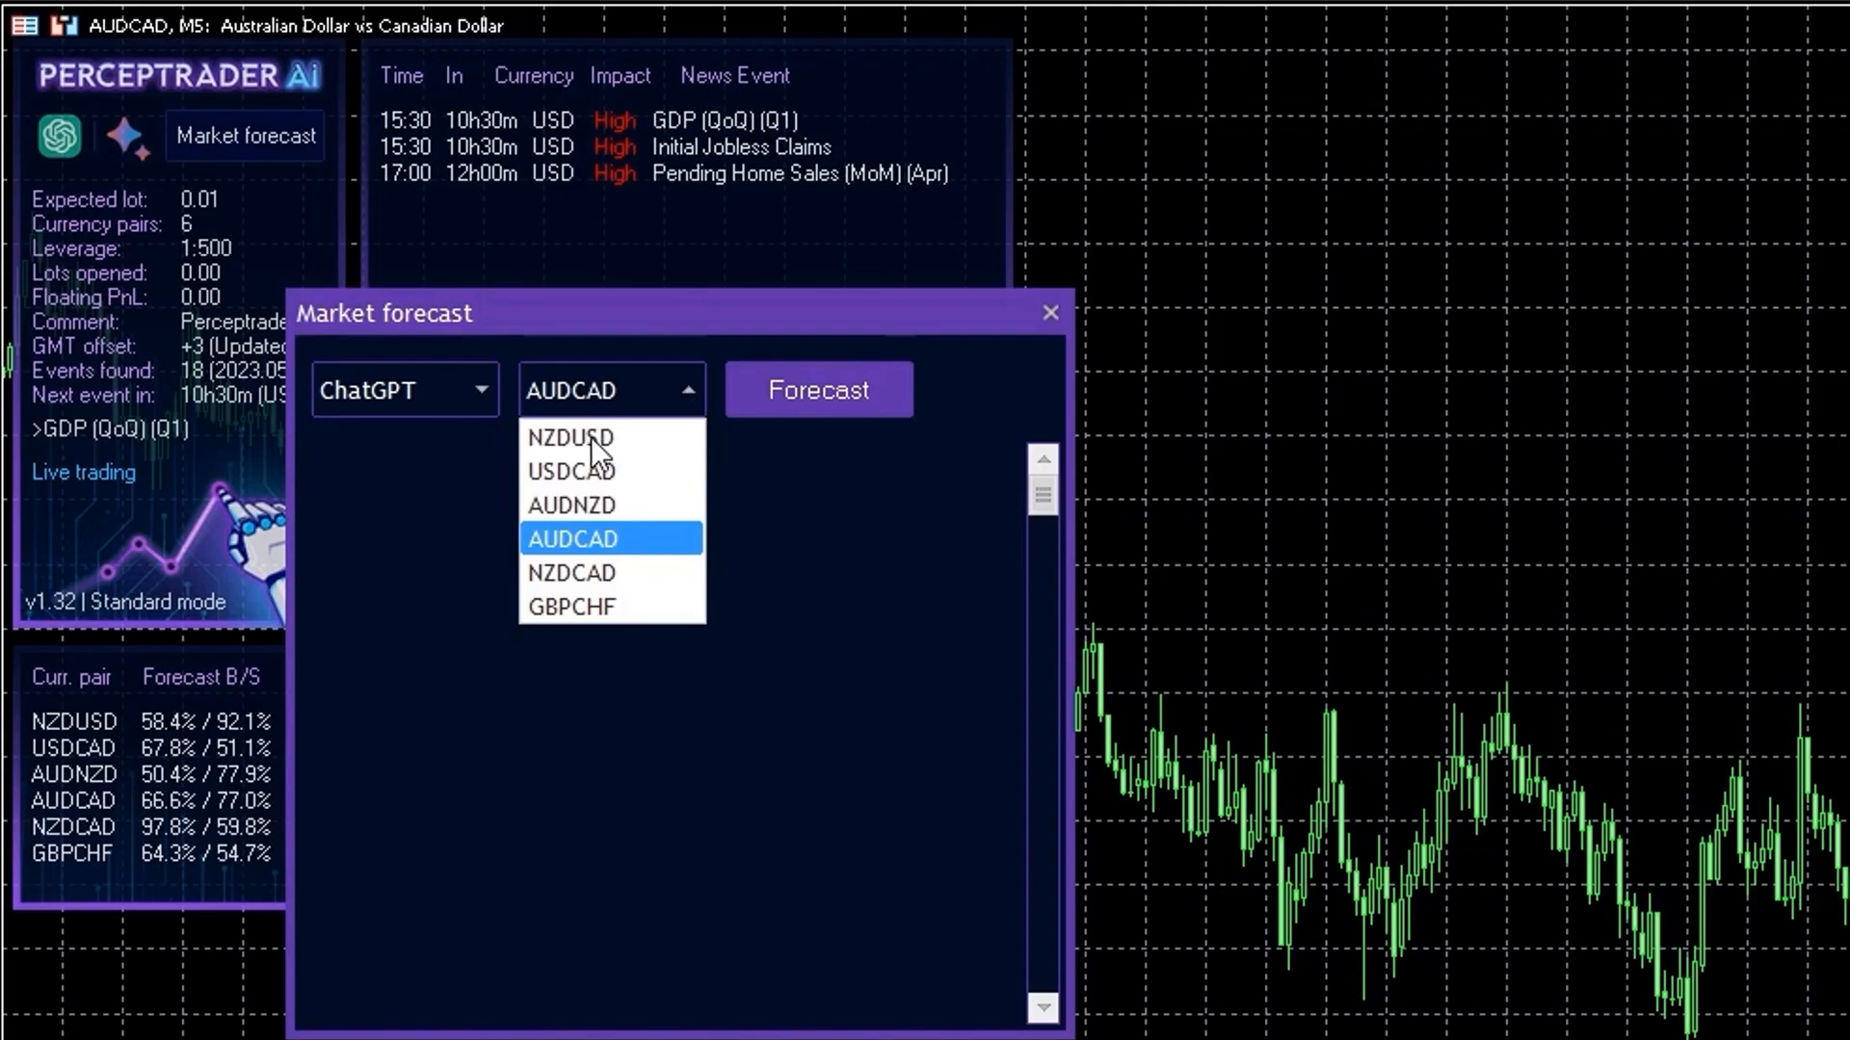
pyautogui.moveTo(593, 609)
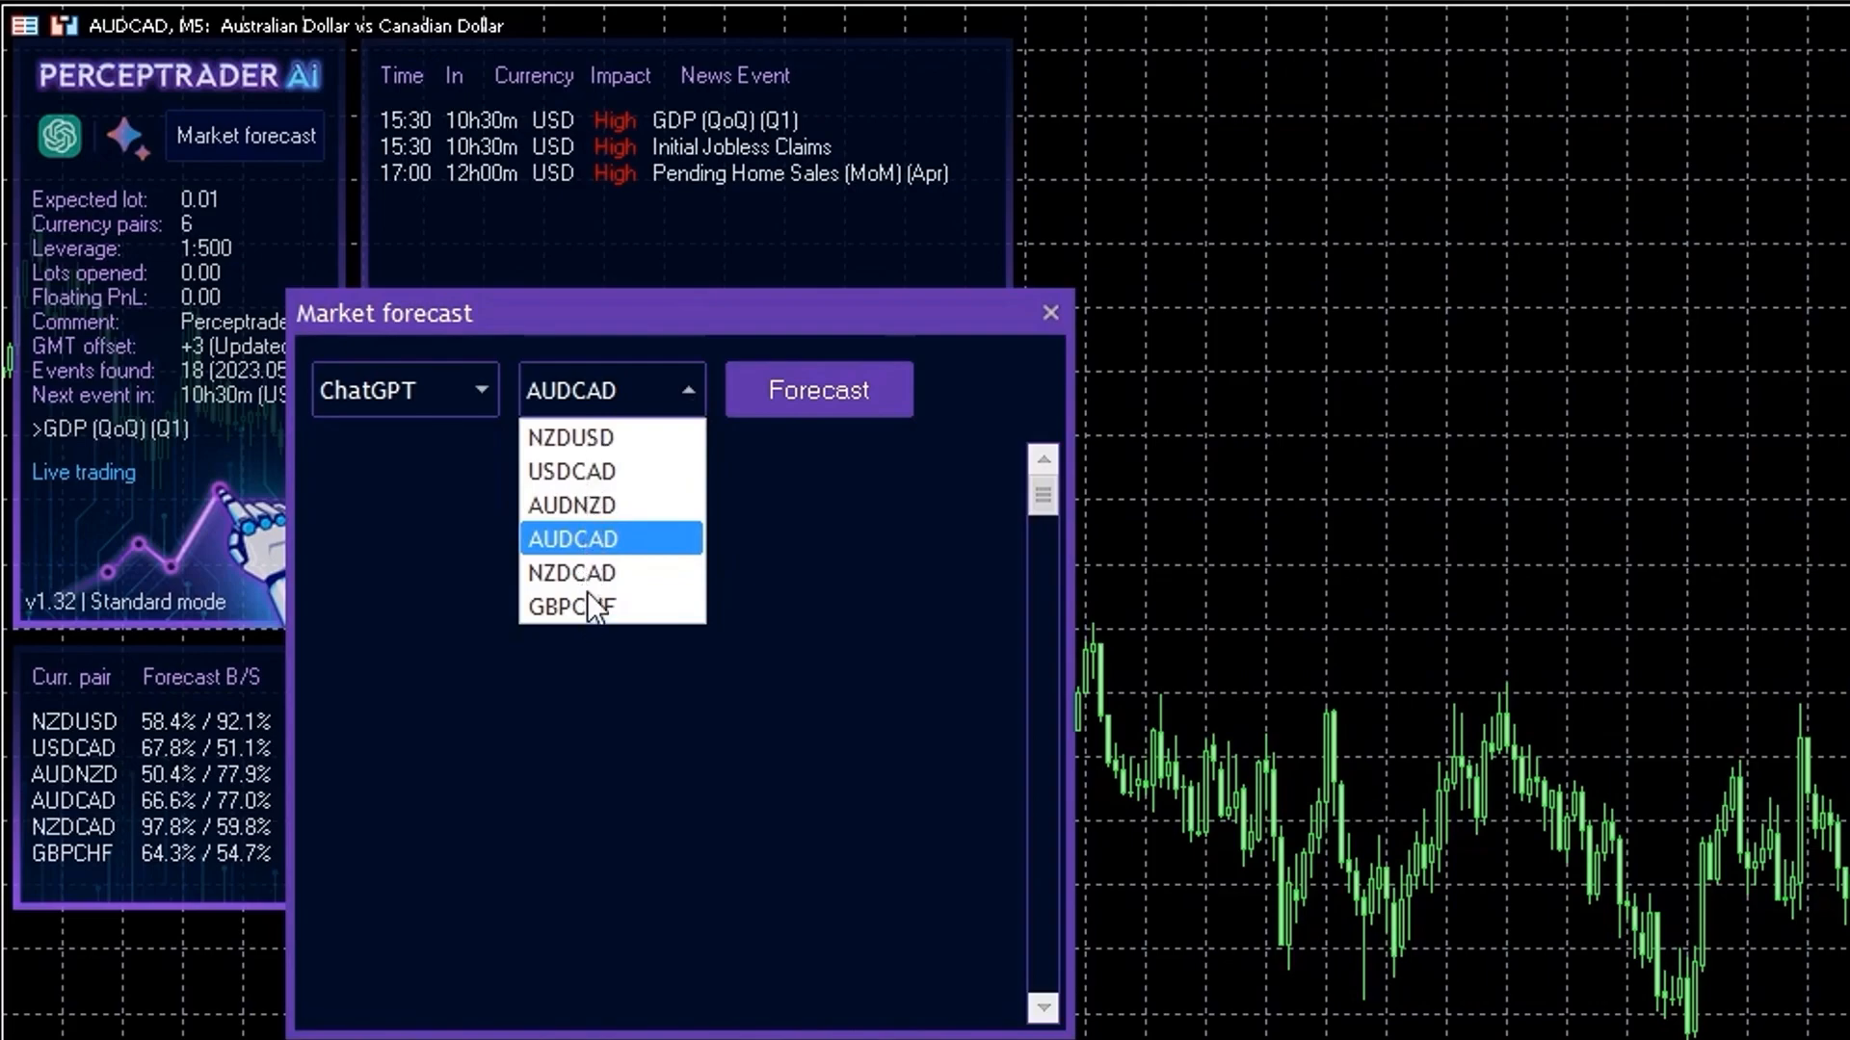
pyautogui.moveTo(584, 547)
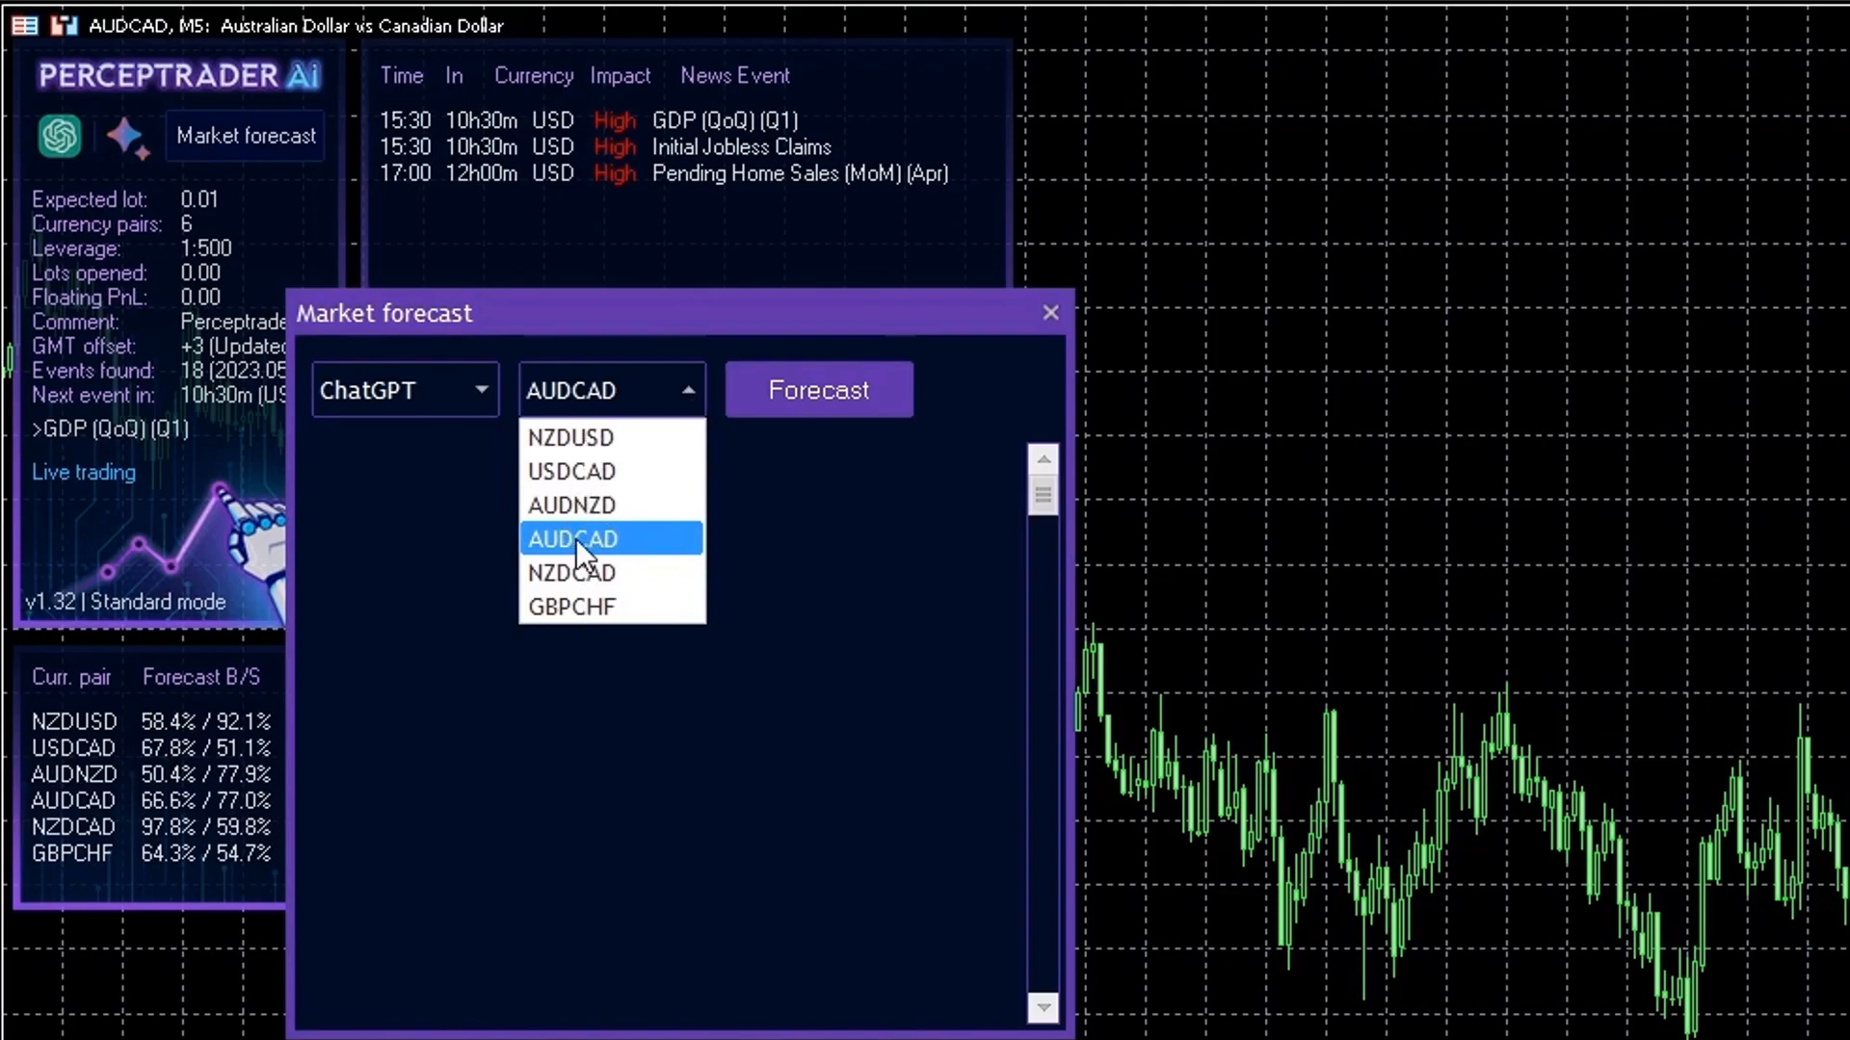
pyautogui.moveTo(150, 54)
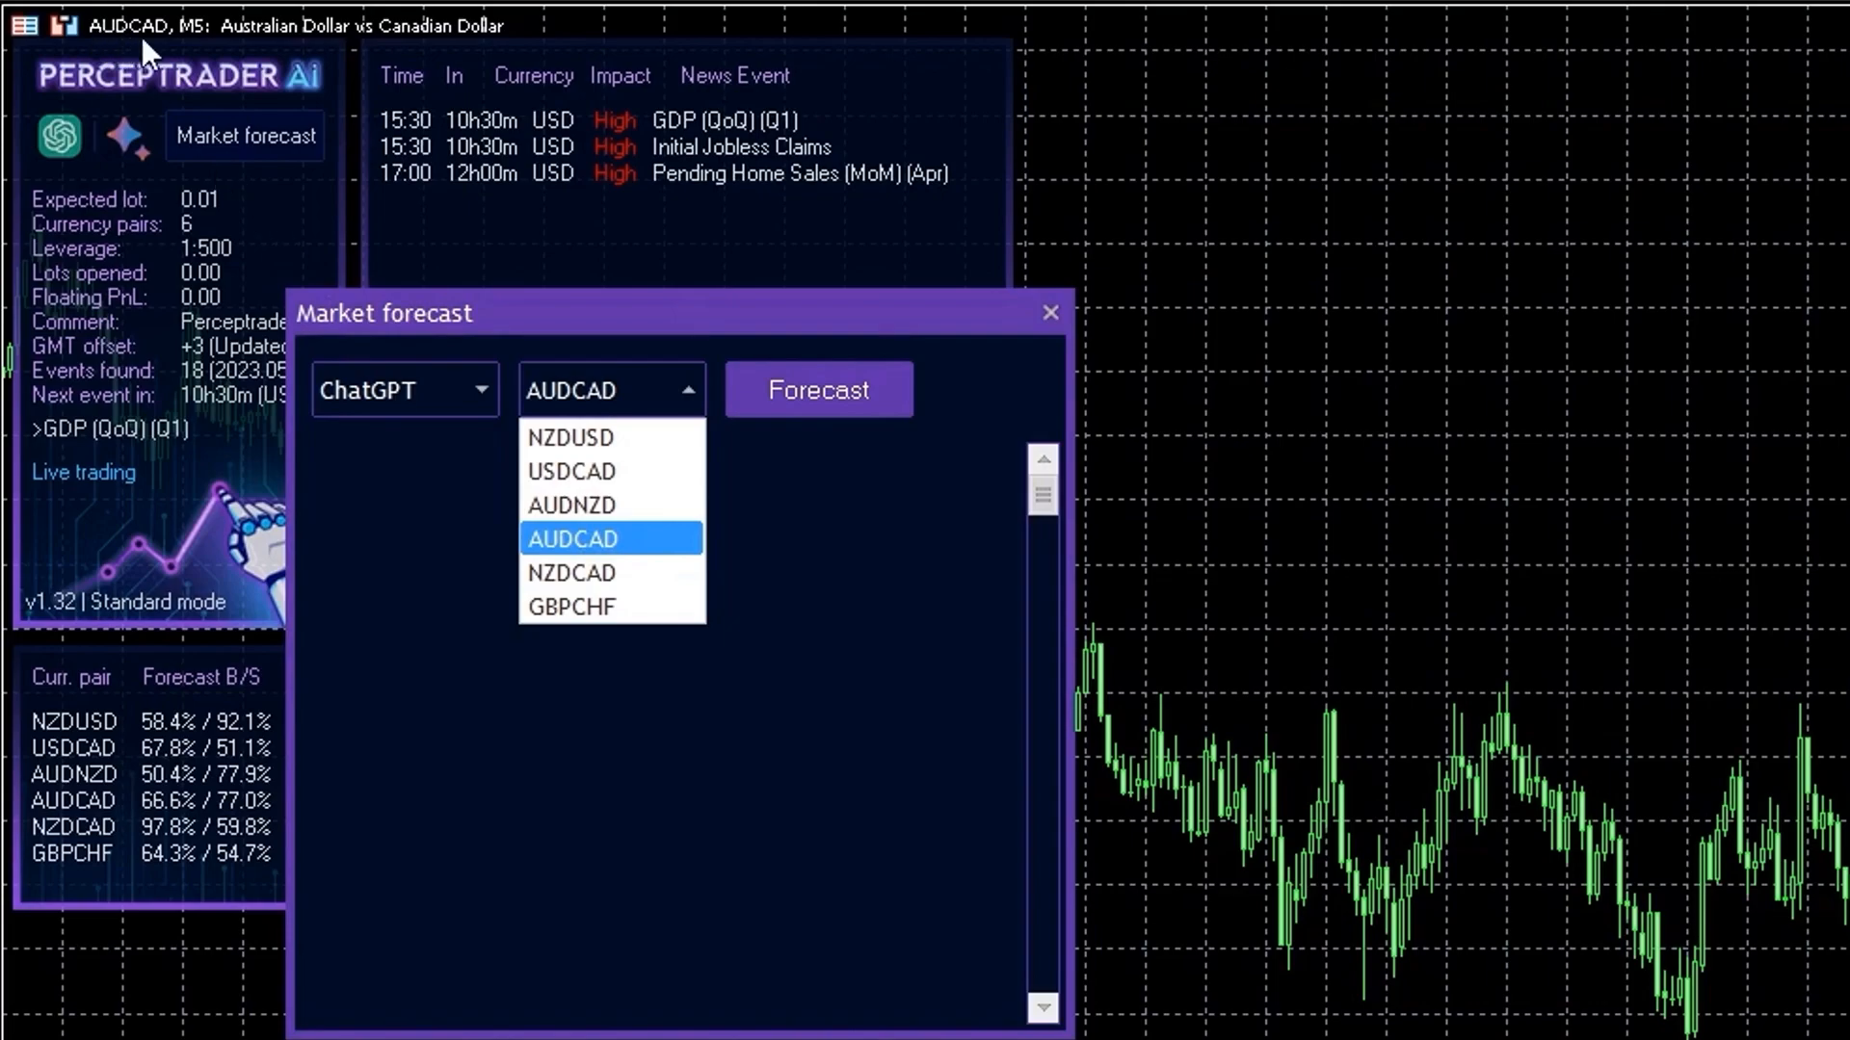
pyautogui.click(570, 540)
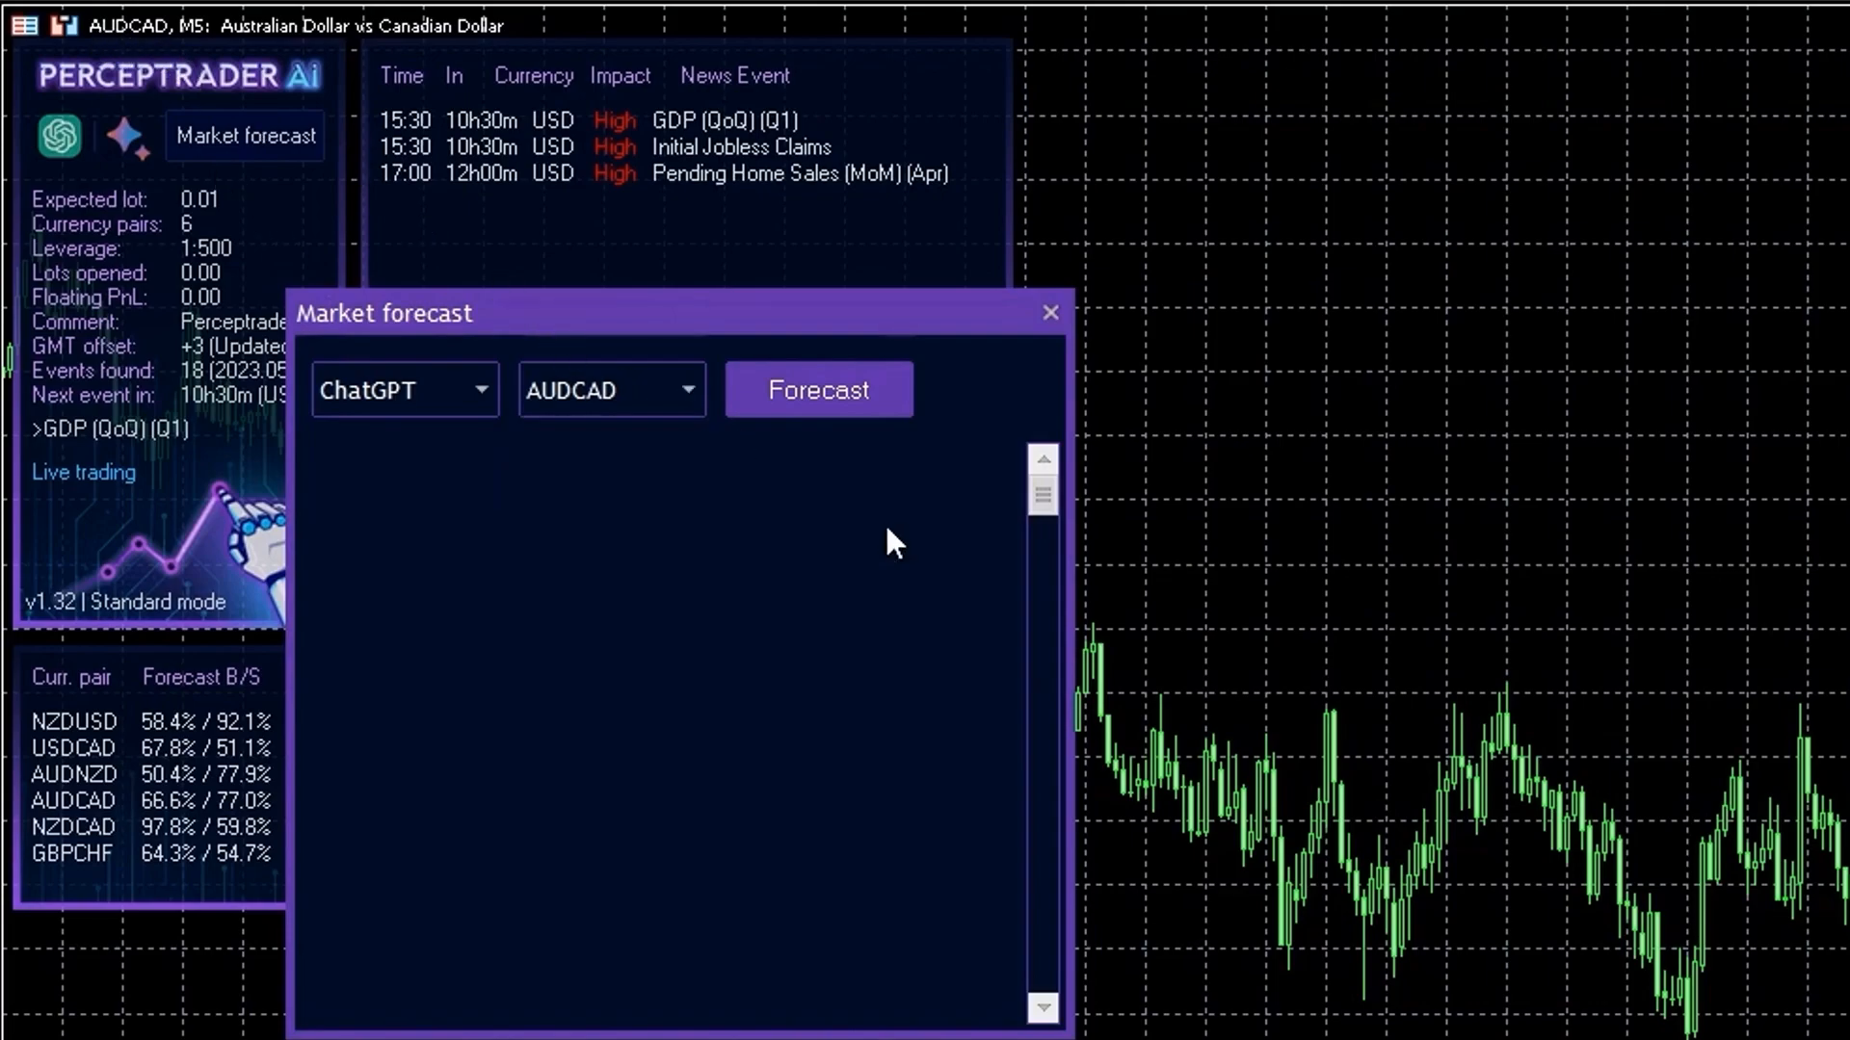
pyautogui.moveTo(894, 397)
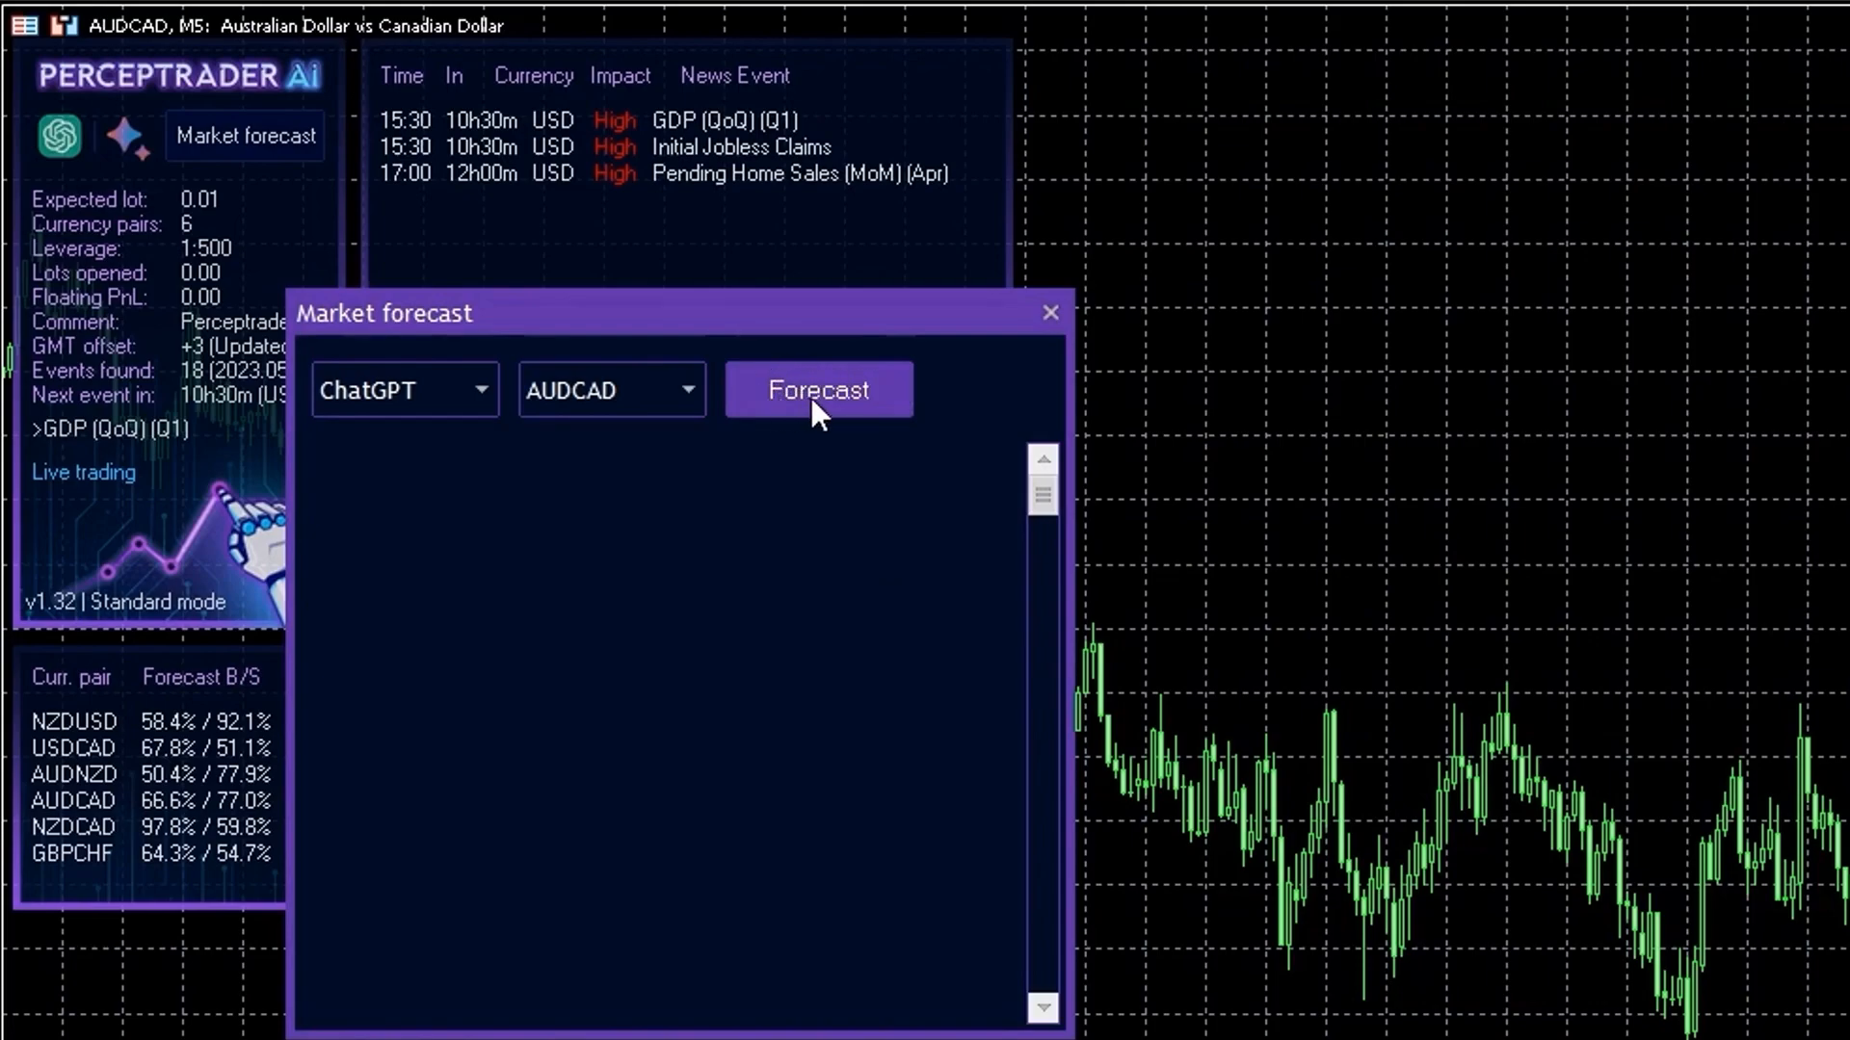
# Step: Request the weekly AUDCAD forecast from ChatGPT, which returns a bearish outlook
pyautogui.click(817, 389)
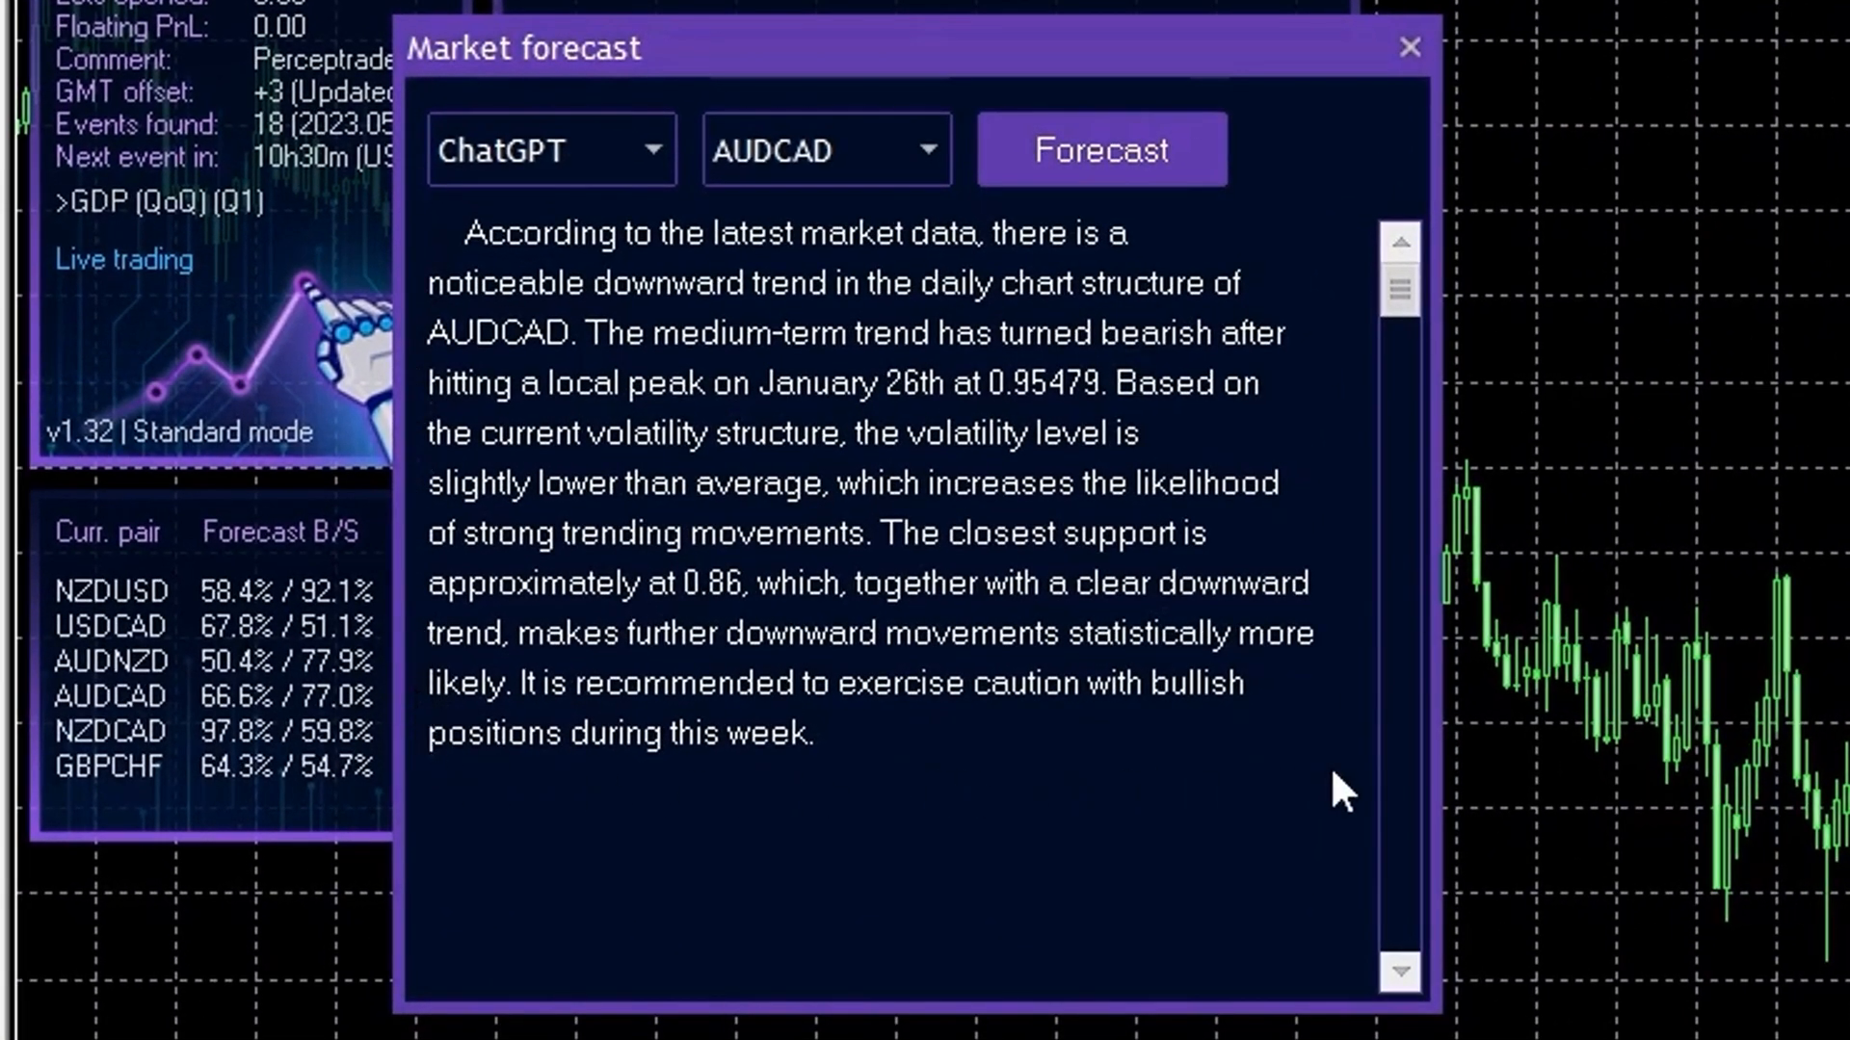
pyautogui.moveTo(578, 721)
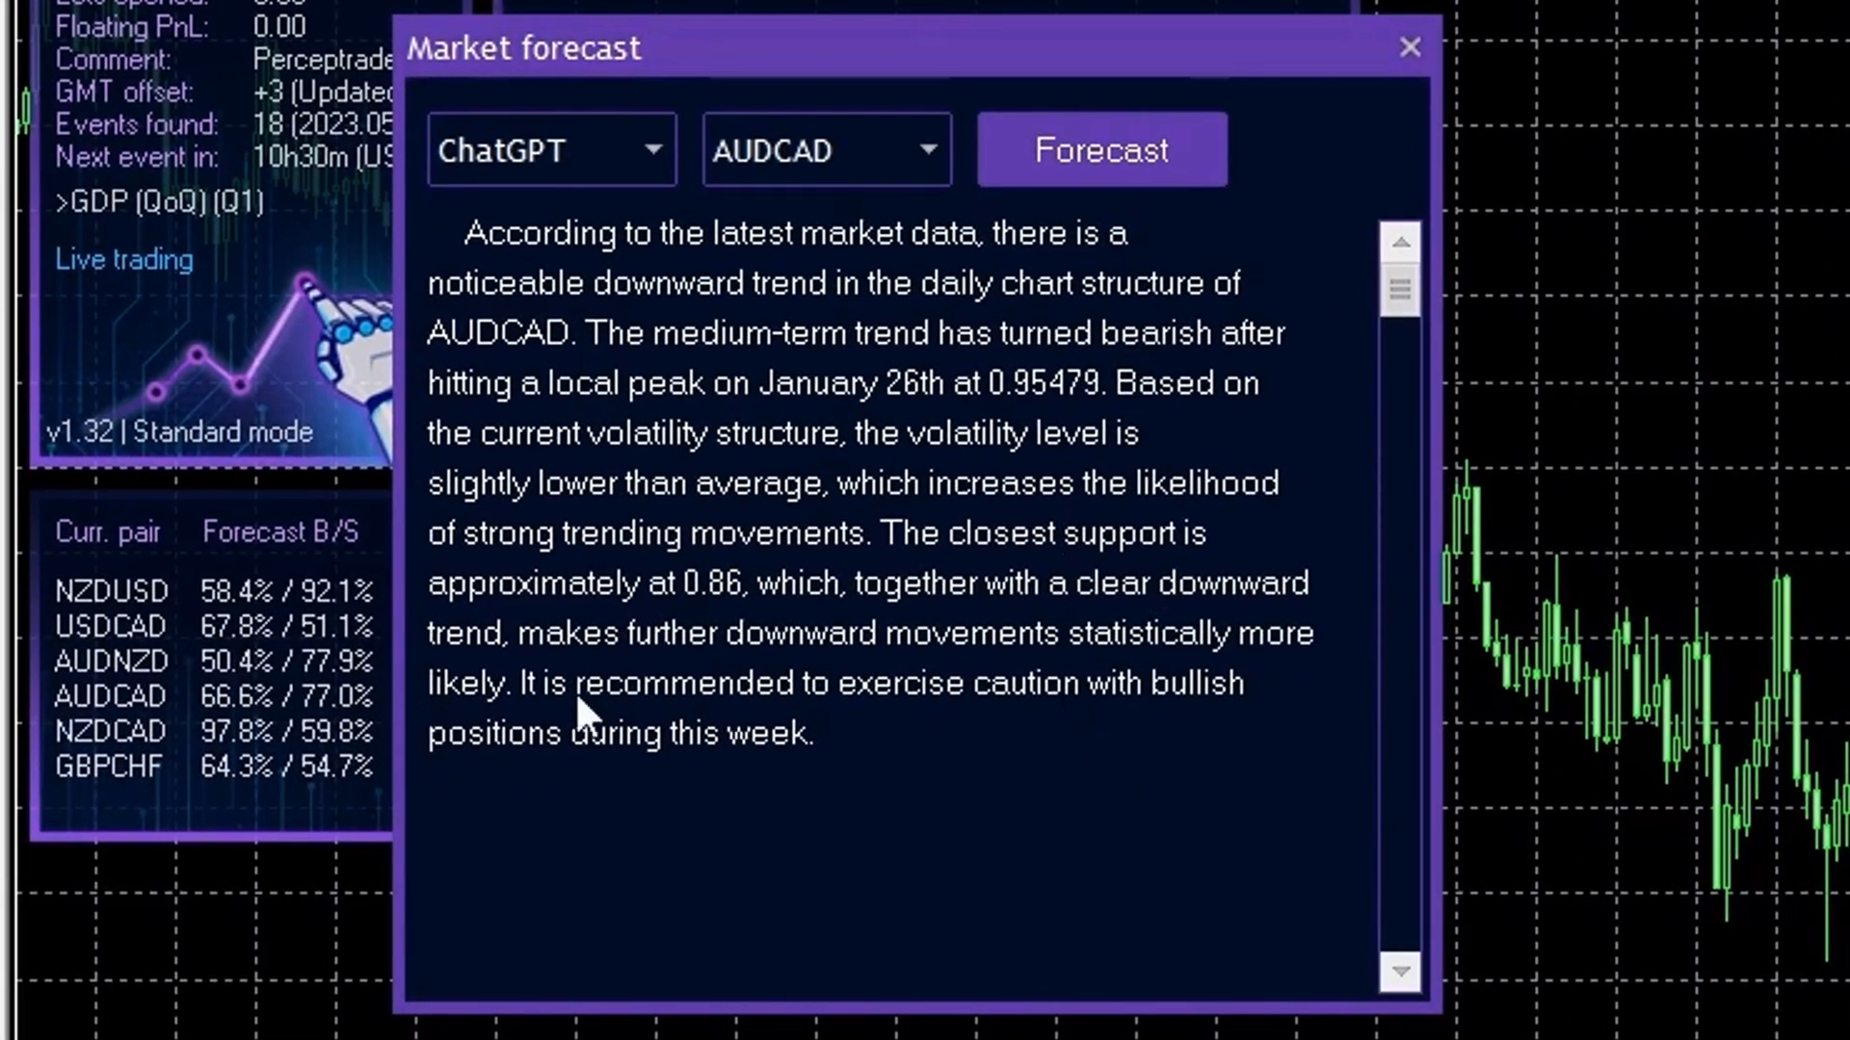
pyautogui.moveTo(568, 763)
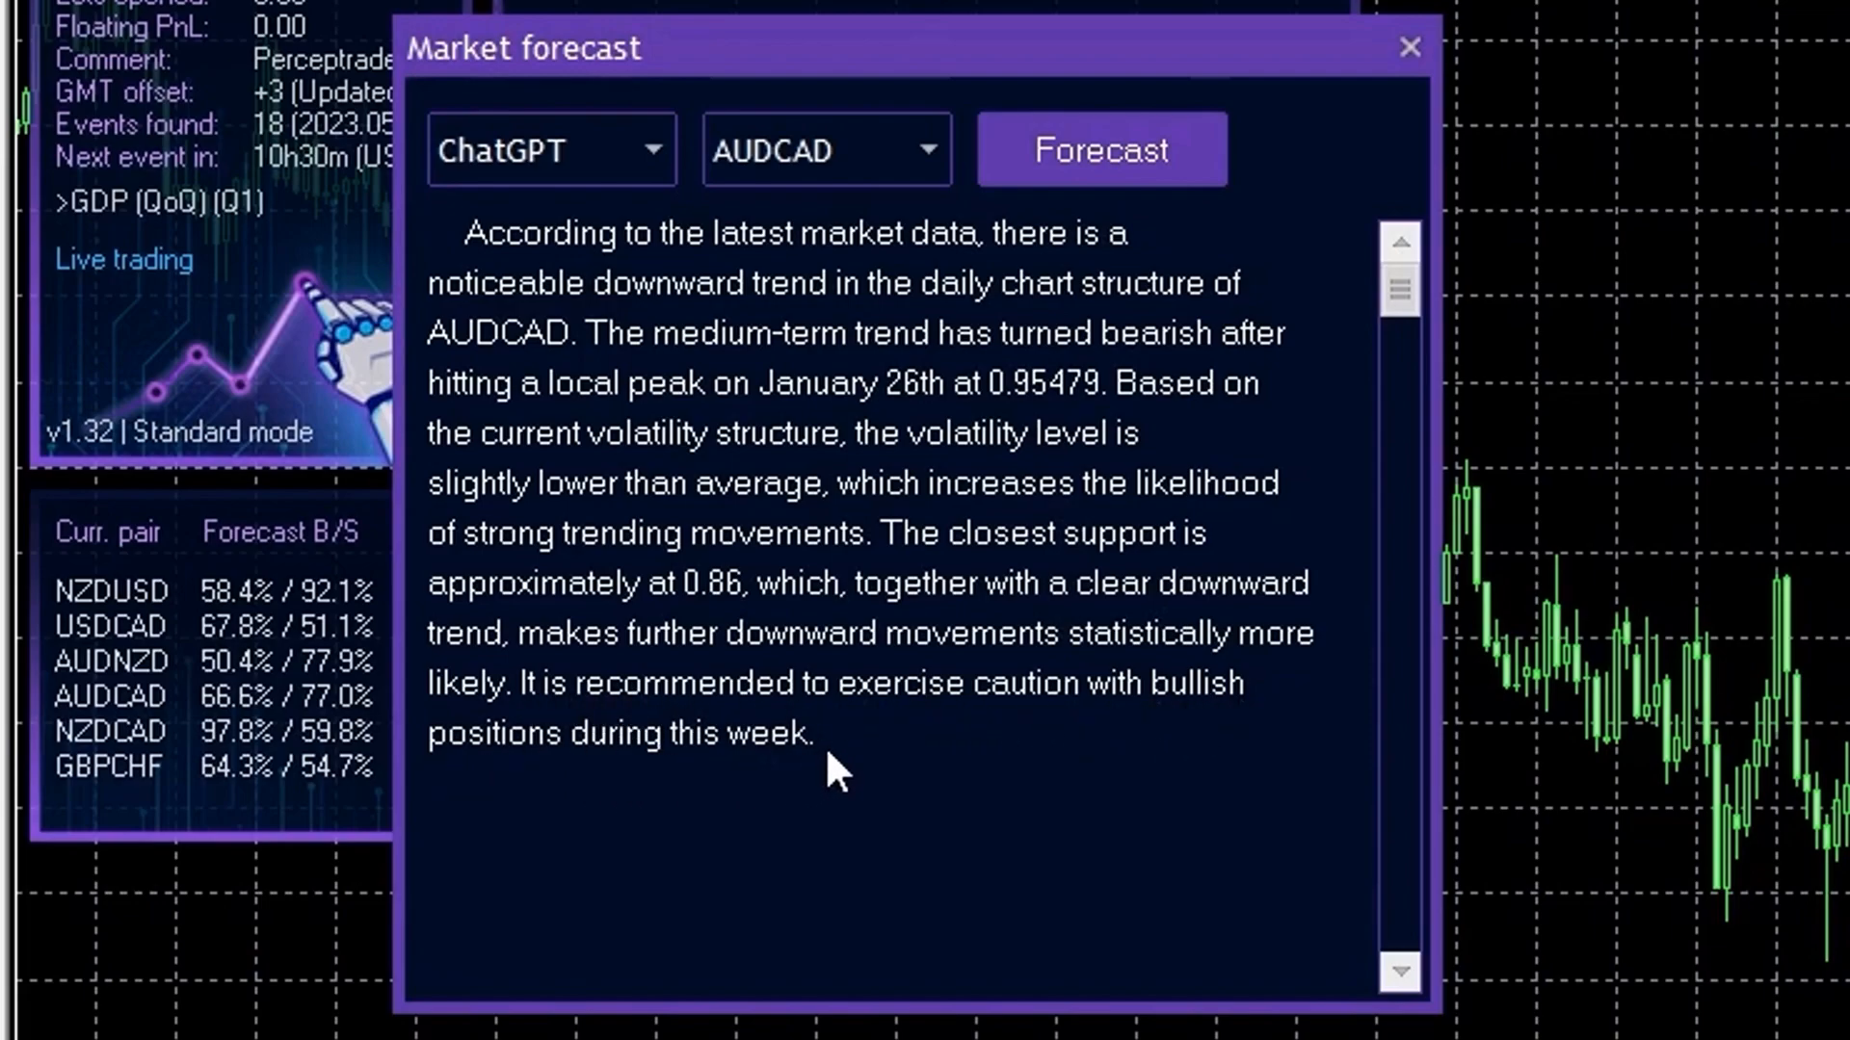
pyautogui.moveTo(1301, 378)
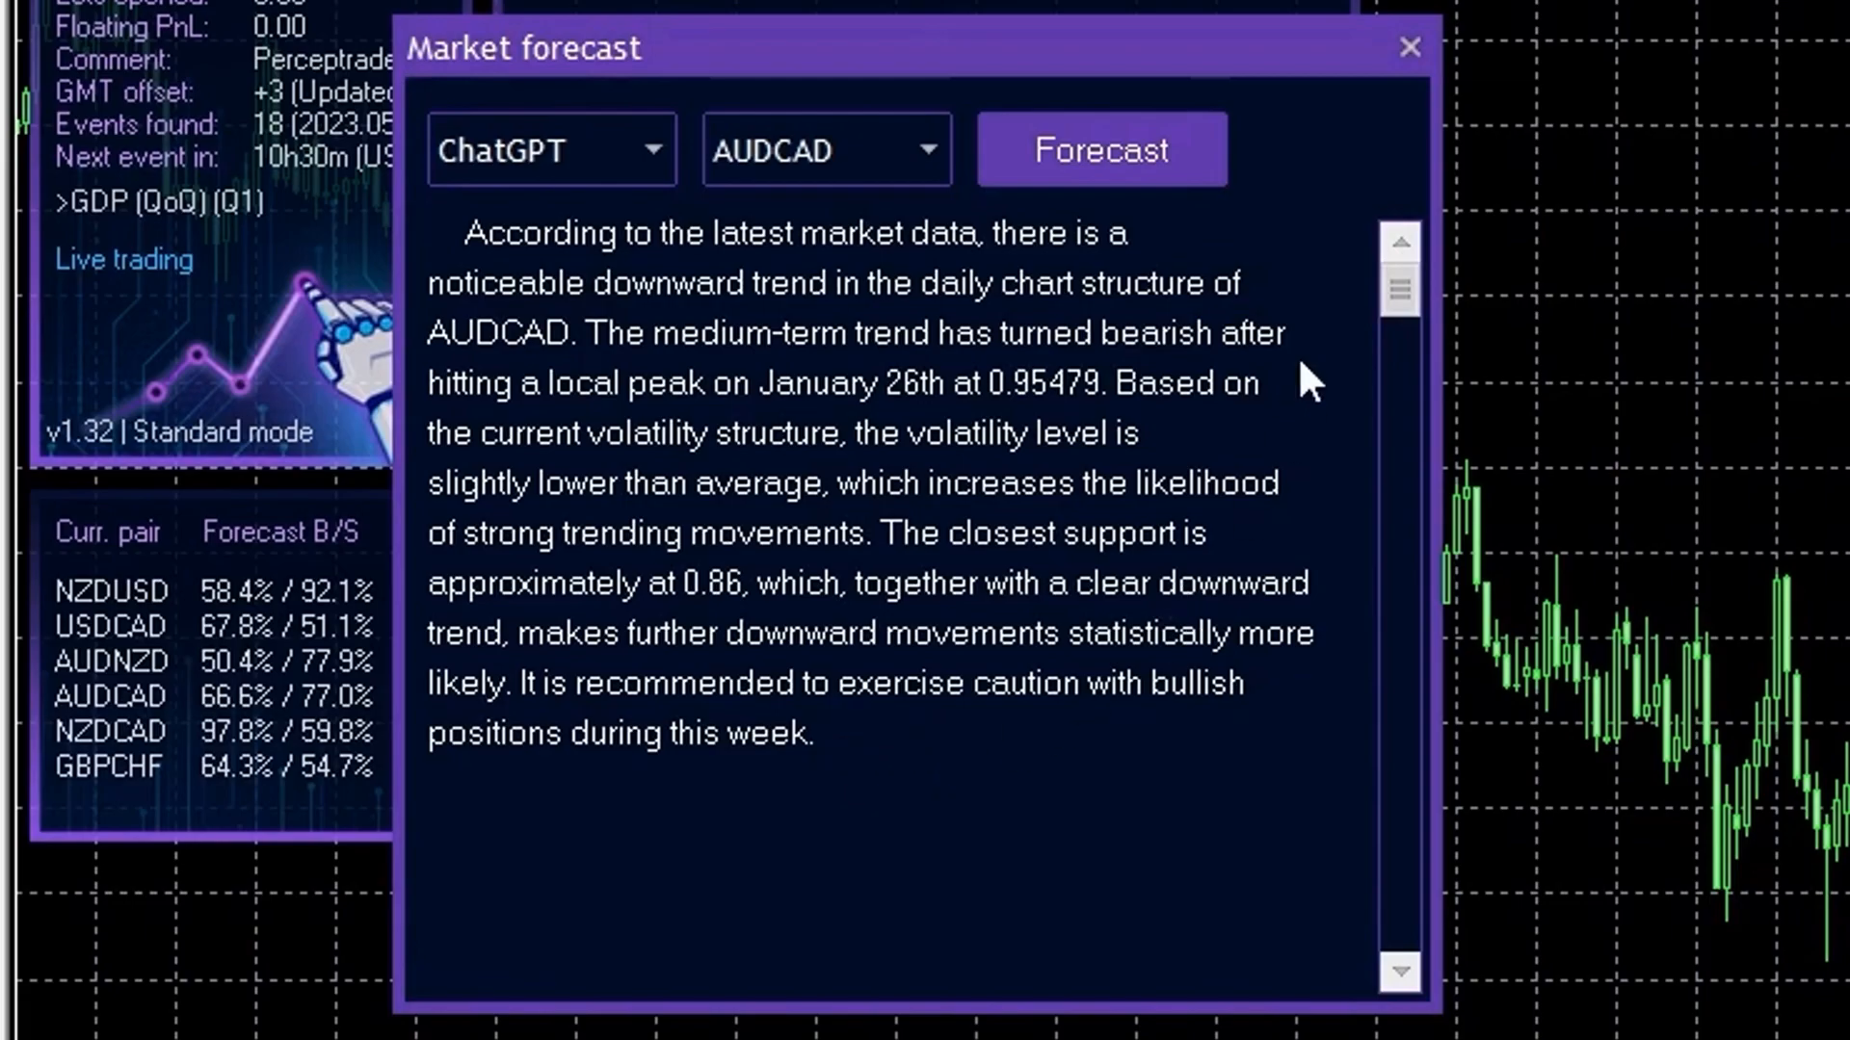
pyautogui.moveTo(1422, 144)
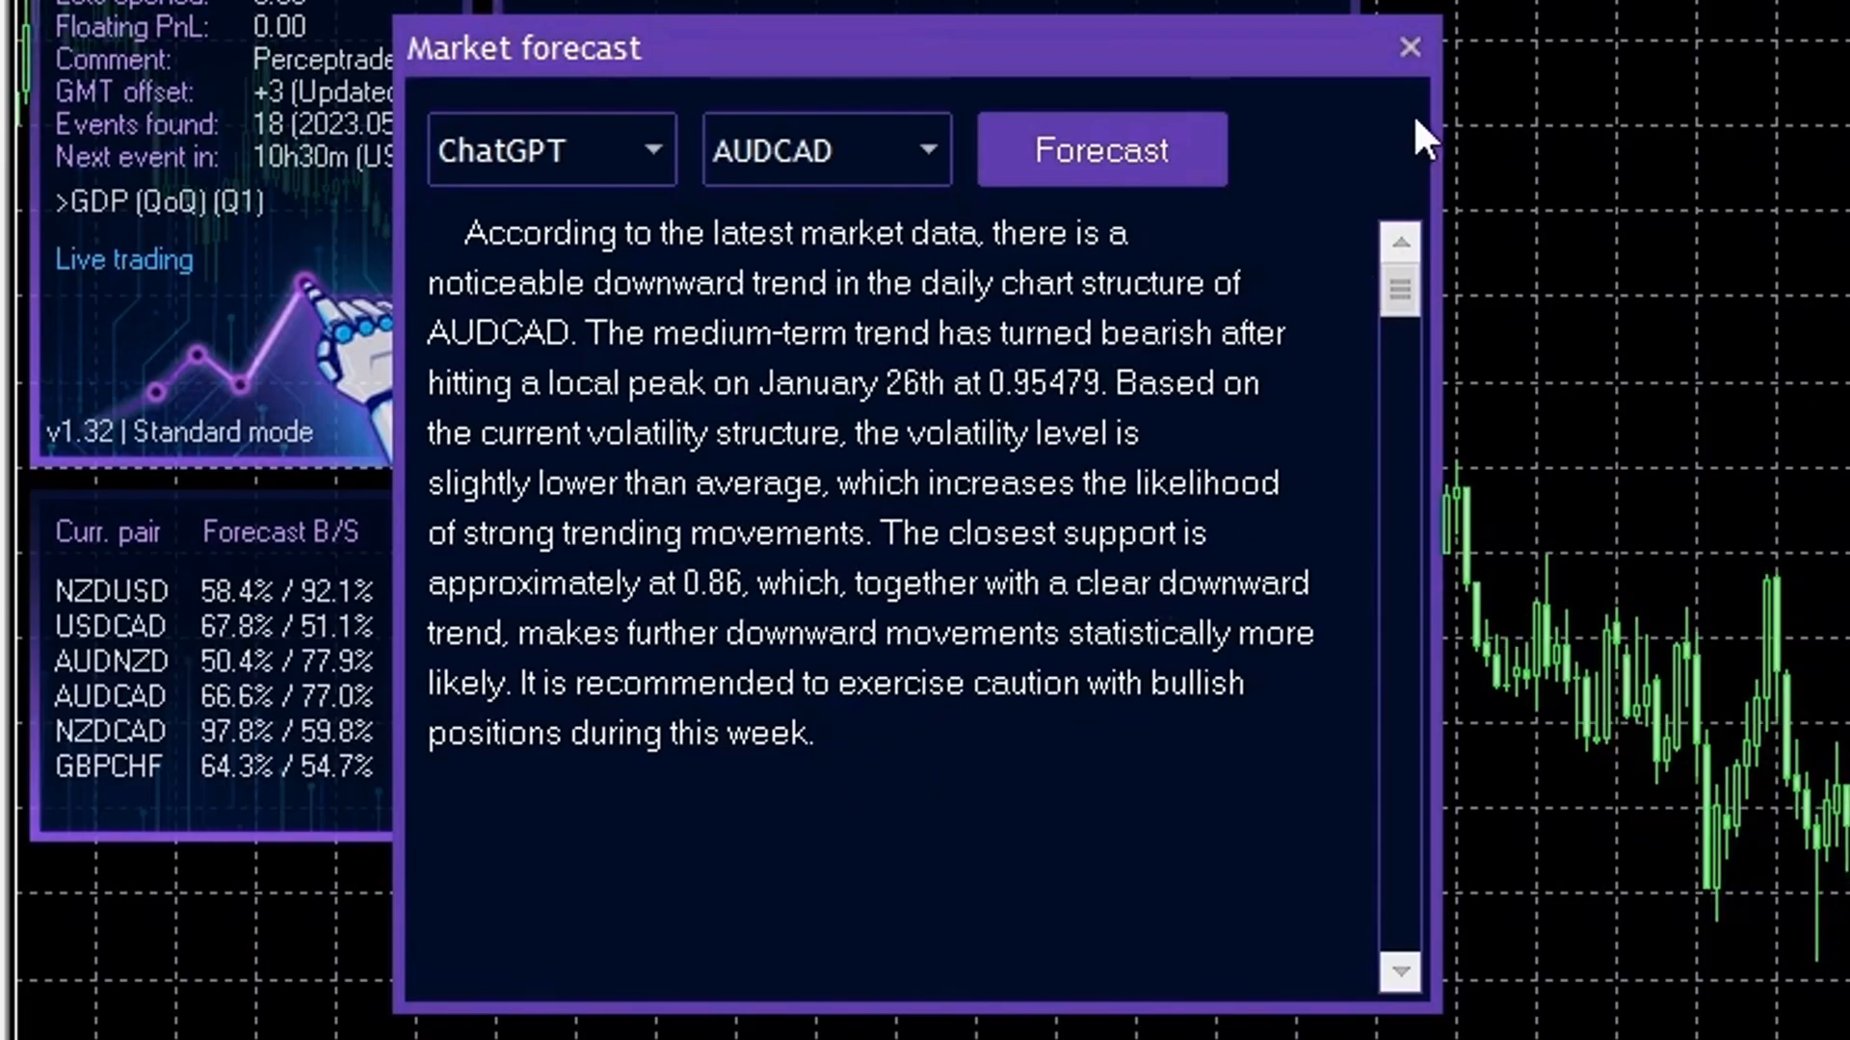
pyautogui.click(1406, 46)
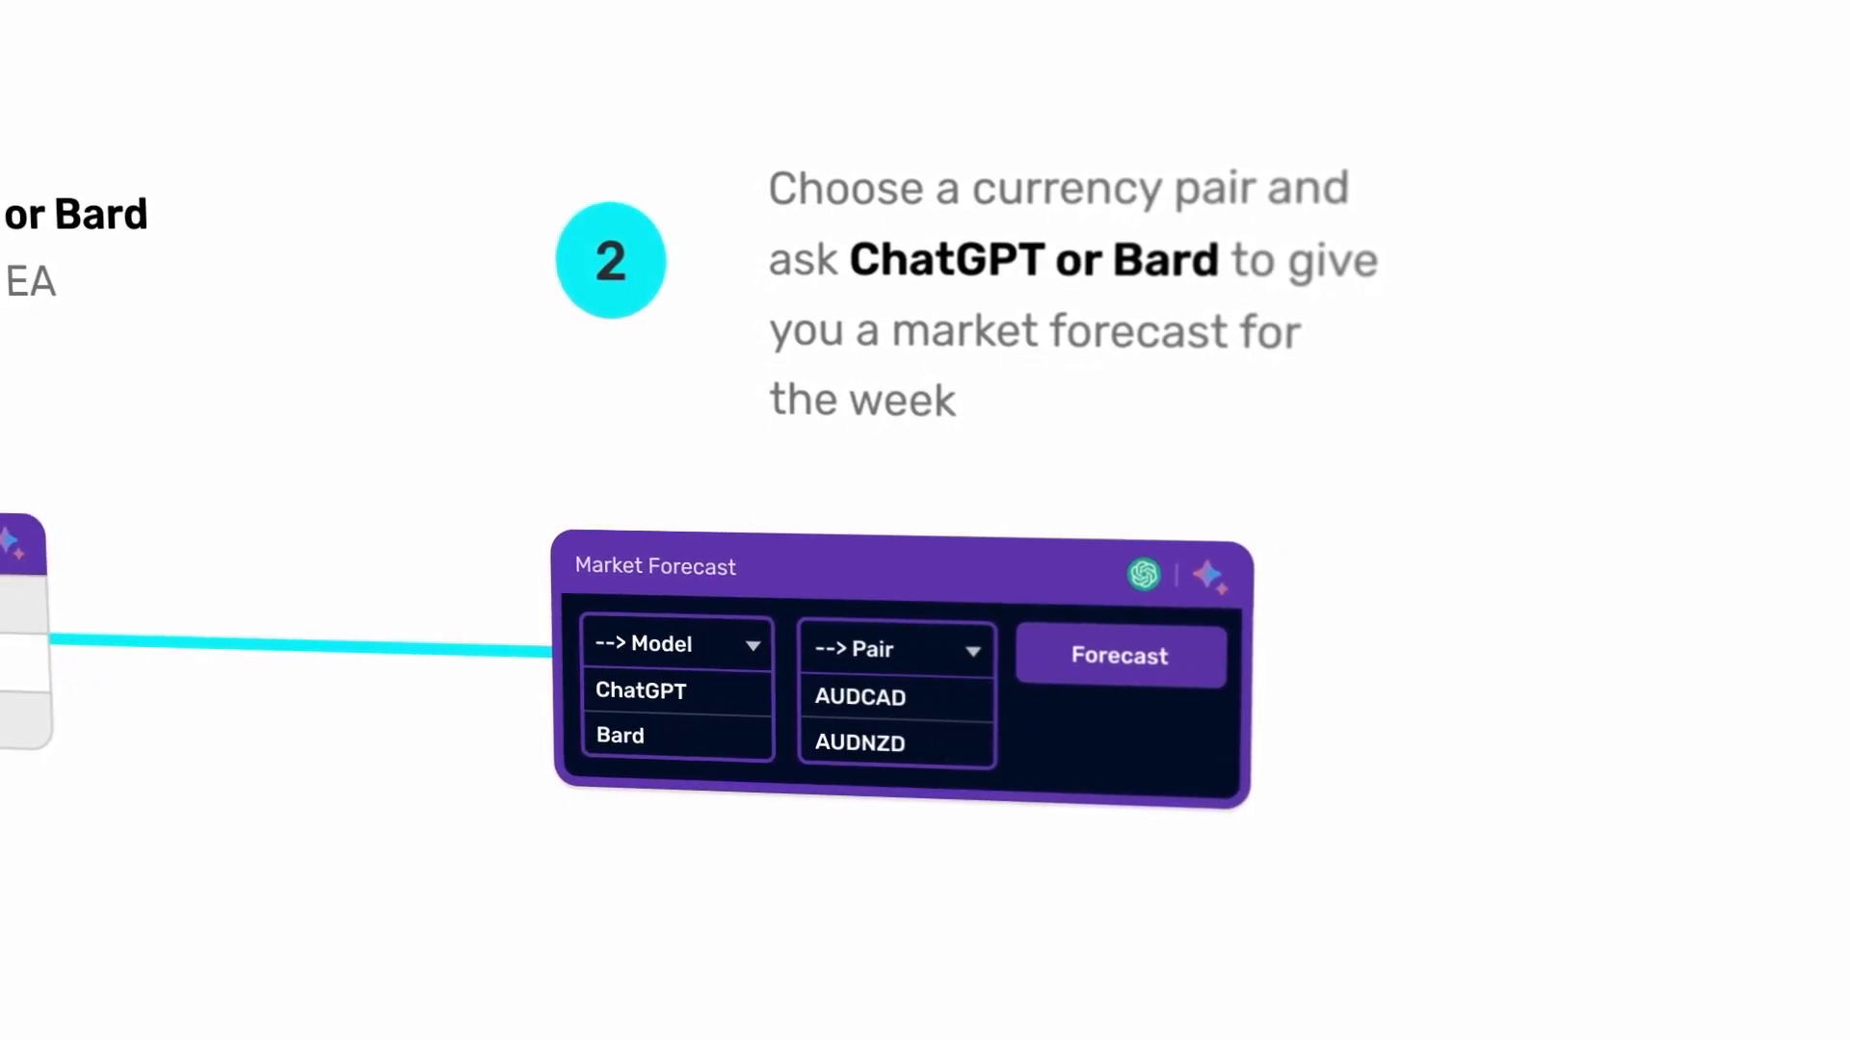
pyautogui.click(1119, 655)
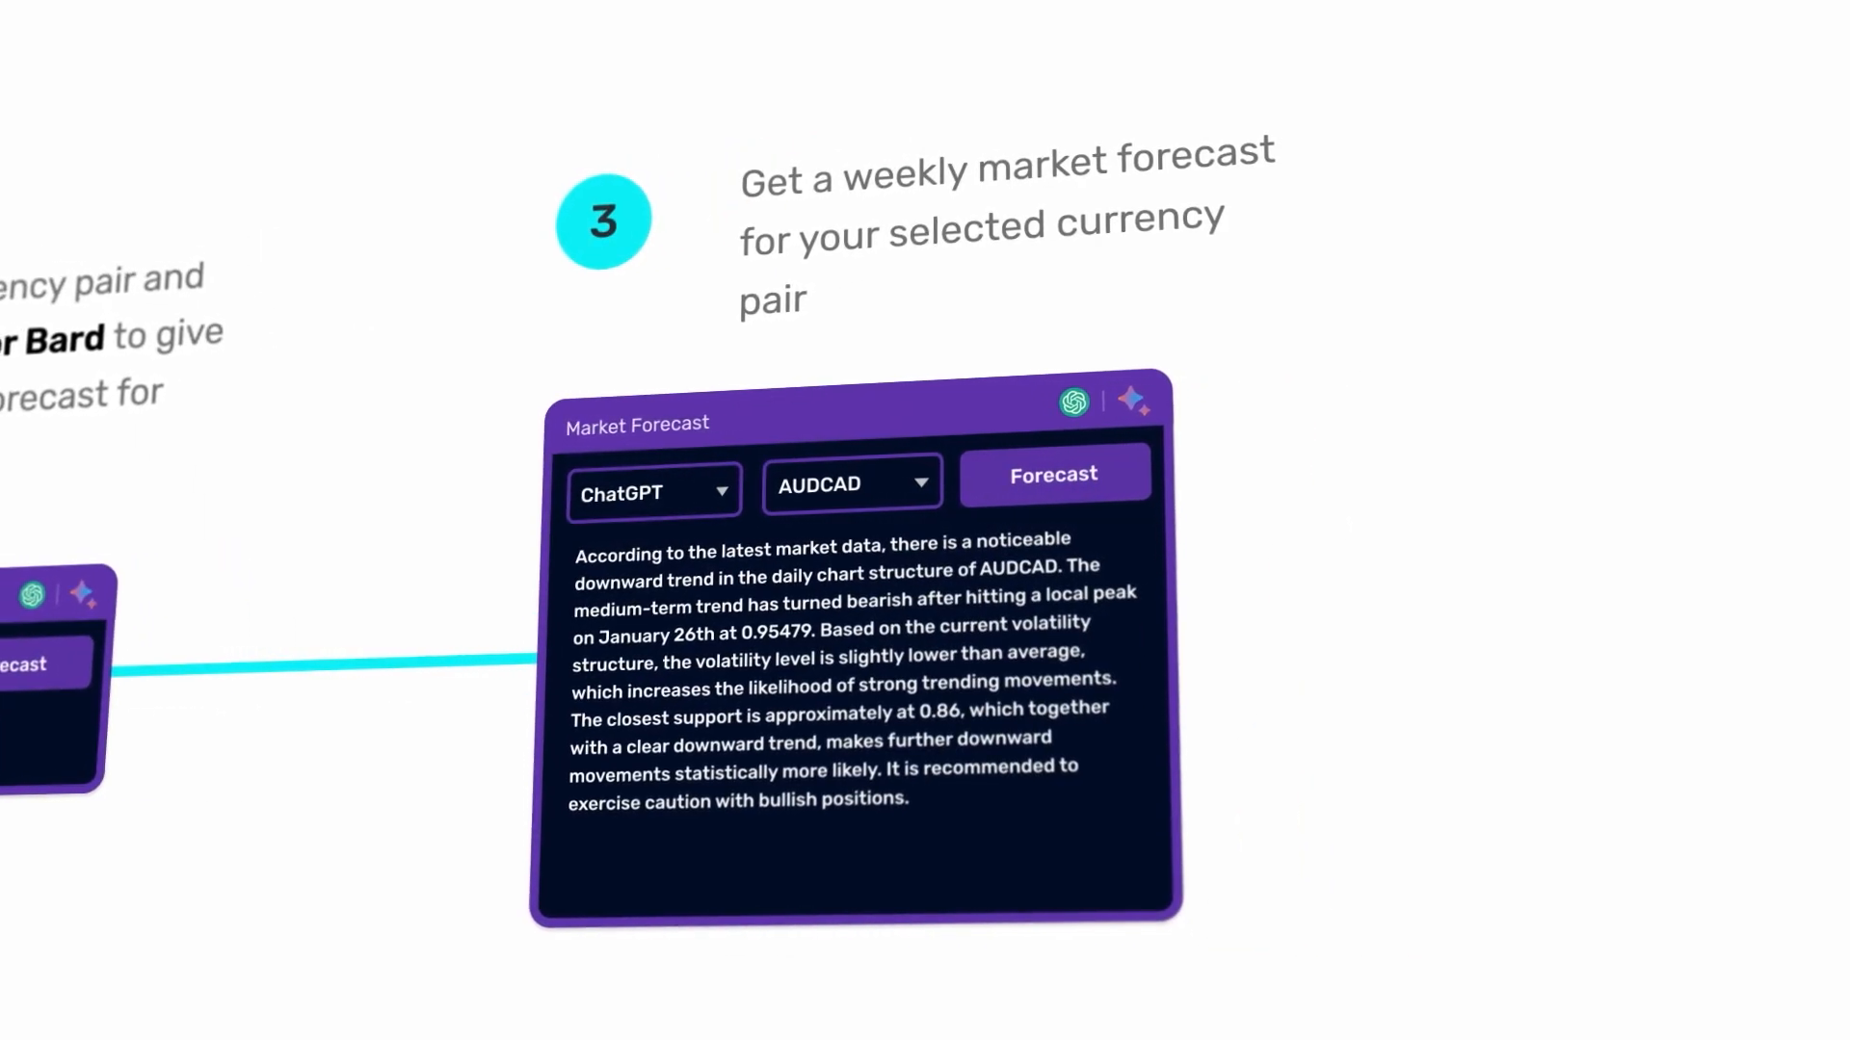